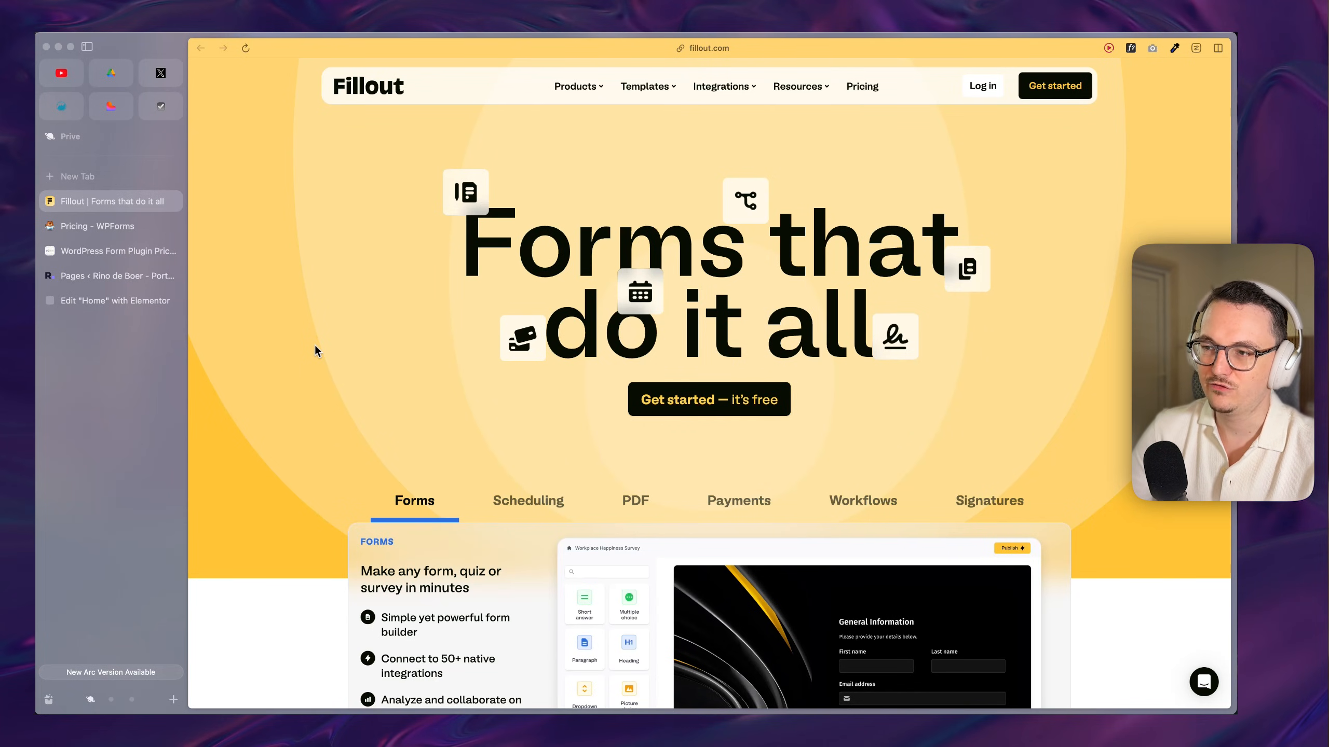
Step: Browse the Fillout homepage and compare the Forms and Scheduling feature panels
{"action": "scroll", "scroll_direction": "down", "scroll_amount": 3}
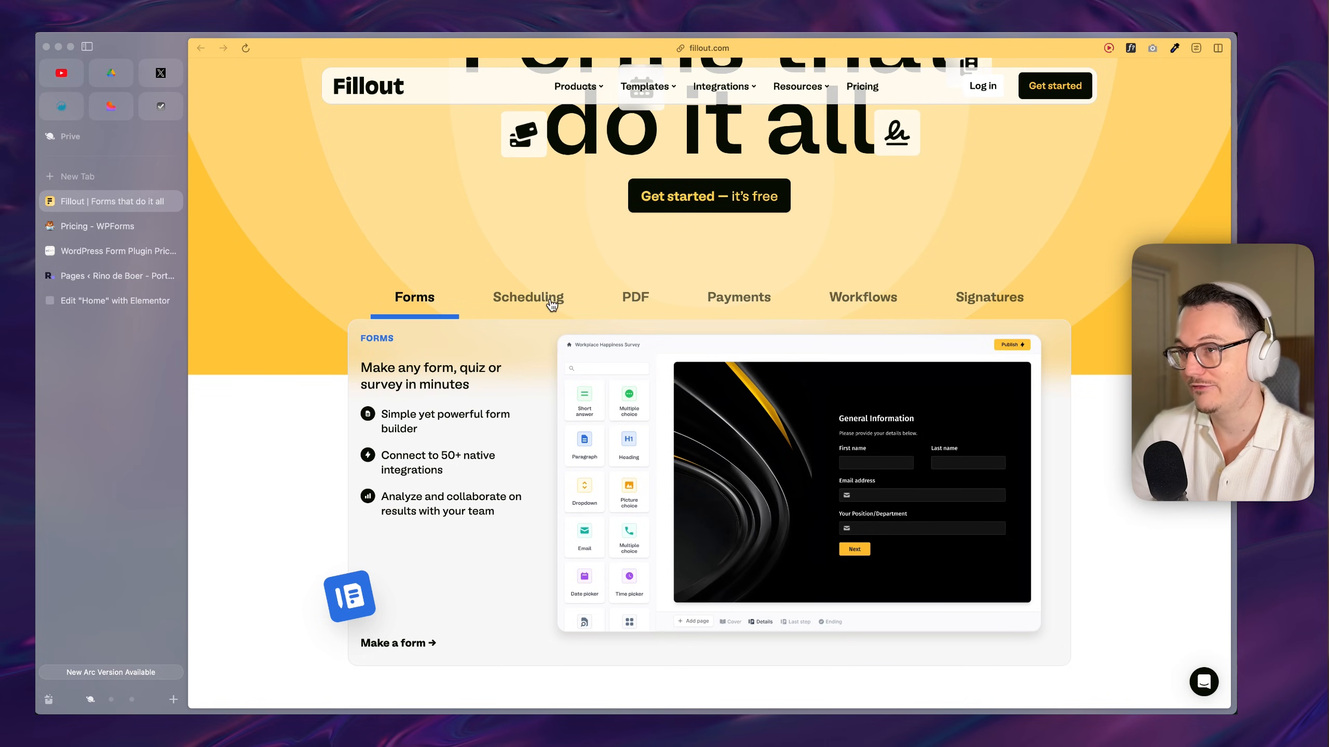
{"action": "left_click", "coordinate": [527, 298]}
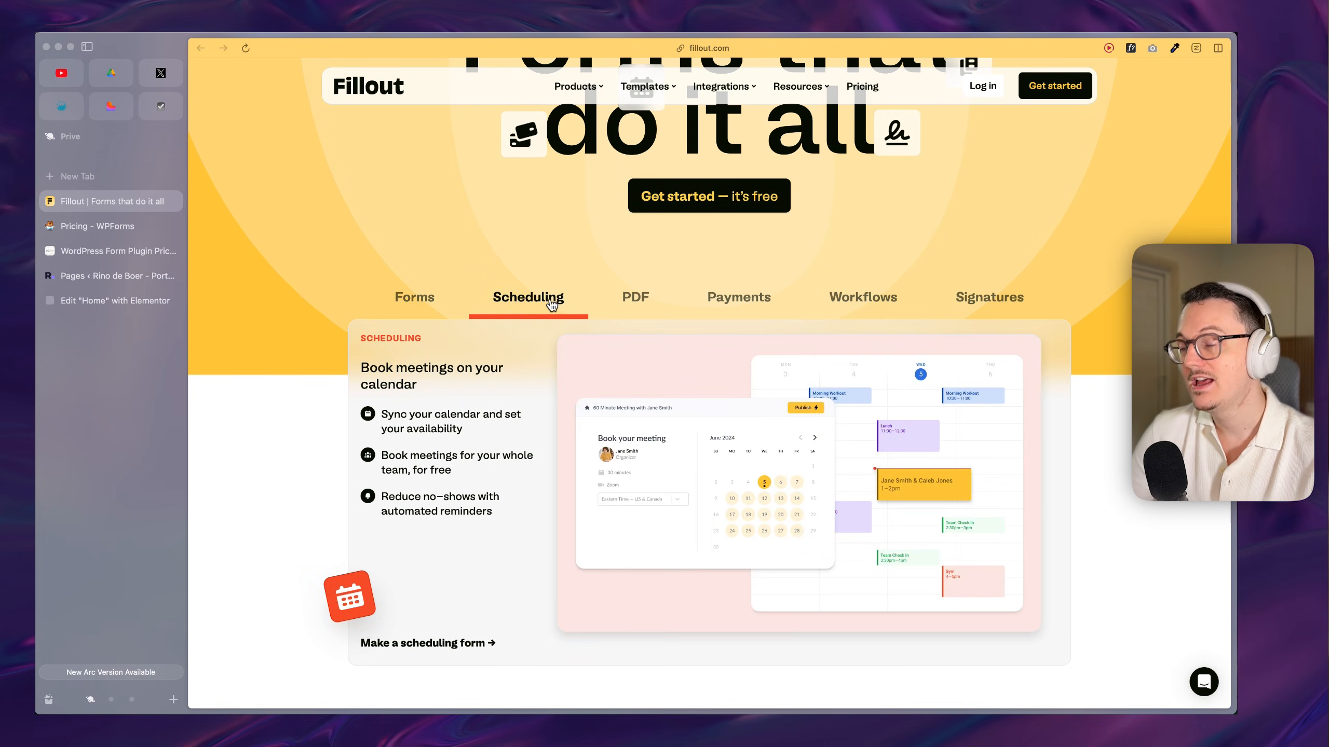
{"action": "left_click", "coordinate": [414, 297]}
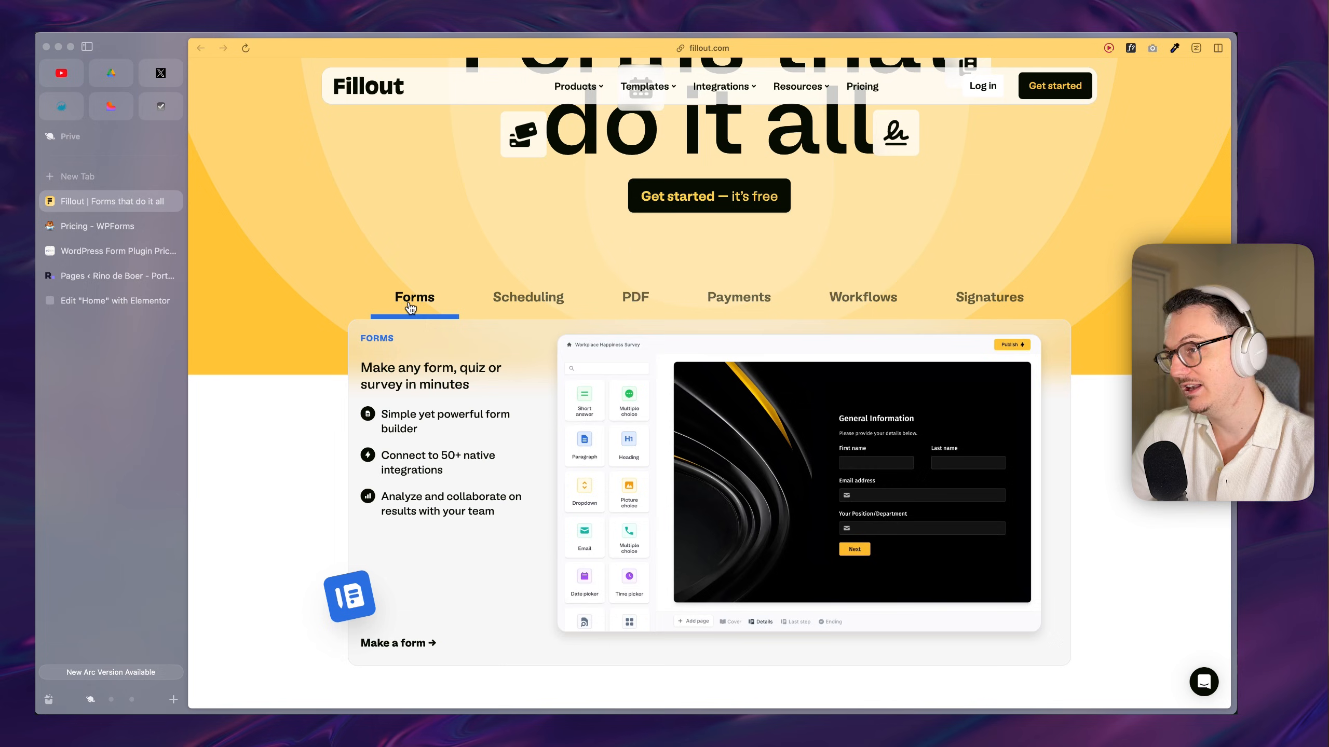
{"action": "left_click", "coordinate": [528, 297]}
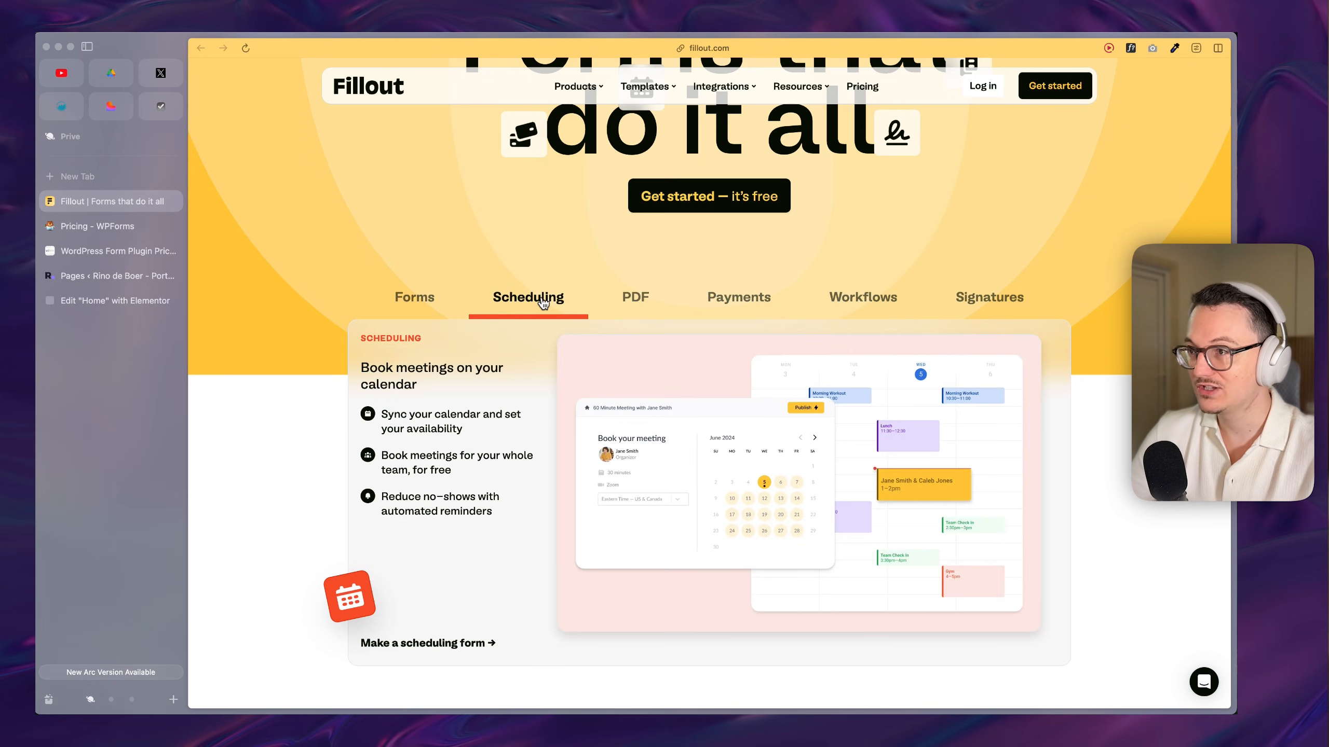
Step: Review the Payments and Workflows feature panels, ending on the workflow automation overview
{"action": "left_click", "coordinate": [738, 296]}
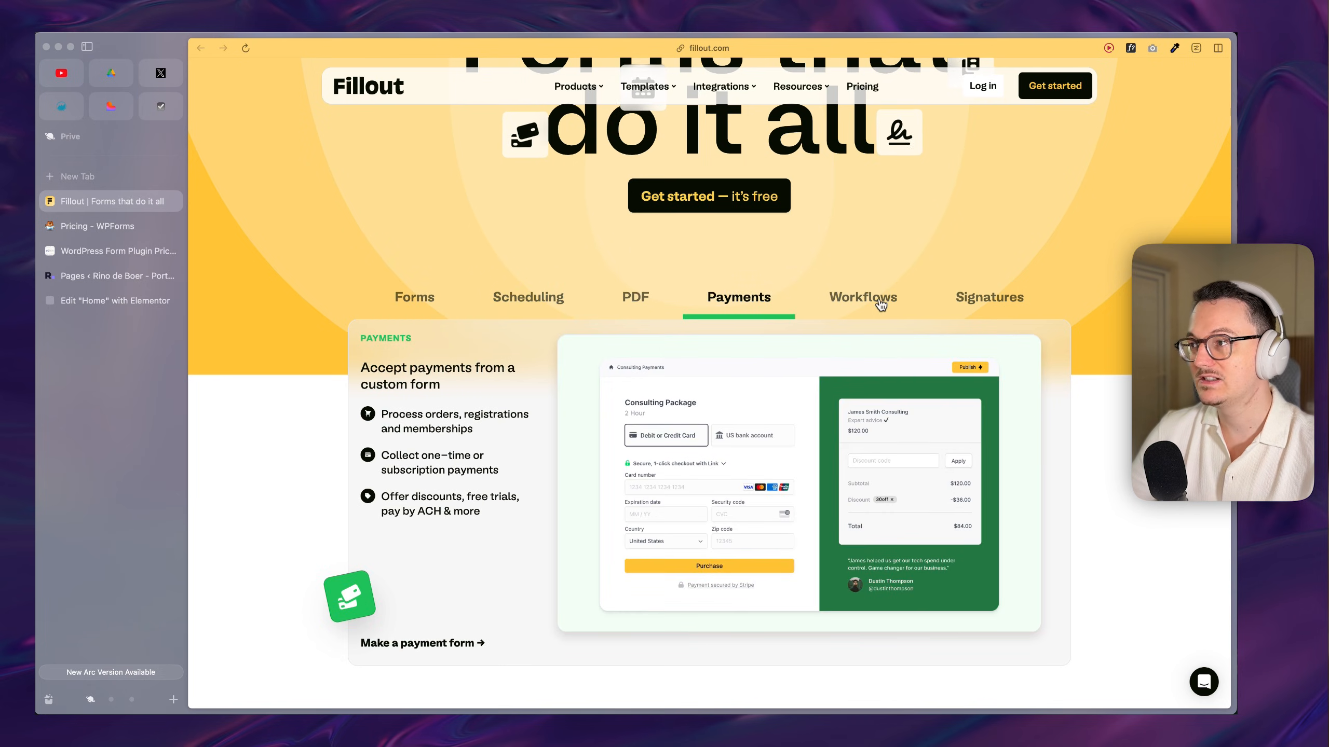
{"action": "left_click", "coordinate": [863, 297]}
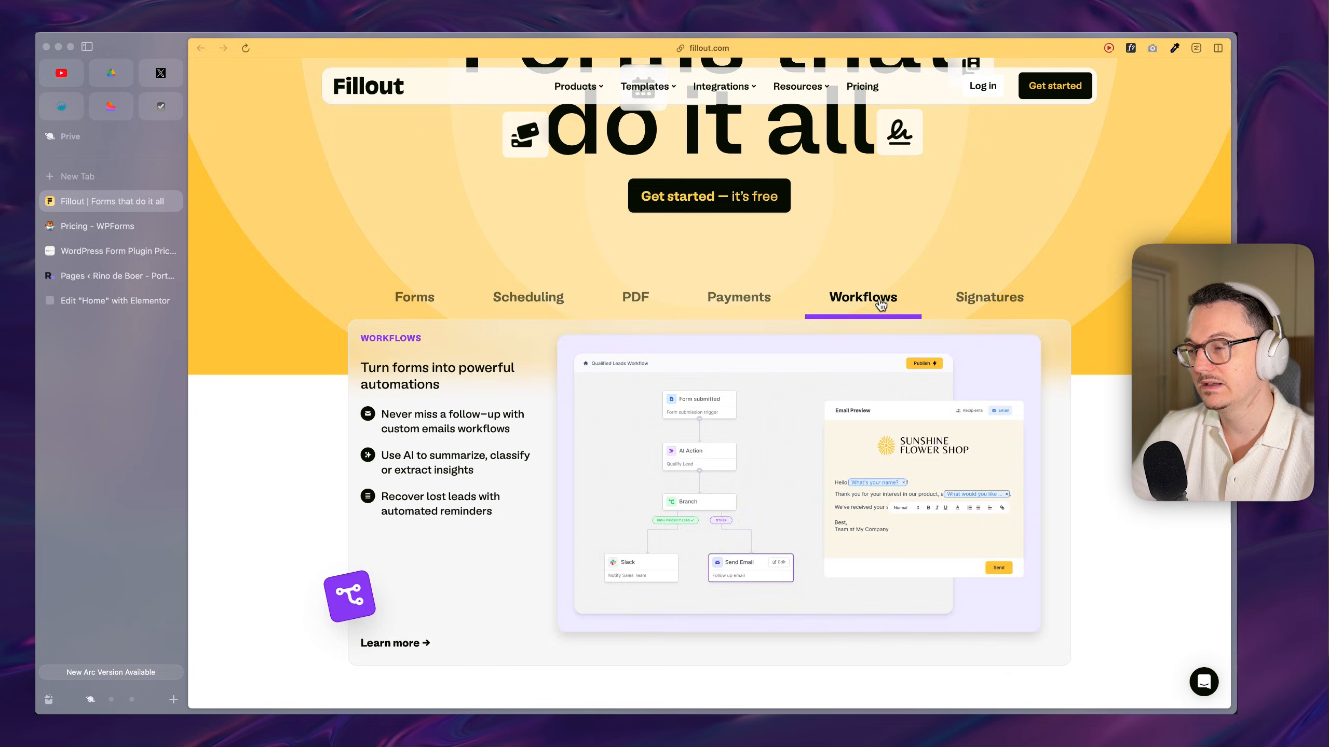
{"action": "left_click", "coordinate": [860, 86]}
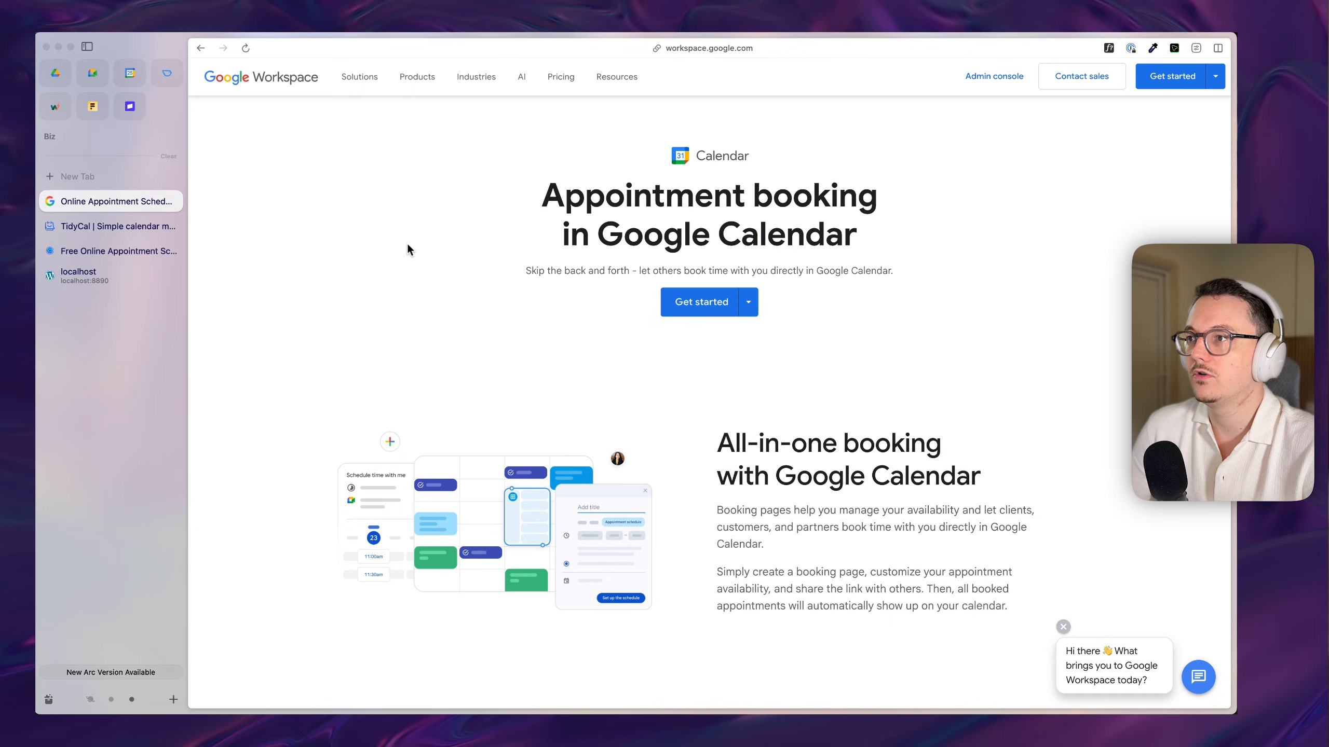
{"action": "mouse_move", "coordinate": [582, 405]}
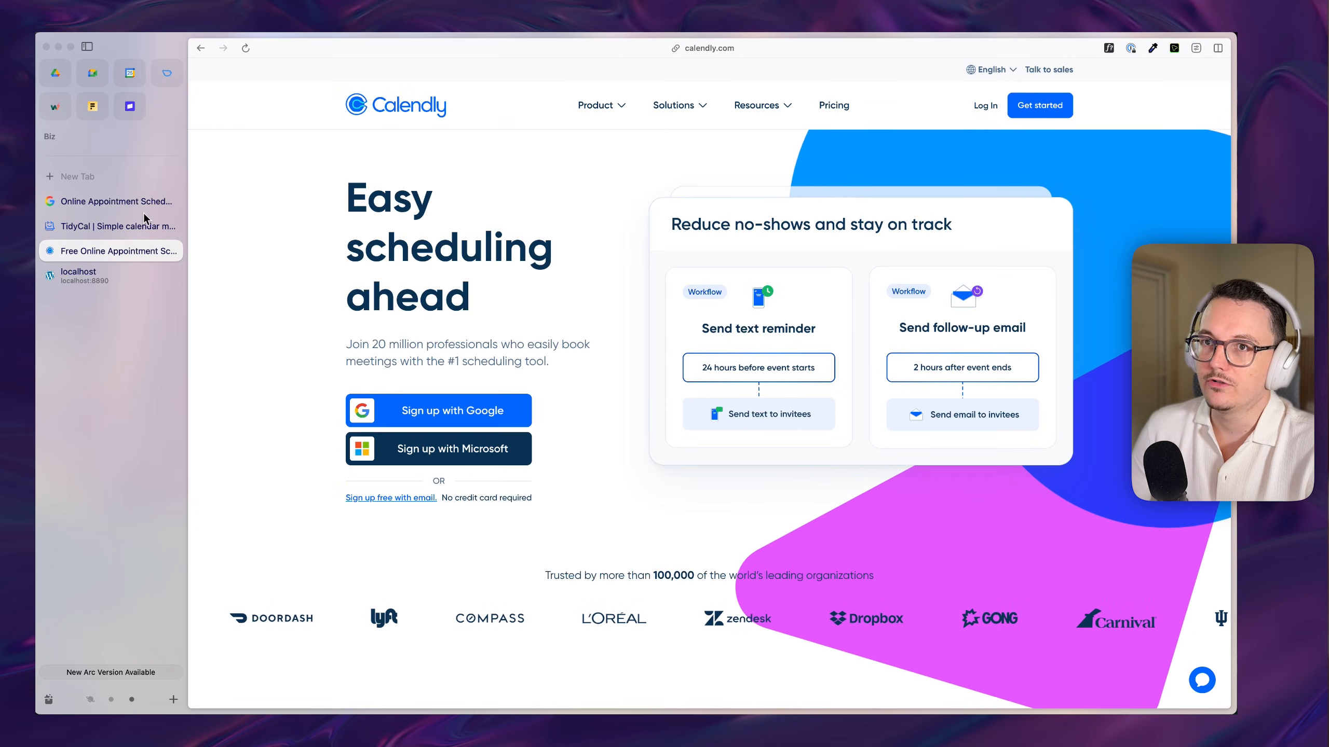
Step: Glance at TidyCal, then view Calendly's Free, Standard, Teams and Enterprise pricing plans
{"action": "left_click", "coordinate": [118, 226]}
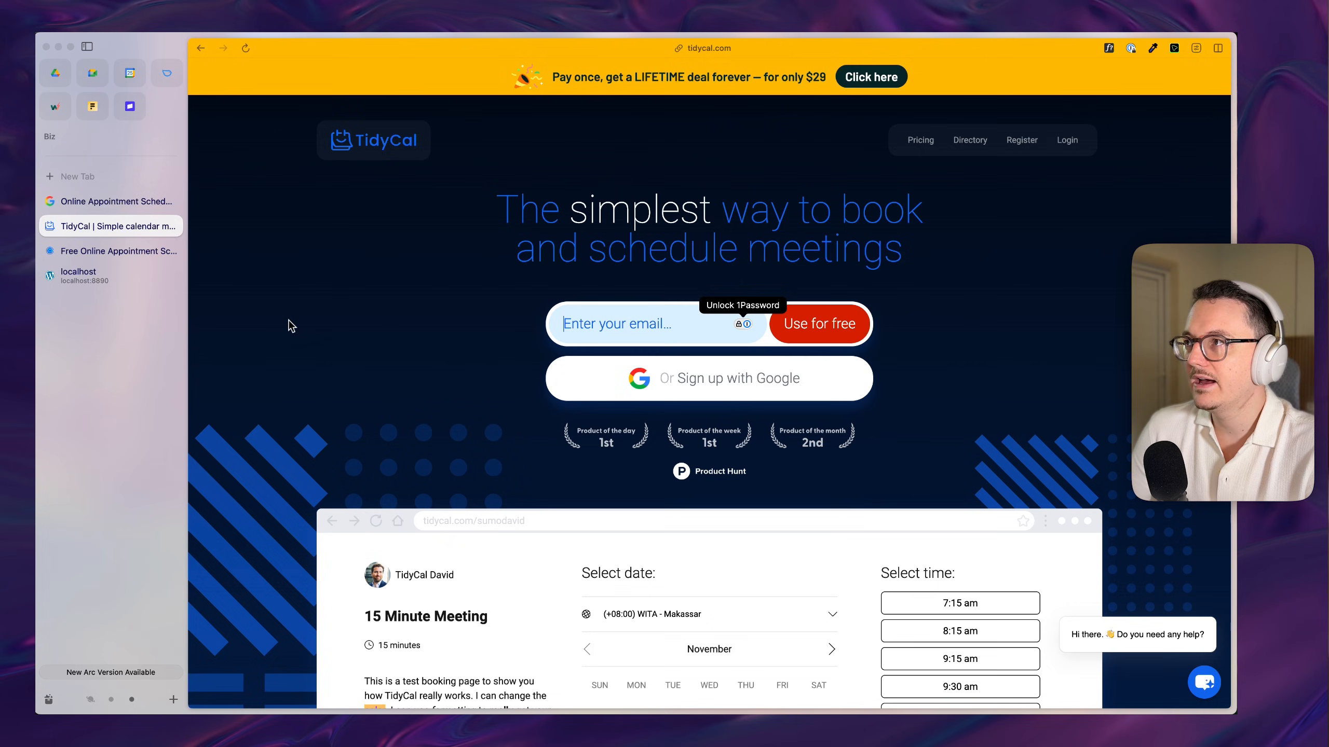
{"action": "left_click", "coordinate": [119, 251]}
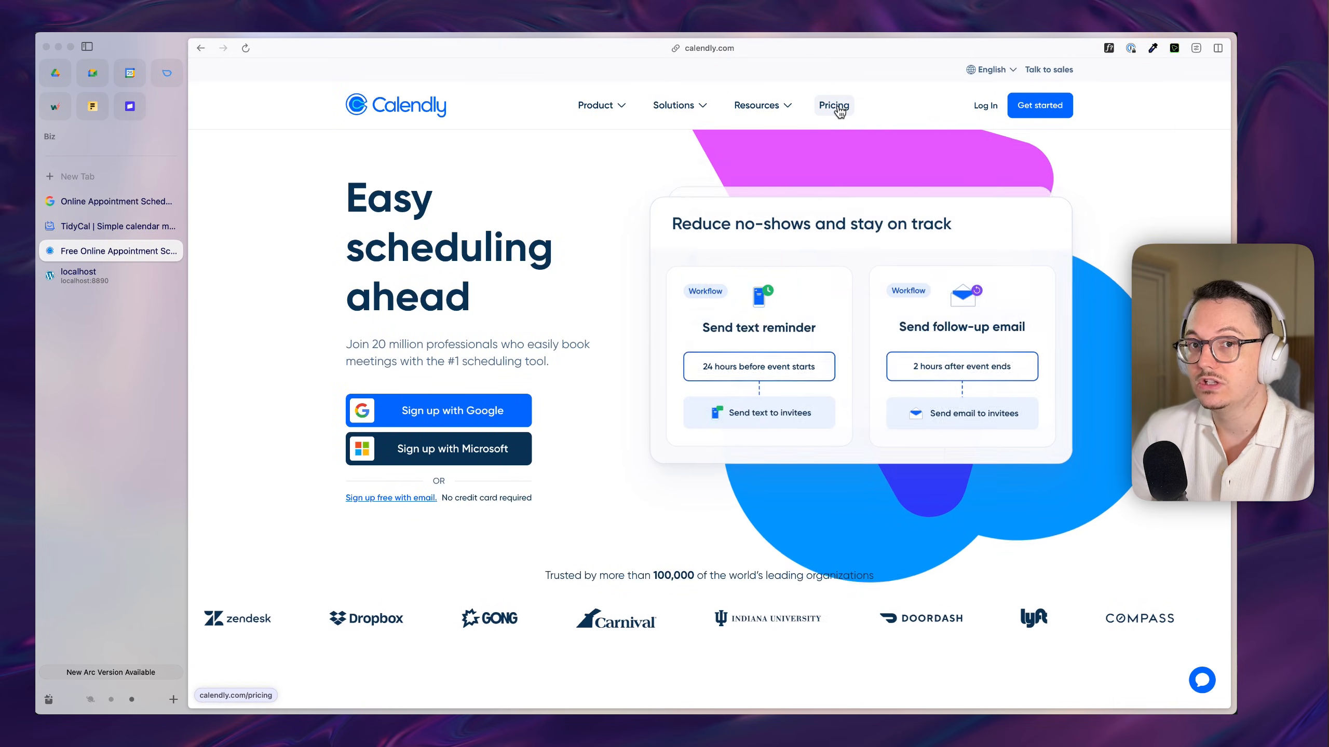
{"action": "left_click", "coordinate": [833, 105]}
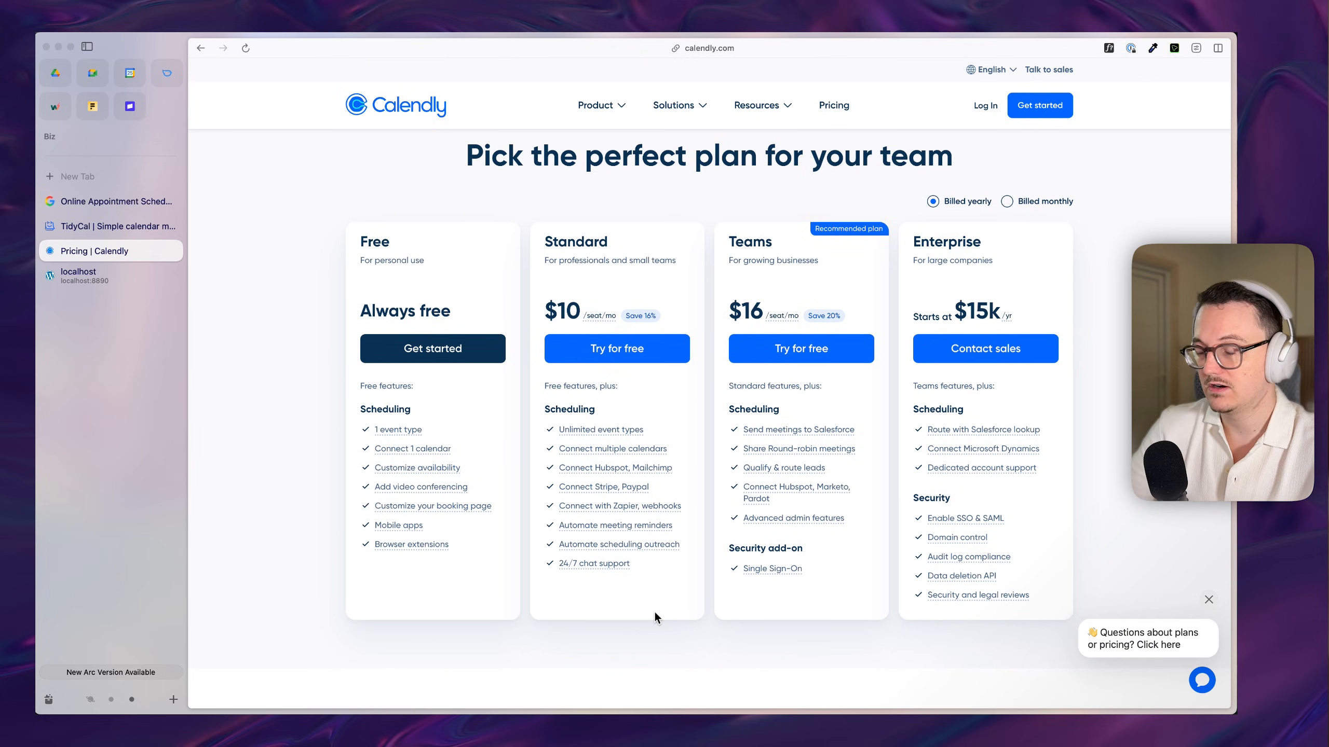
{"action": "scroll", "scroll_direction": "down", "scroll_amount": 3}
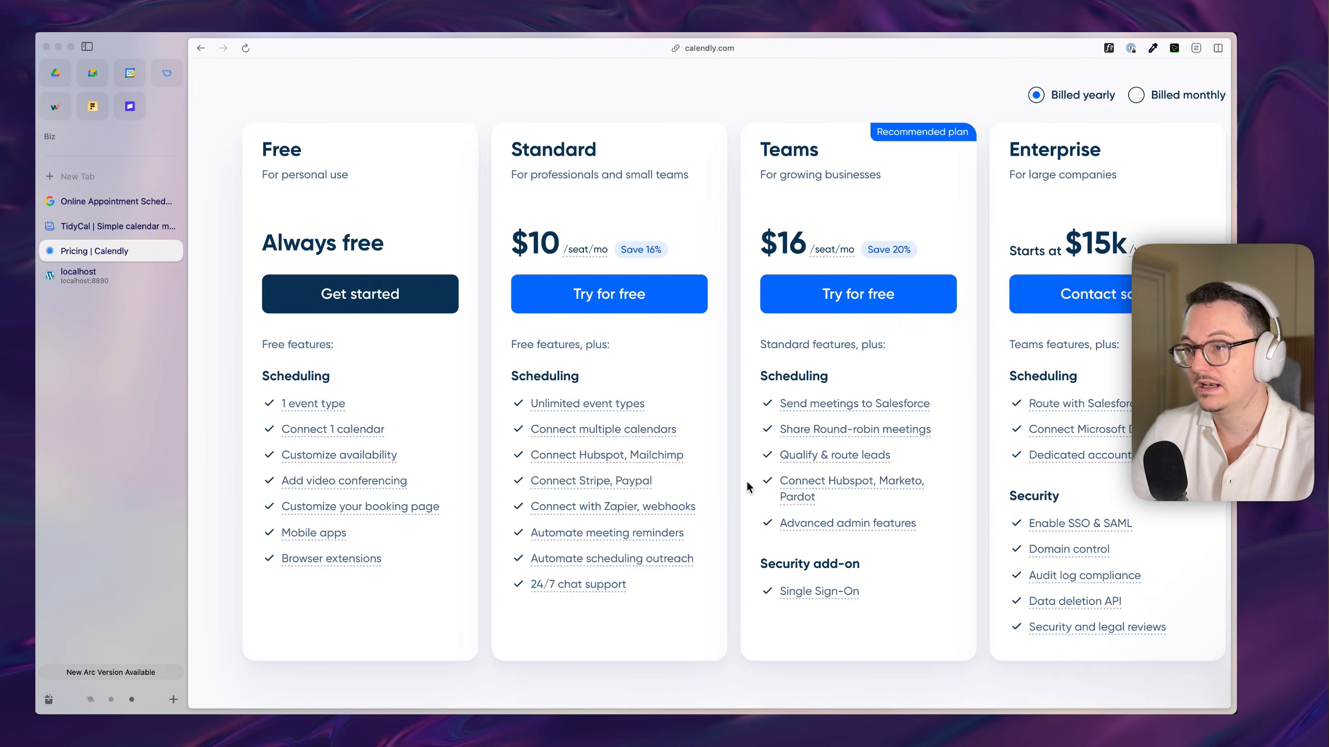
{"action": "mouse_move", "coordinate": [611, 505]}
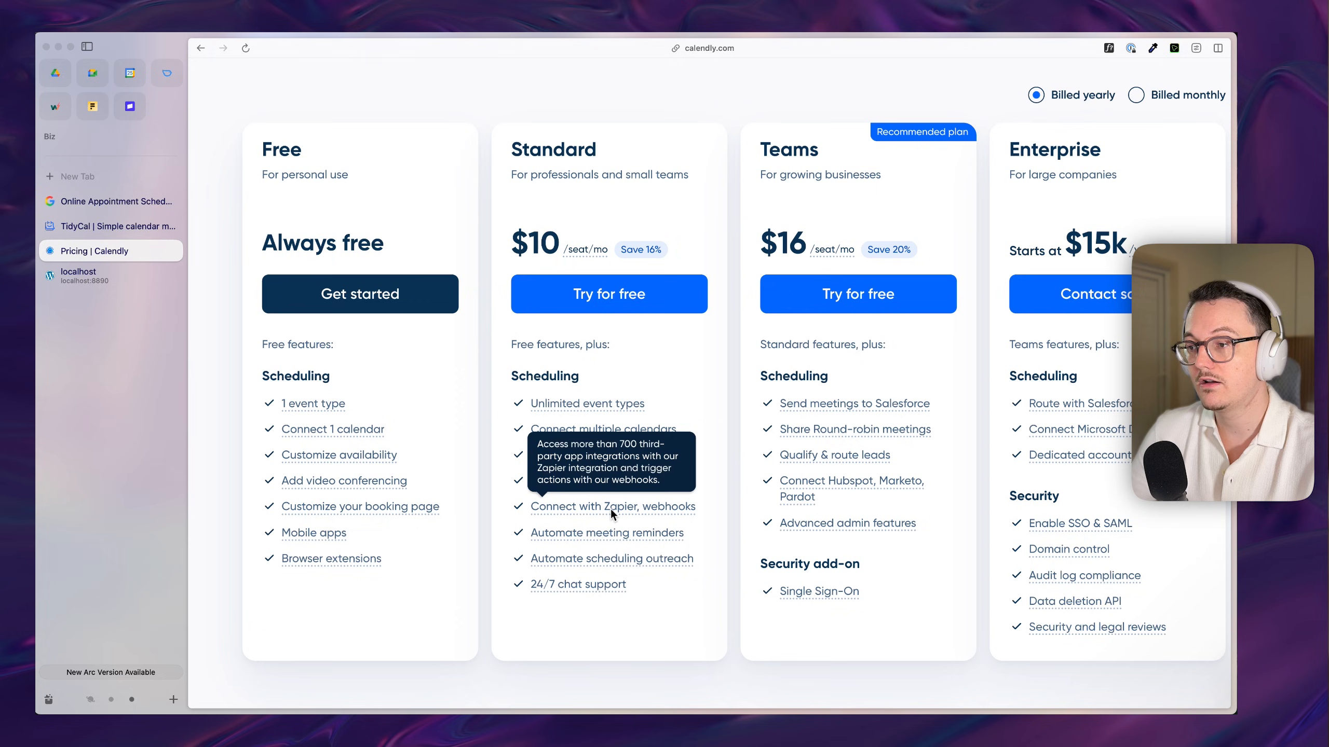
{"action": "mouse_move", "coordinate": [606, 533]}
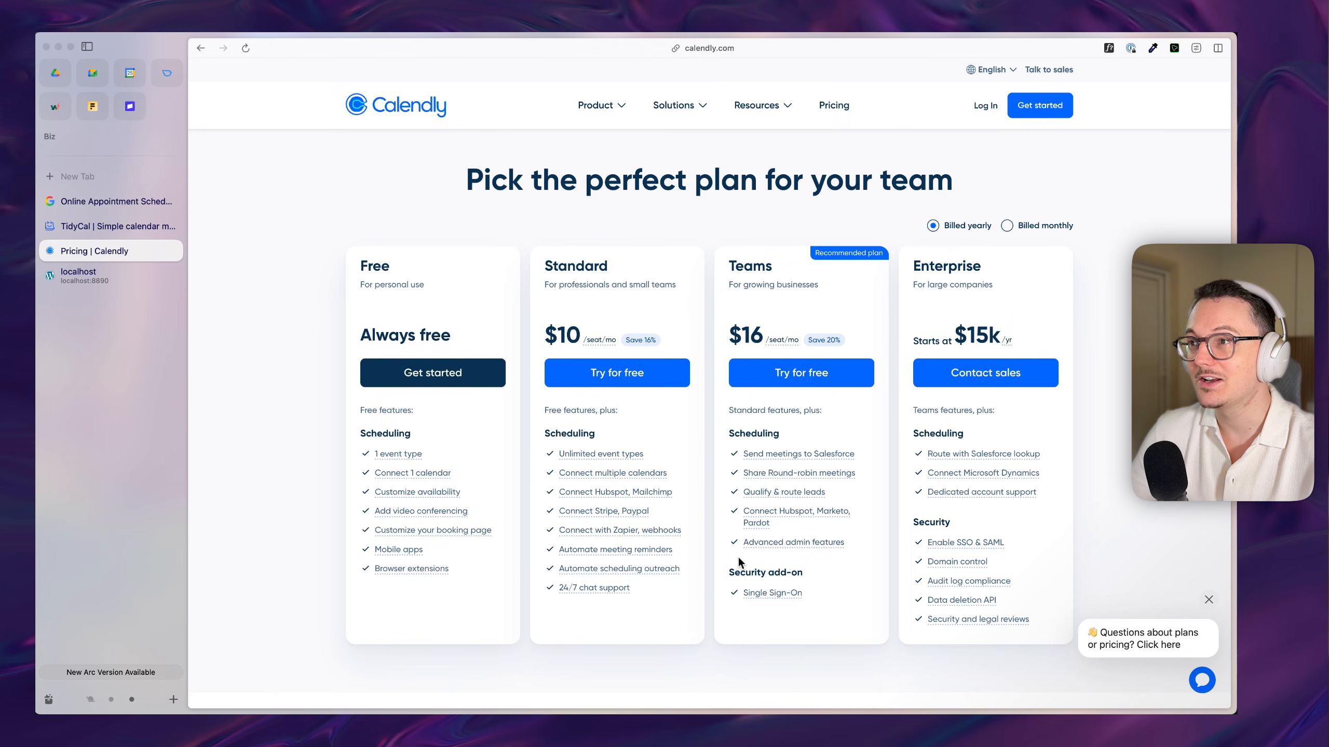
{"action": "mouse_move", "coordinate": [601, 454]}
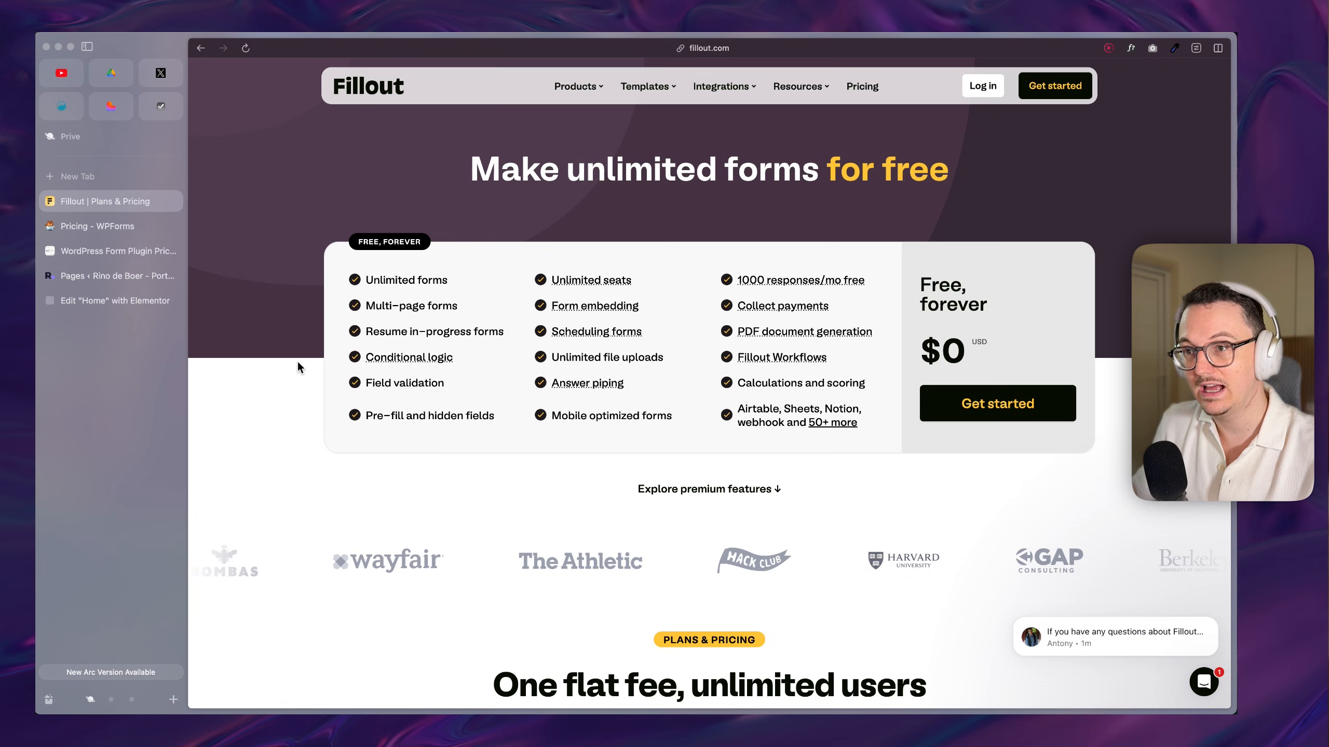
Step: Compare the WPForms and WS Form pricing tiers, then return to Fillout's plans and pricing
{"action": "left_click", "coordinate": [92, 226]}
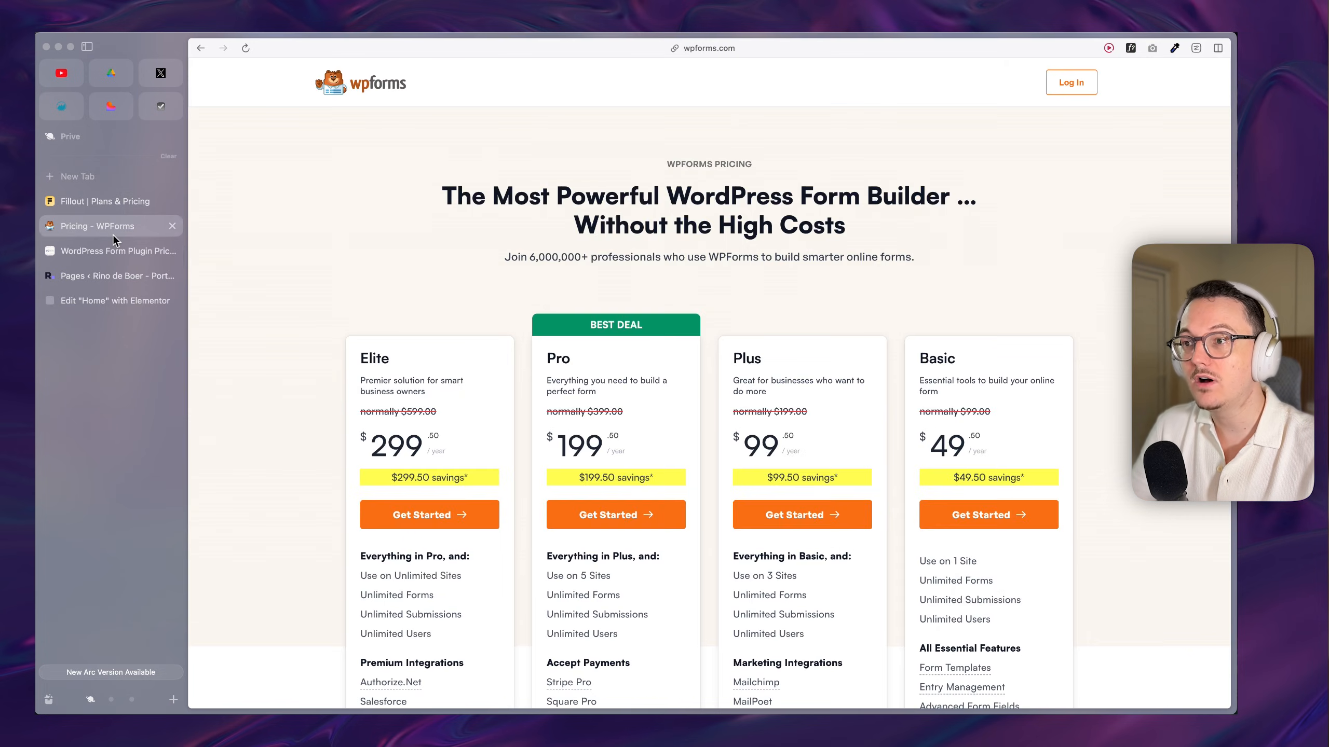
{"action": "mouse_move", "coordinate": [1087, 410]}
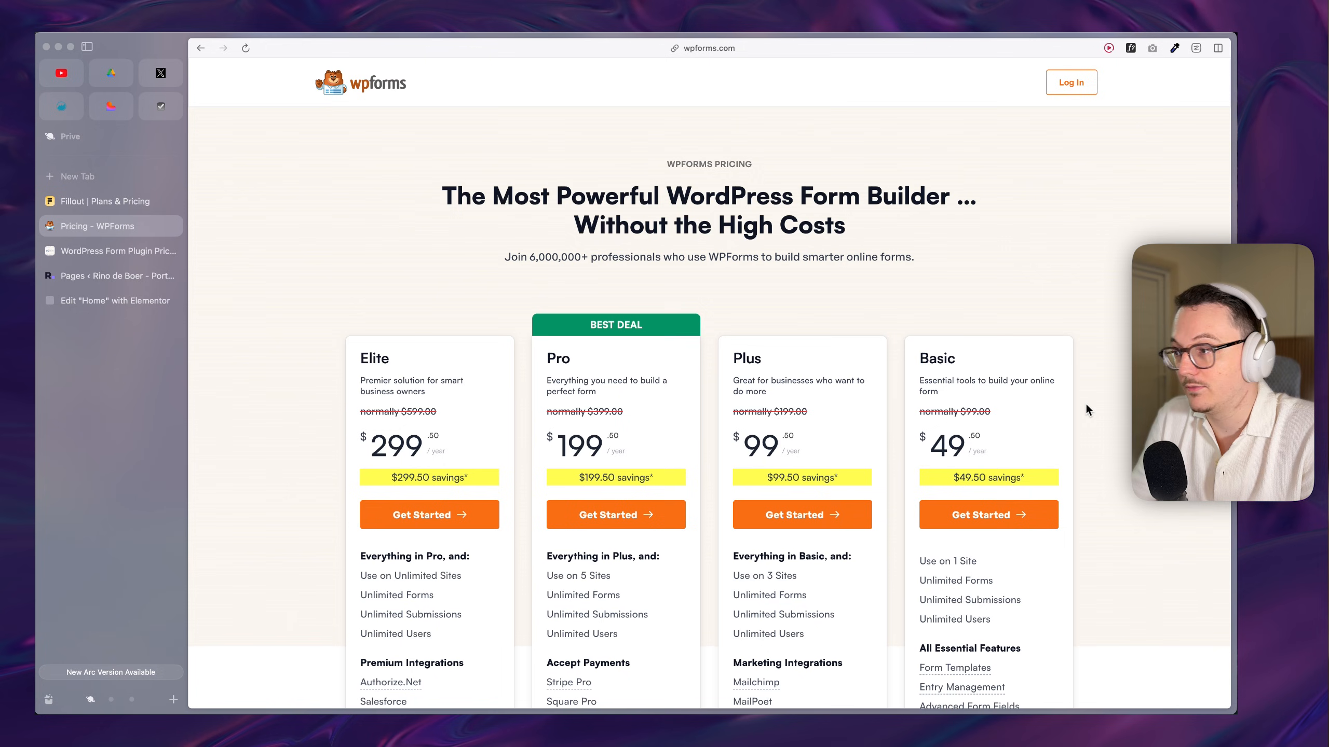
{"action": "scroll", "scroll_direction": "down", "scroll_amount": 3}
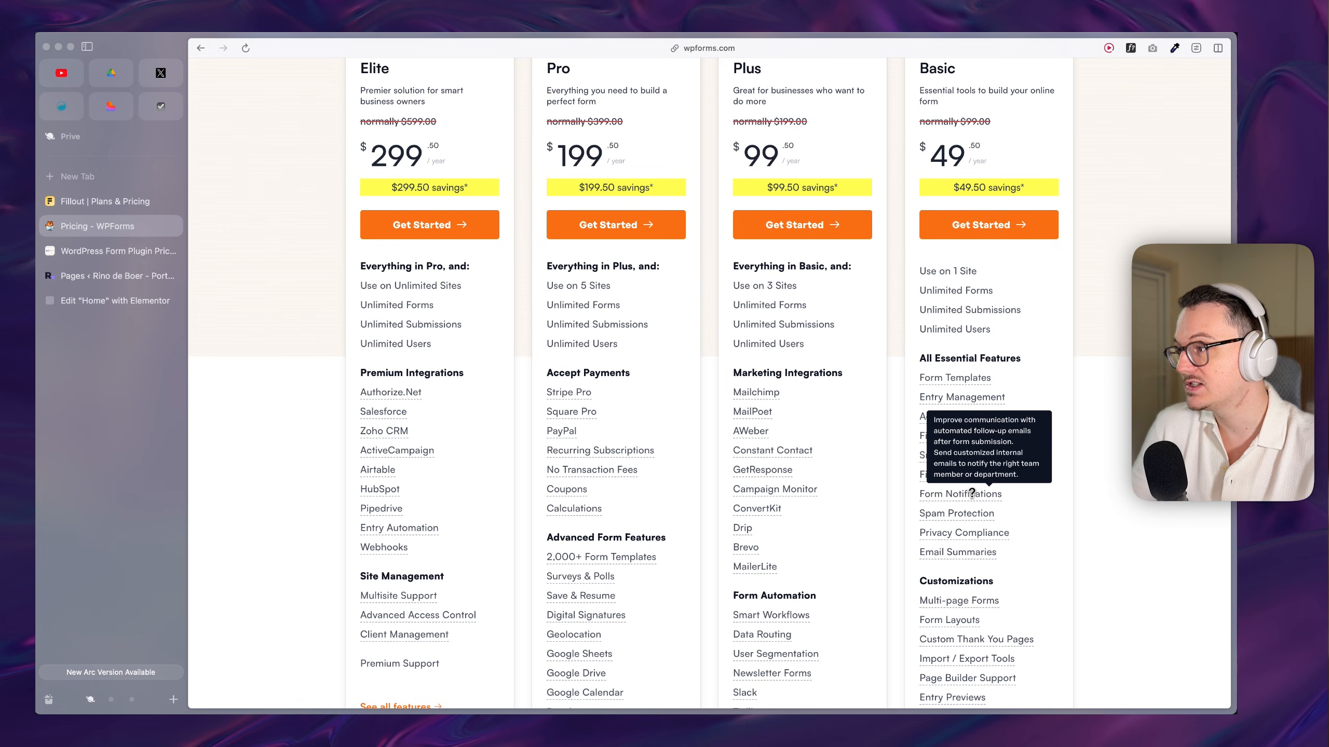
{"action": "mouse_move", "coordinate": [957, 514]}
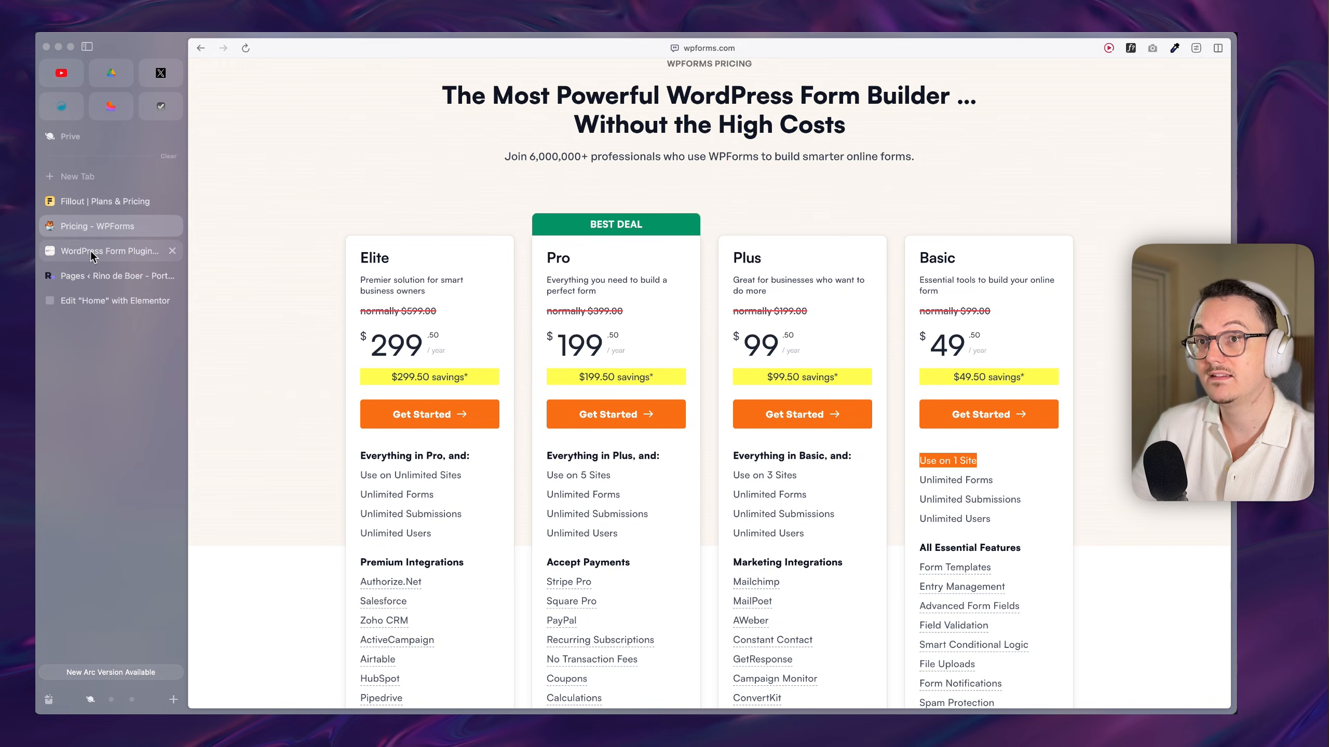
{"action": "left_click", "coordinate": [110, 251]}
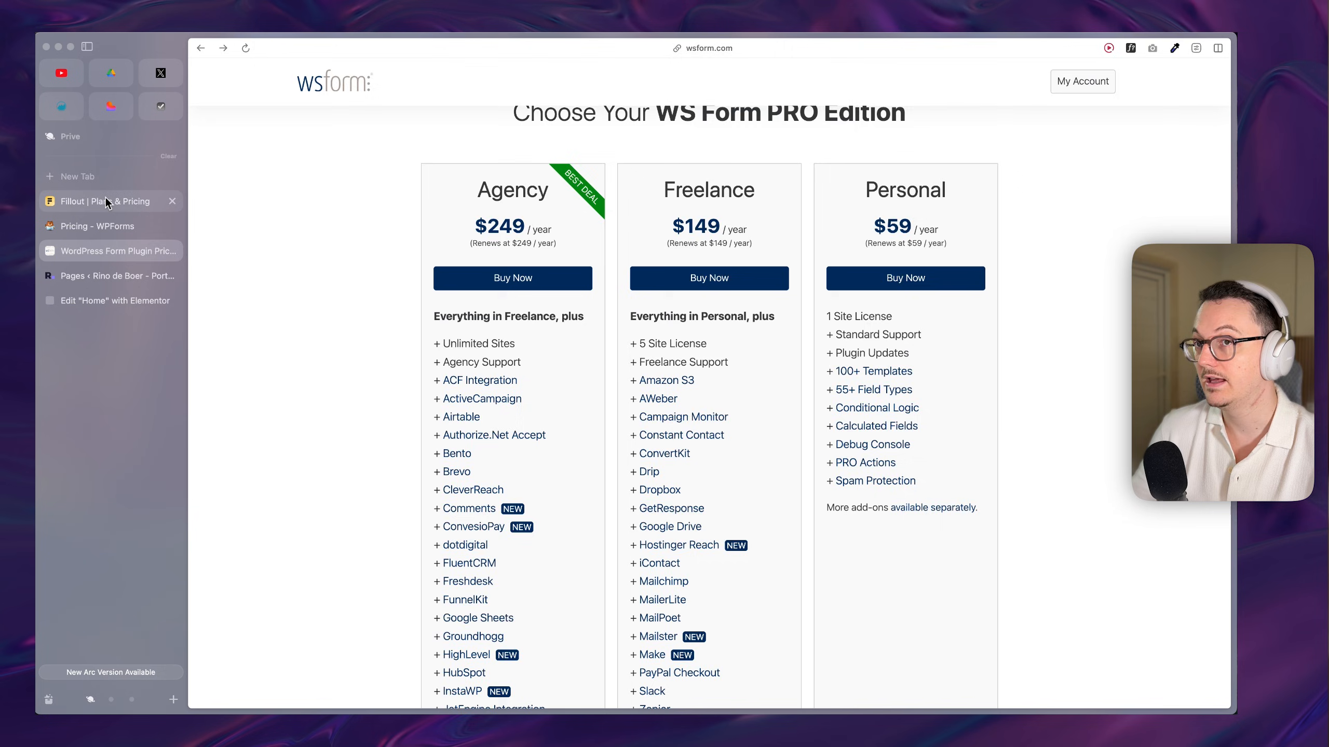
{"action": "left_click", "coordinate": [102, 201]}
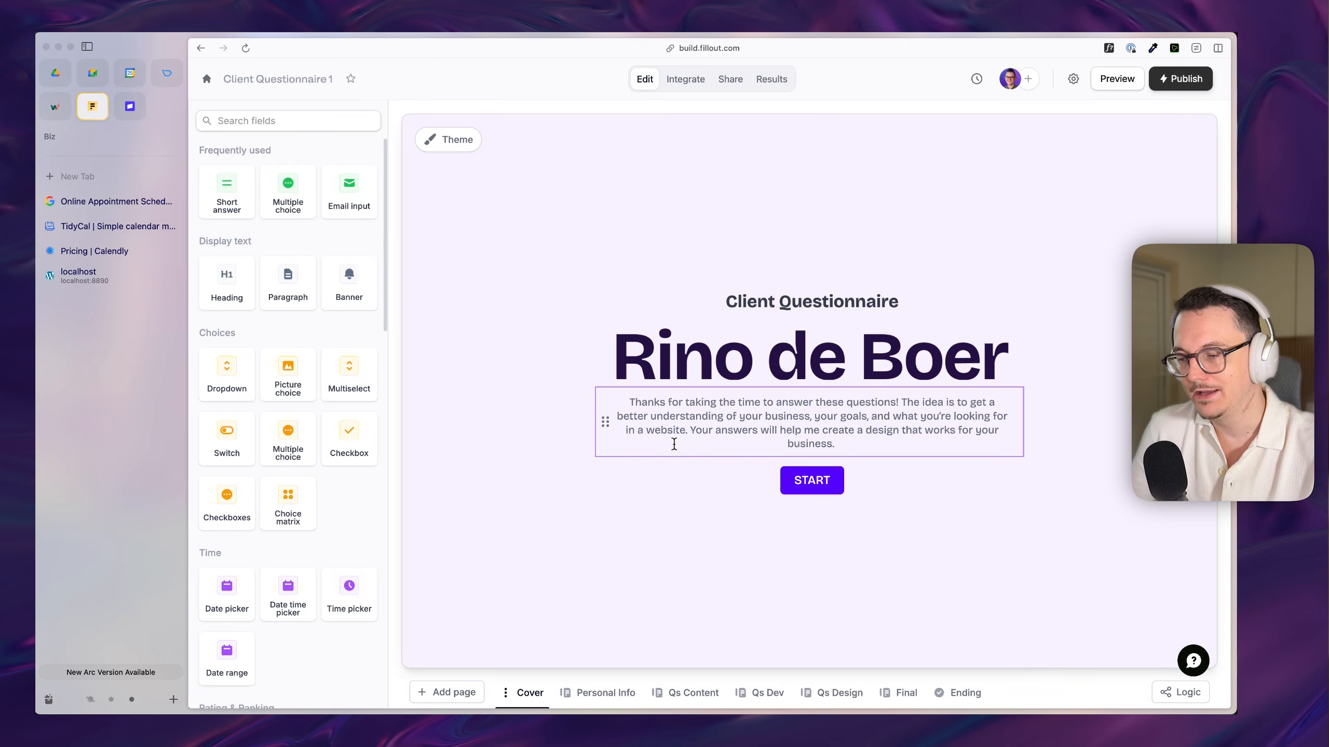
Step: Step through the questionnaire's Personal Info and Qs Content pages
{"action": "left_click", "coordinate": [630, 646]}
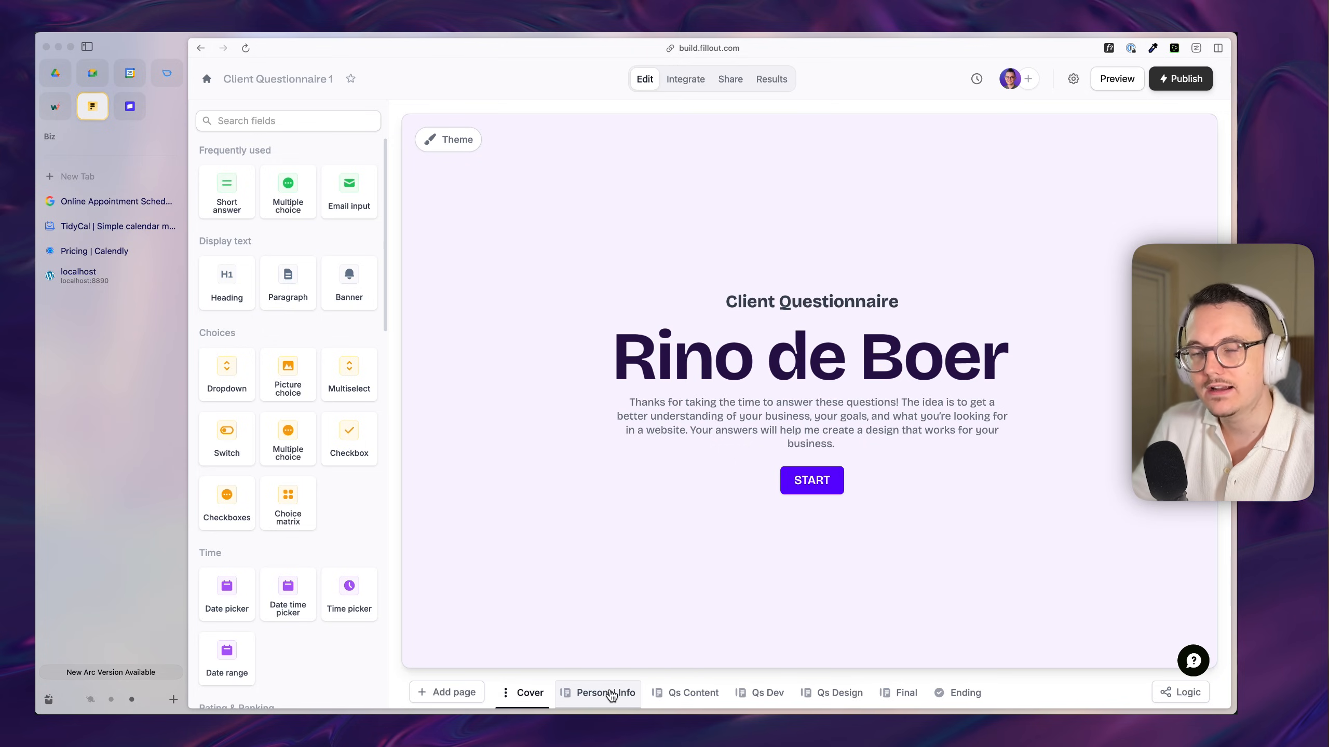
{"action": "left_click", "coordinate": [607, 692]}
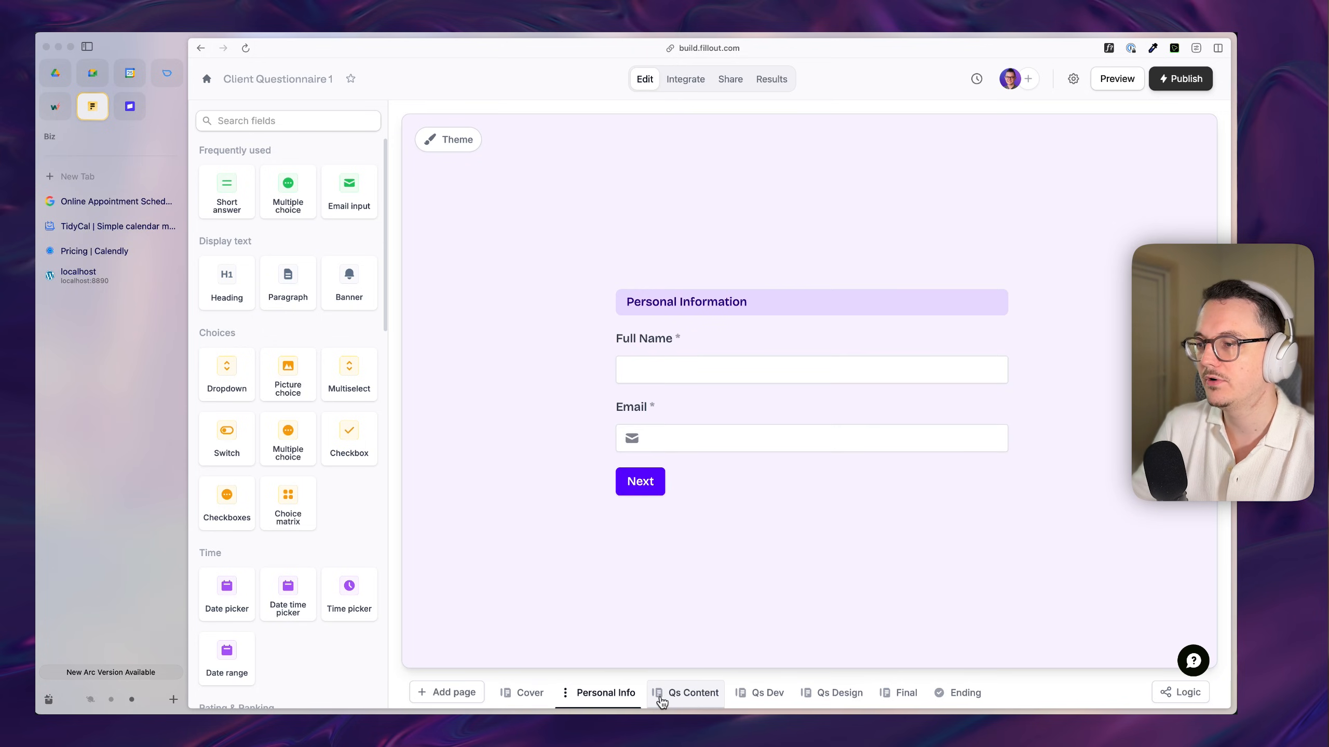
{"action": "left_click", "coordinate": [765, 693]}
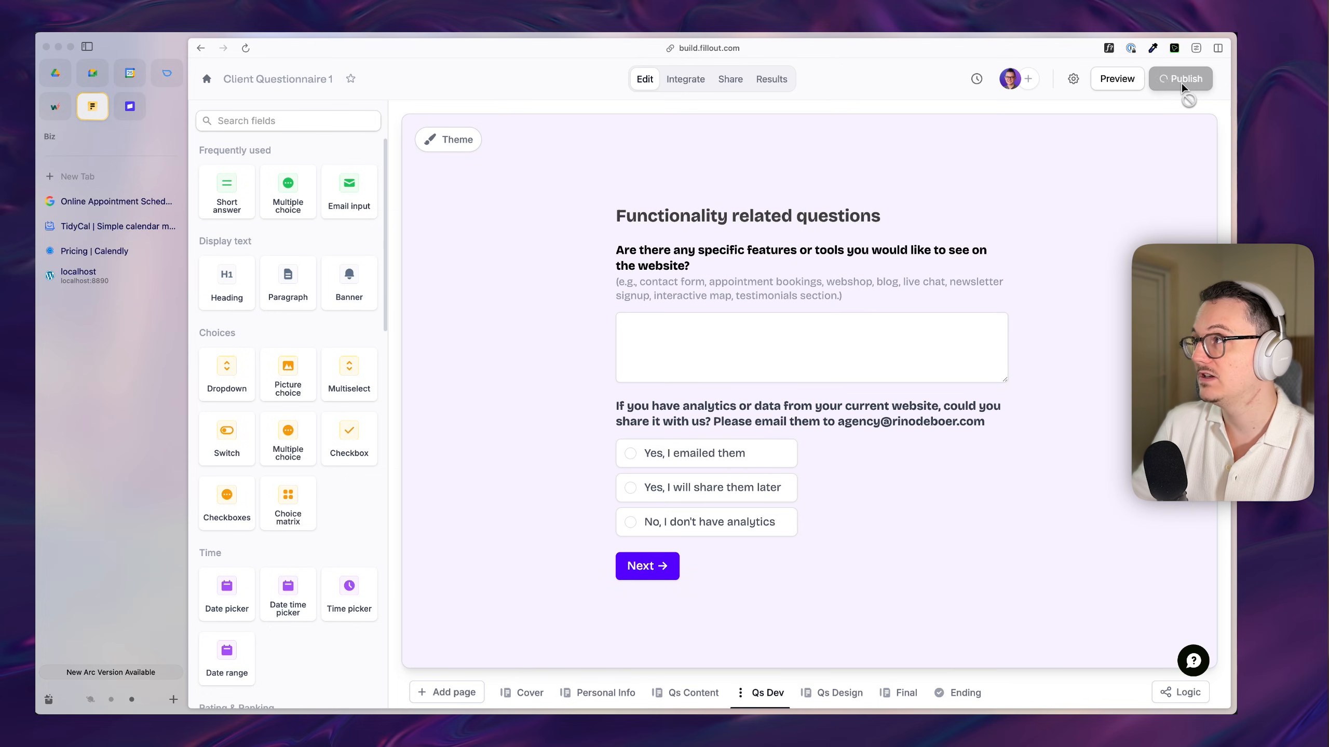
Step: Publish the questionnaire with a custom link containing 'client'
{"action": "left_click", "coordinate": [1184, 79]}
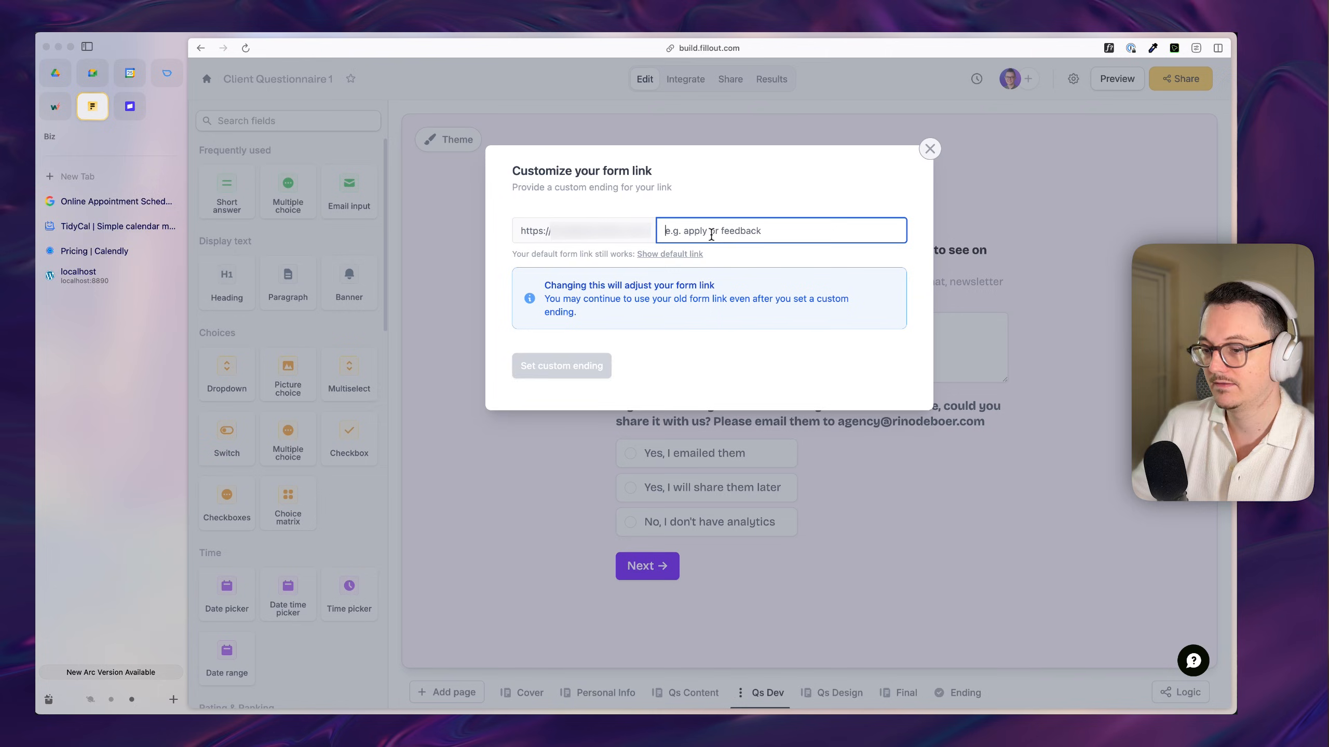
{"action": "type", "text": "client"}
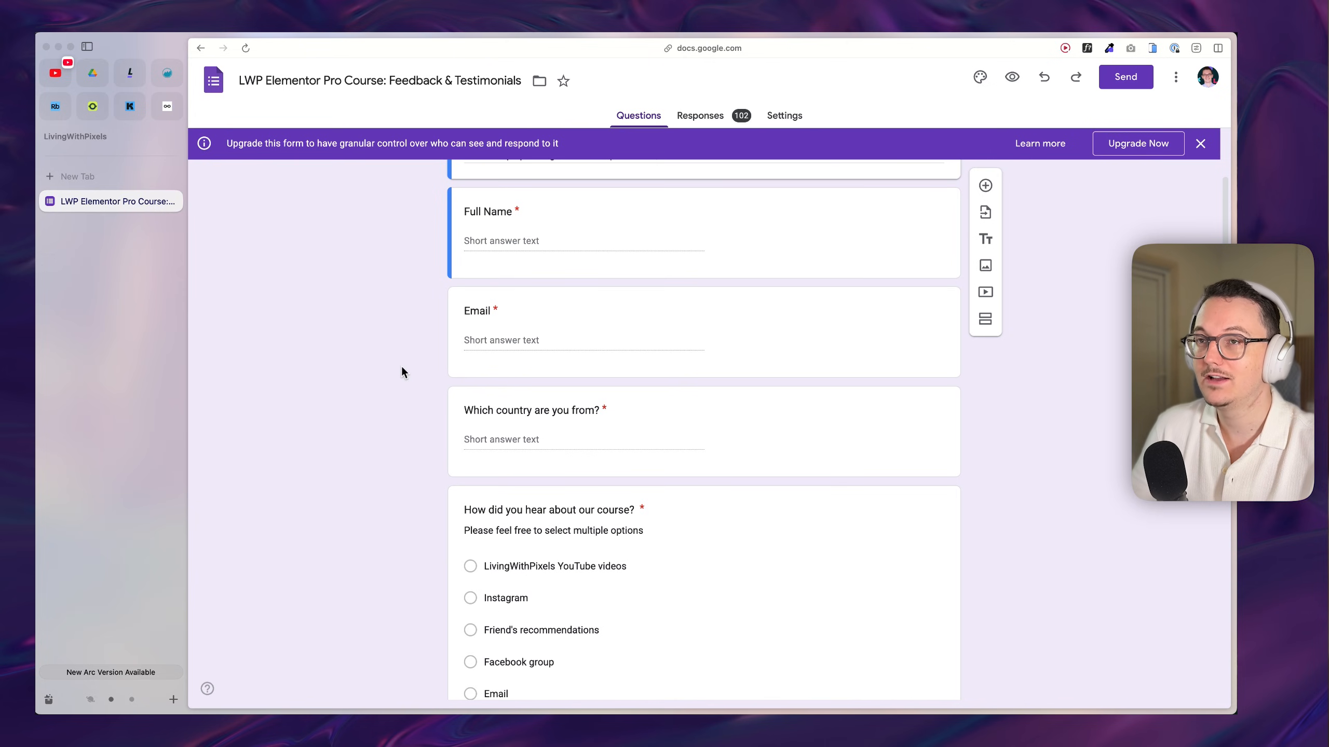
{"action": "scroll", "scroll_direction": "down", "scroll_amount": 3}
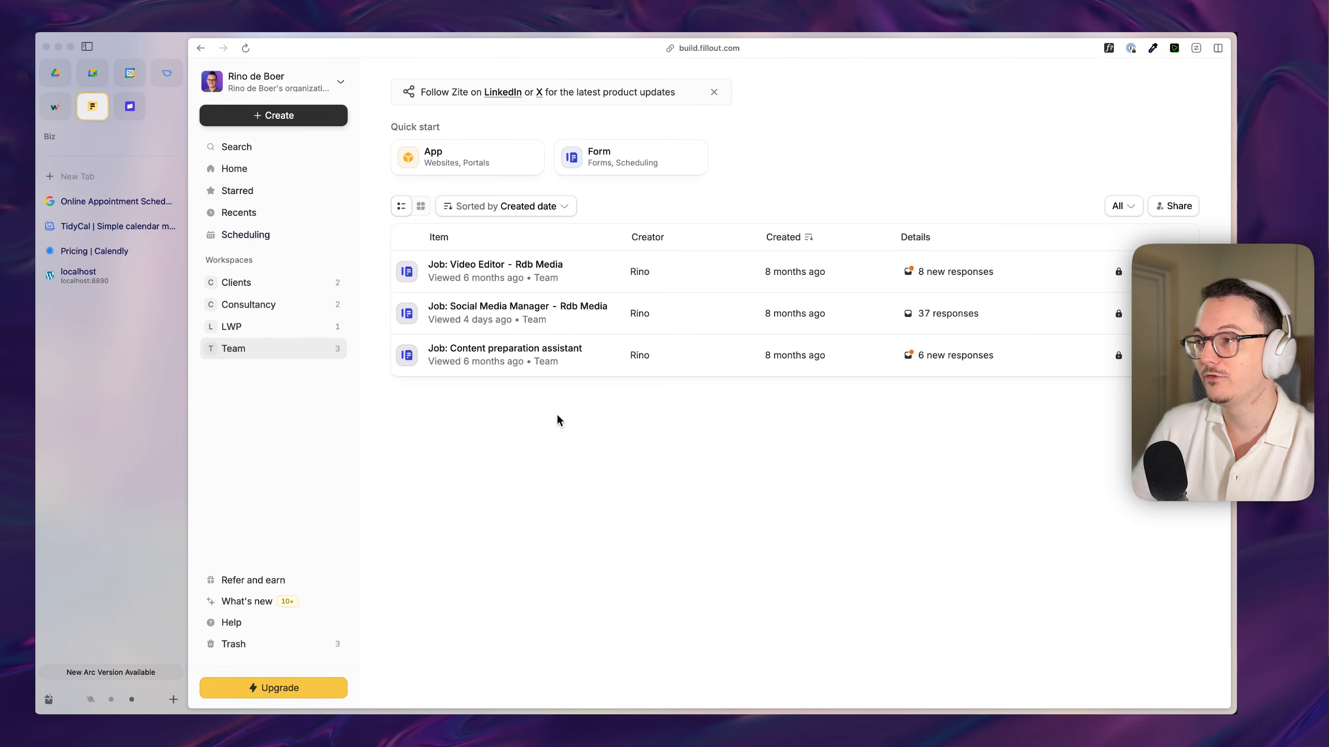
{"action": "mouse_move", "coordinate": [767, 322]}
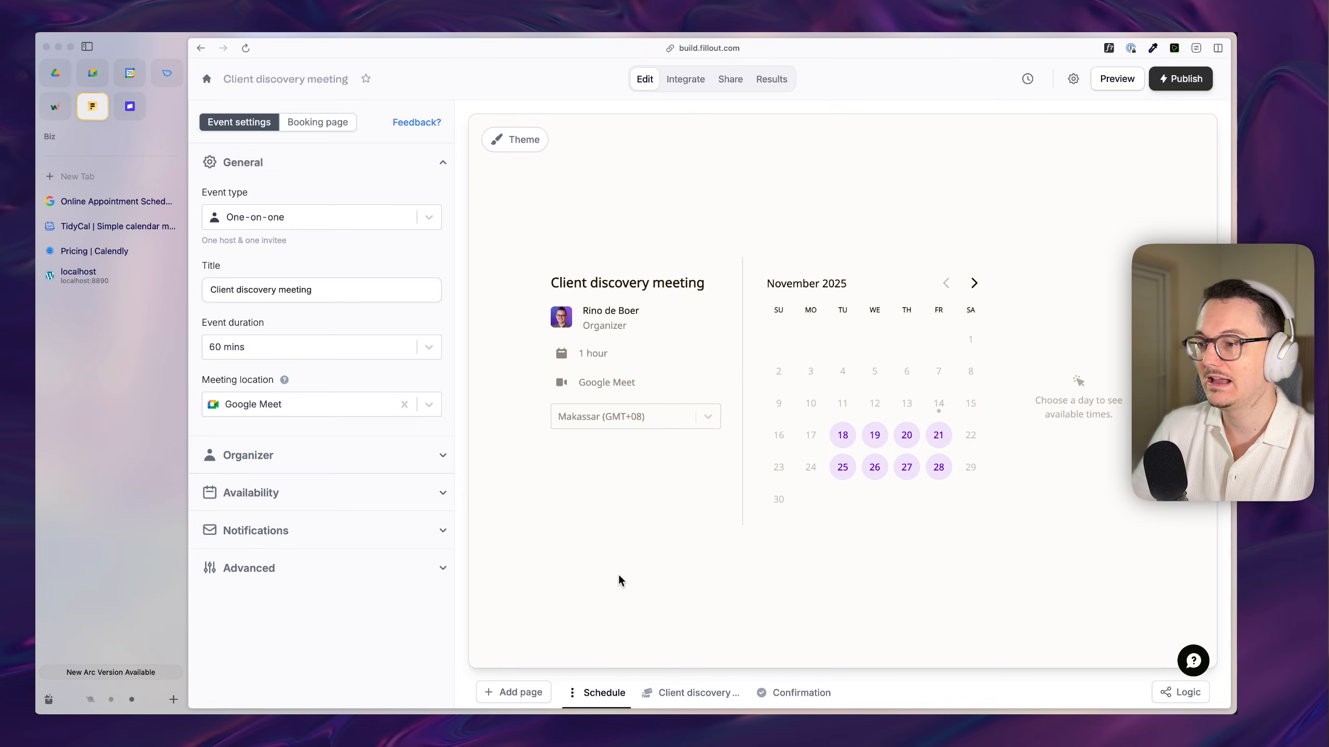
Step: Review the booking form's payment page with its checkout
{"action": "left_click", "coordinate": [698, 692]}
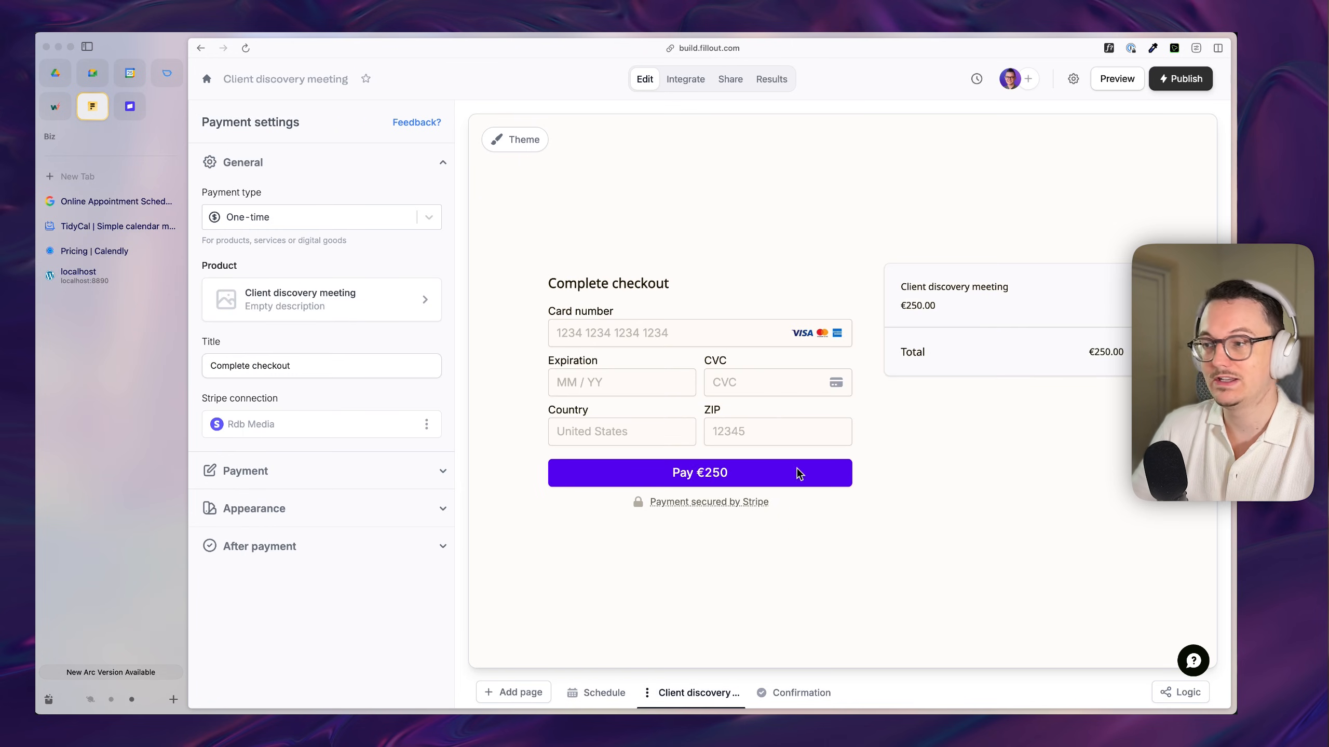
{"action": "mouse_move", "coordinate": [834, 532]}
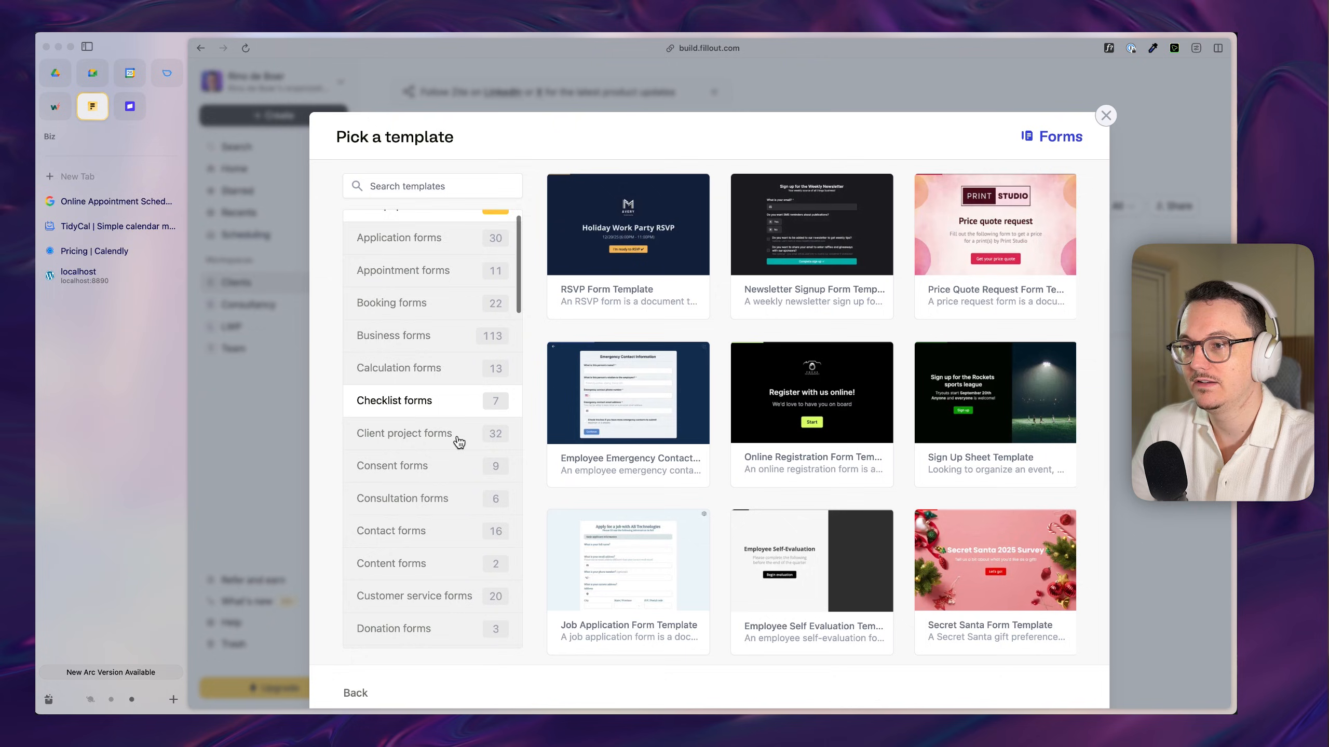
{"action": "scroll", "scroll_direction": "down", "scroll_amount": 3}
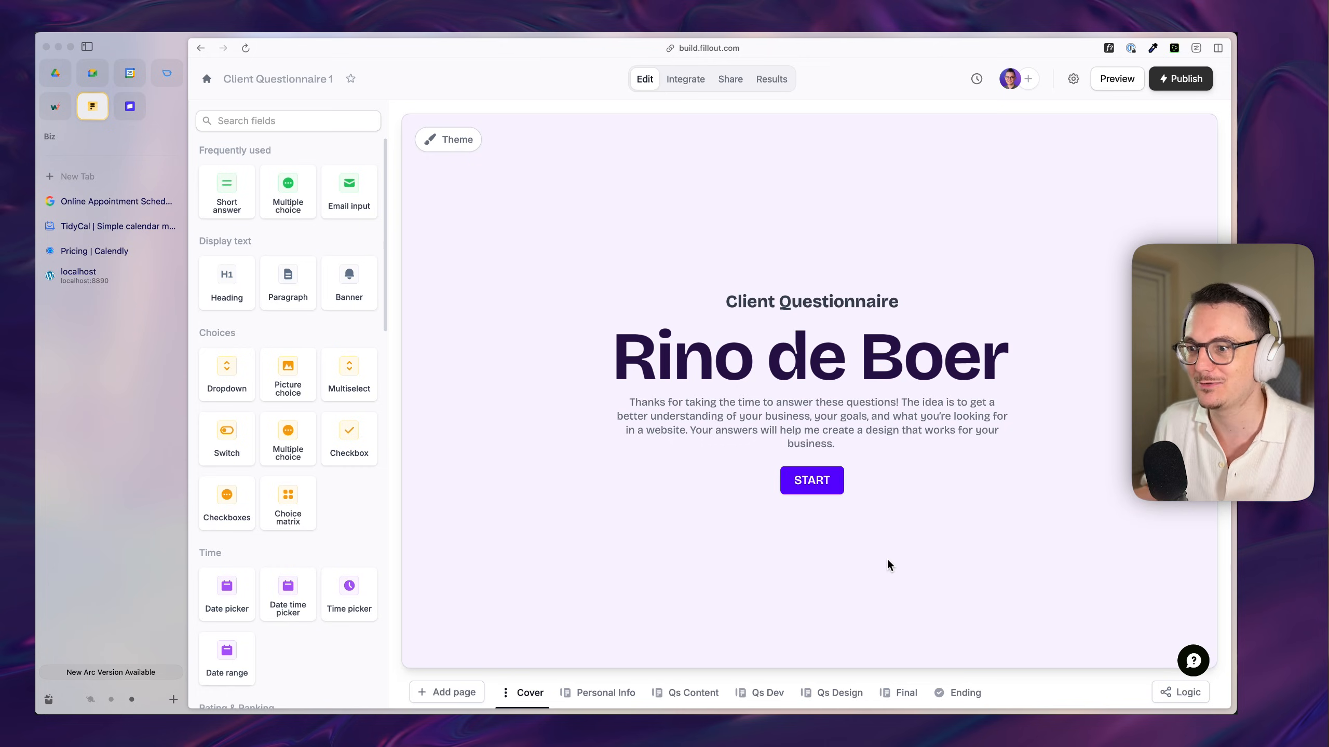
{"action": "mouse_move", "coordinate": [638, 639]}
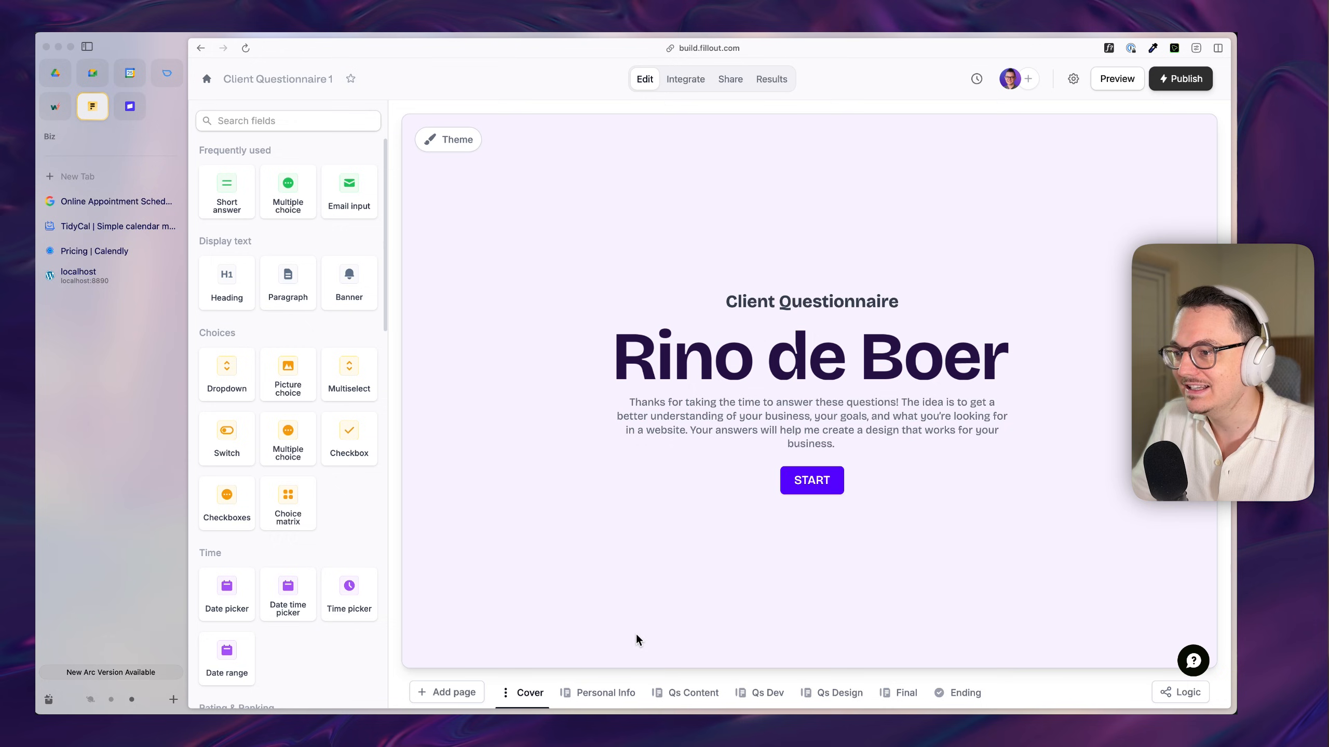
Step: Step through the Personal Info, Content and Design question pages of the questionnaire
{"action": "left_click", "coordinate": [604, 693]}
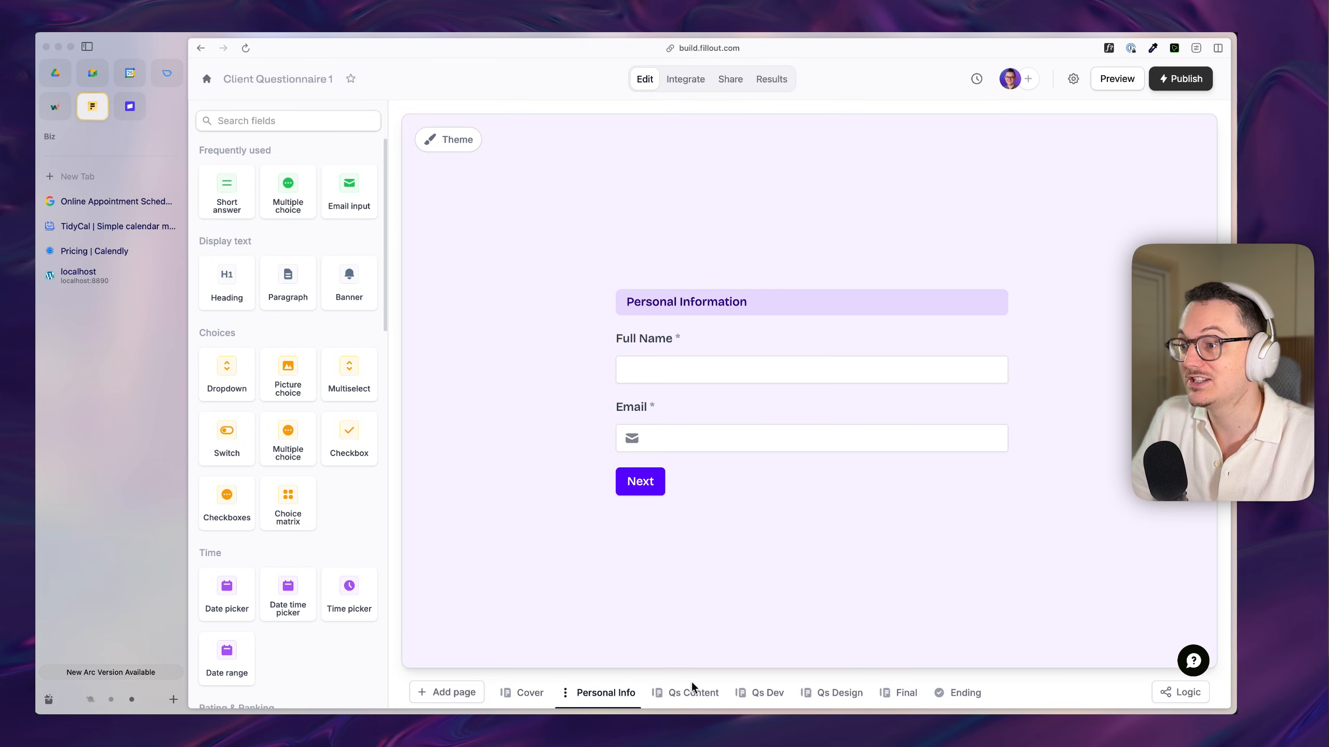
{"action": "left_click", "coordinate": [694, 693]}
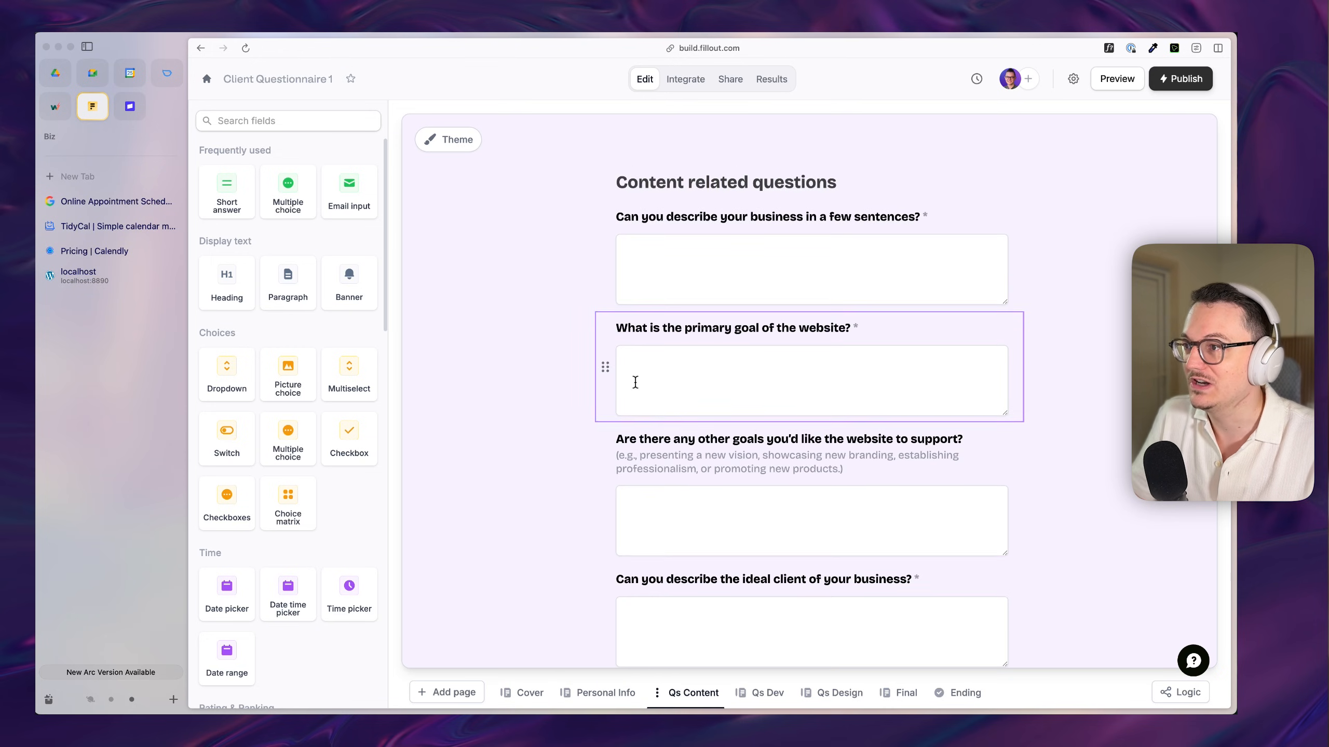
{"action": "scroll", "scroll_direction": "down", "scroll_amount": 3}
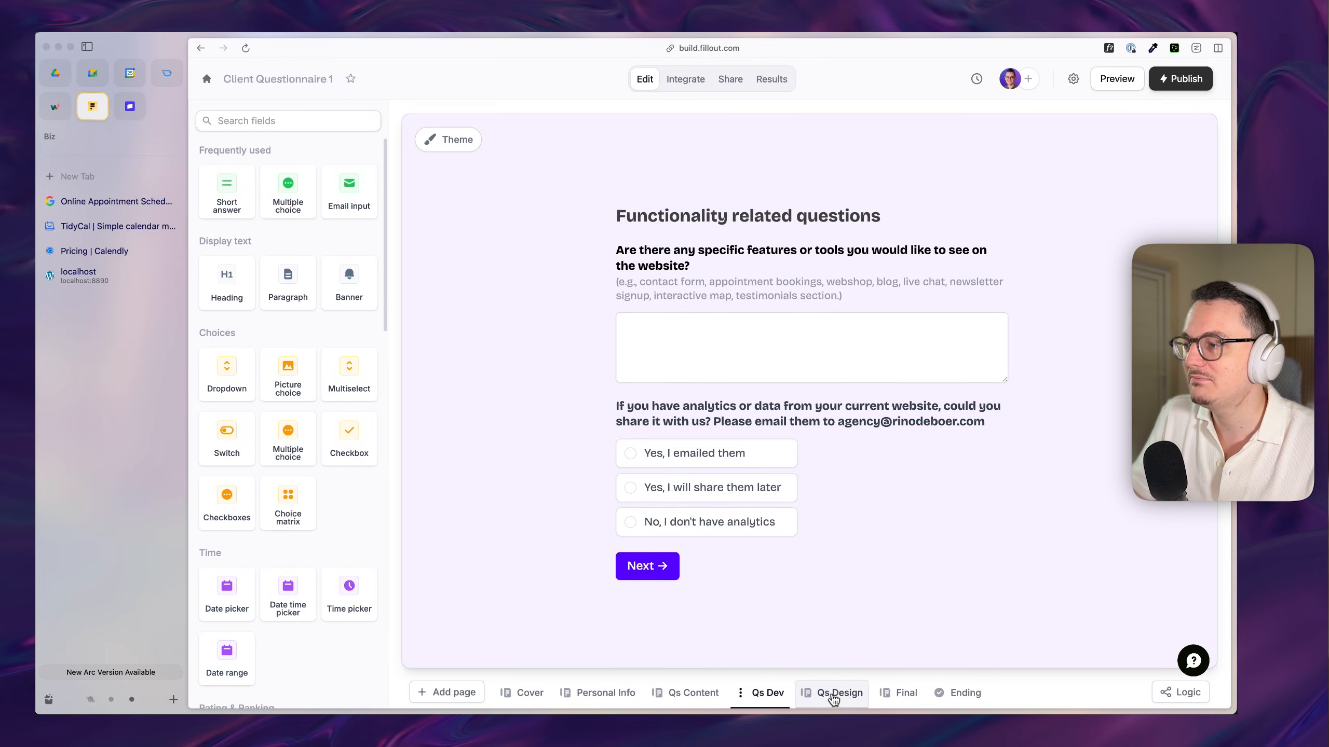
{"action": "left_click", "coordinate": [837, 692]}
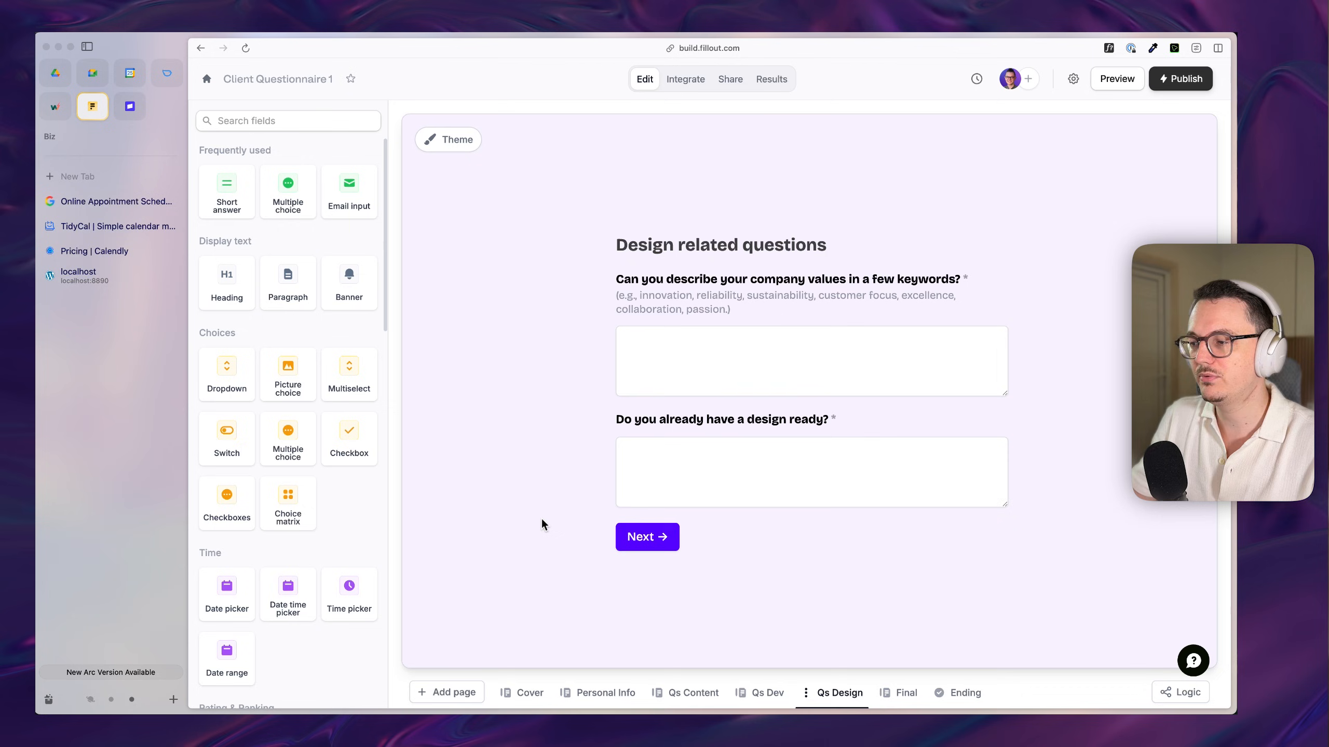
{"action": "mouse_move", "coordinate": [574, 501]}
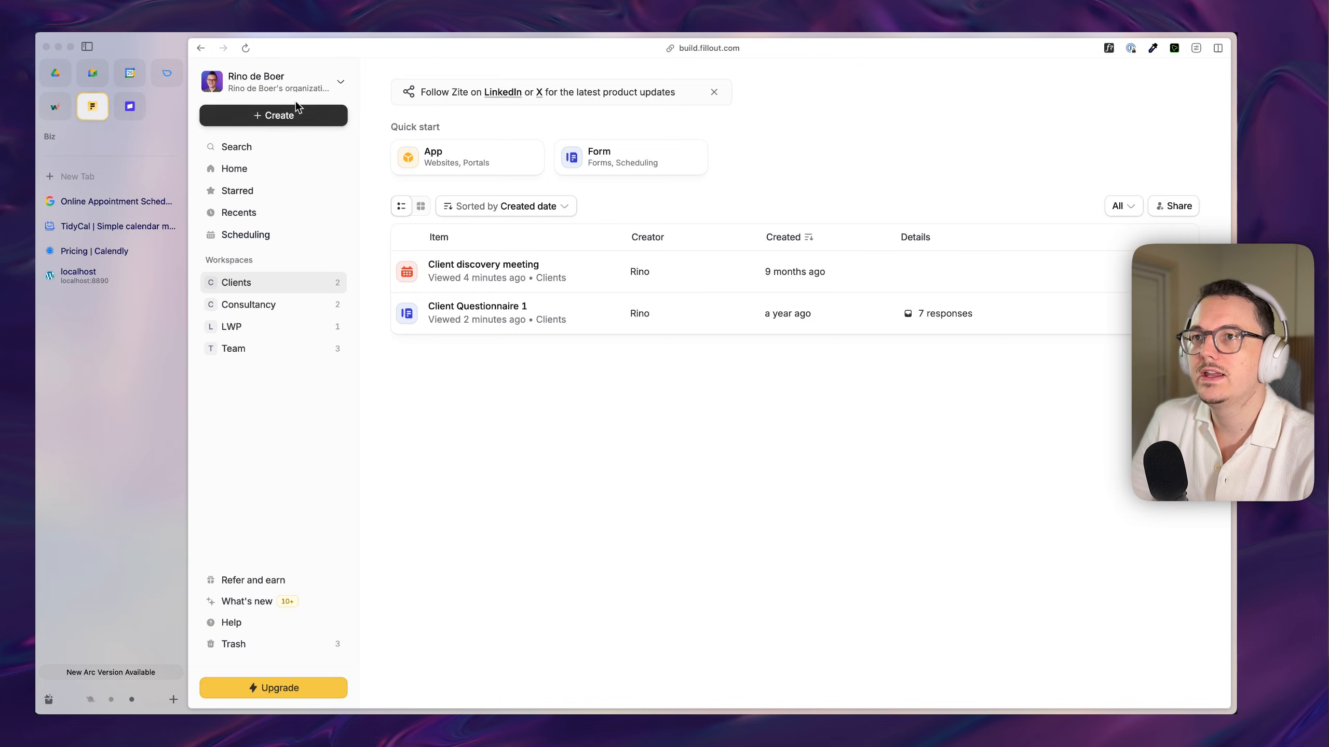
{"action": "left_click", "coordinate": [273, 115]}
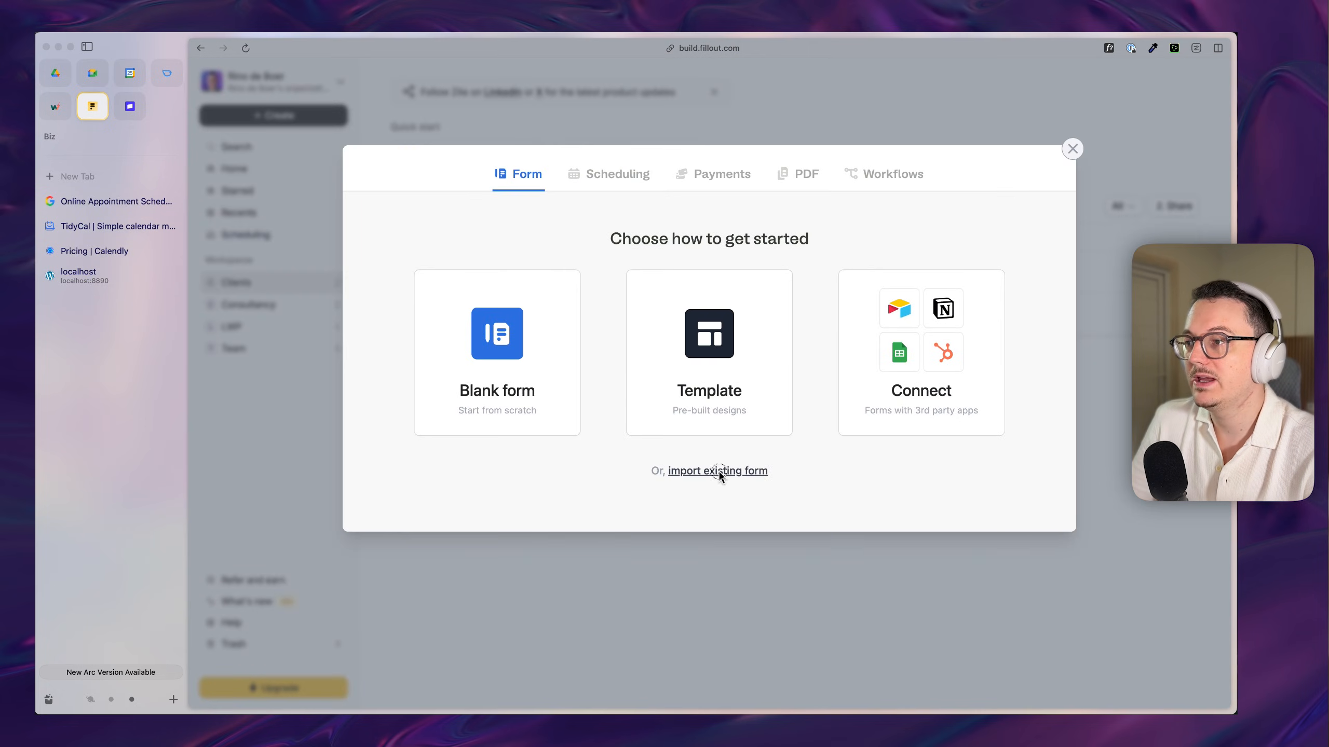
{"action": "left_click", "coordinate": [718, 471]}
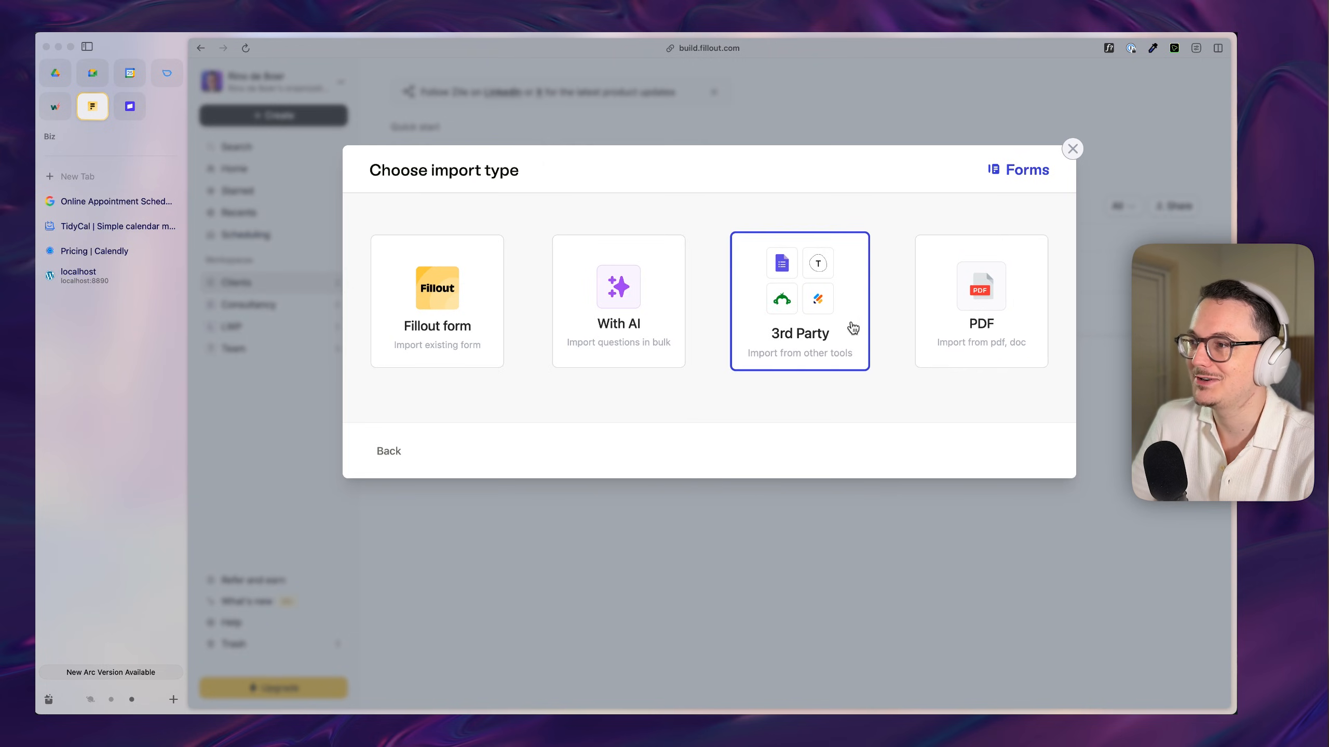
{"action": "left_click", "coordinate": [797, 301]}
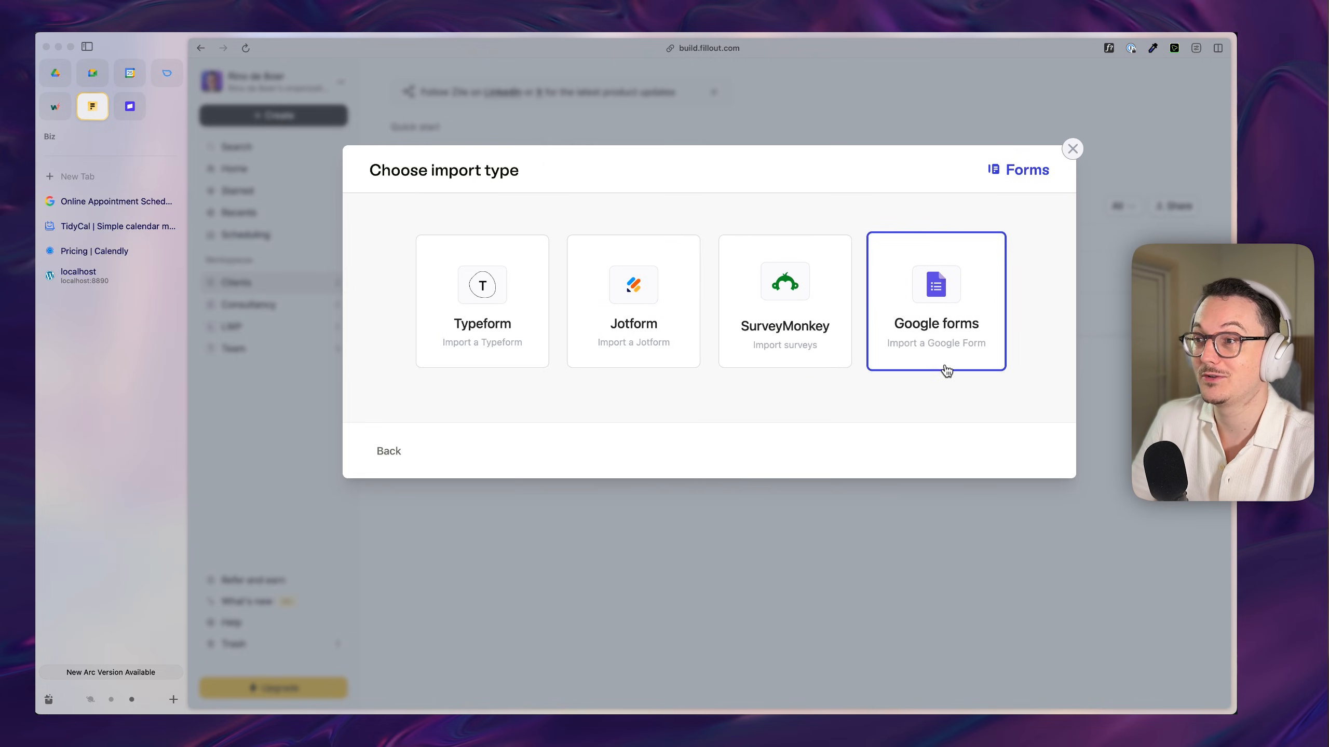
{"action": "mouse_move", "coordinate": [512, 392]}
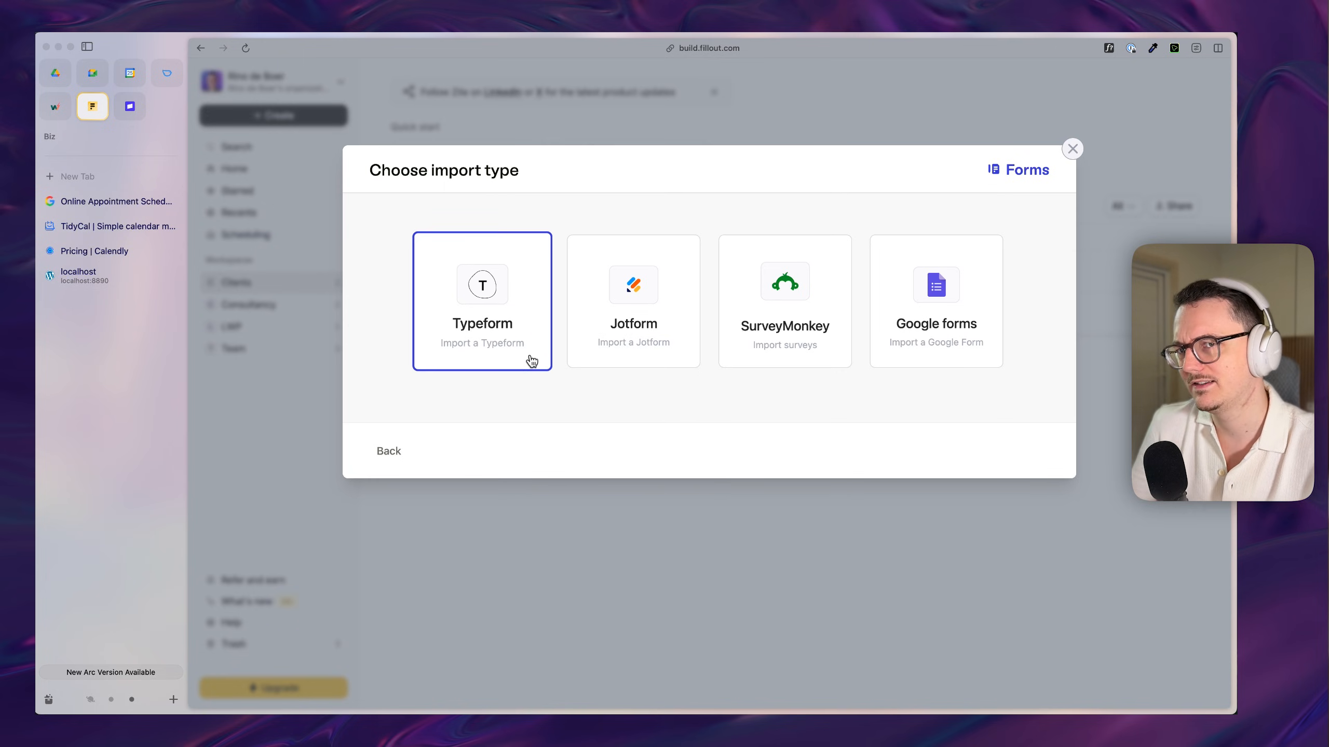
{"action": "mouse_move", "coordinate": [470, 283]}
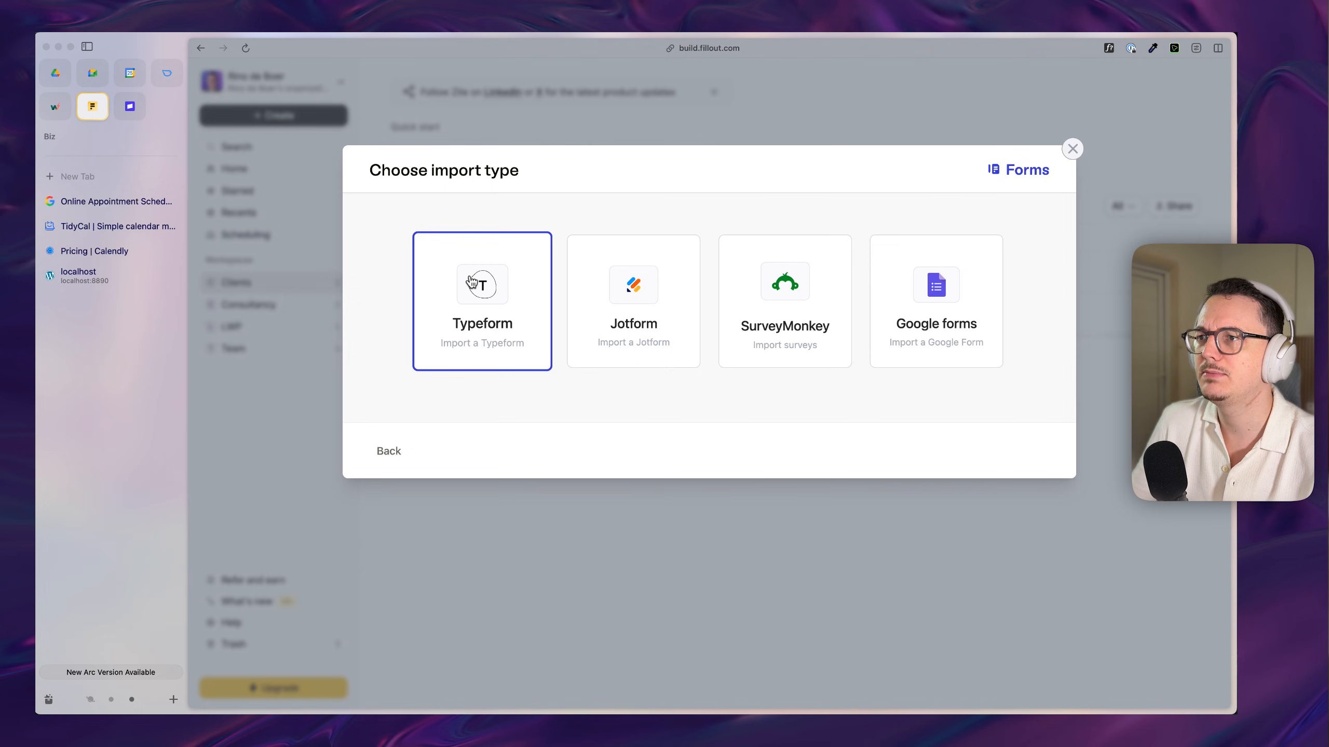
{"action": "mouse_move", "coordinate": [508, 334]}
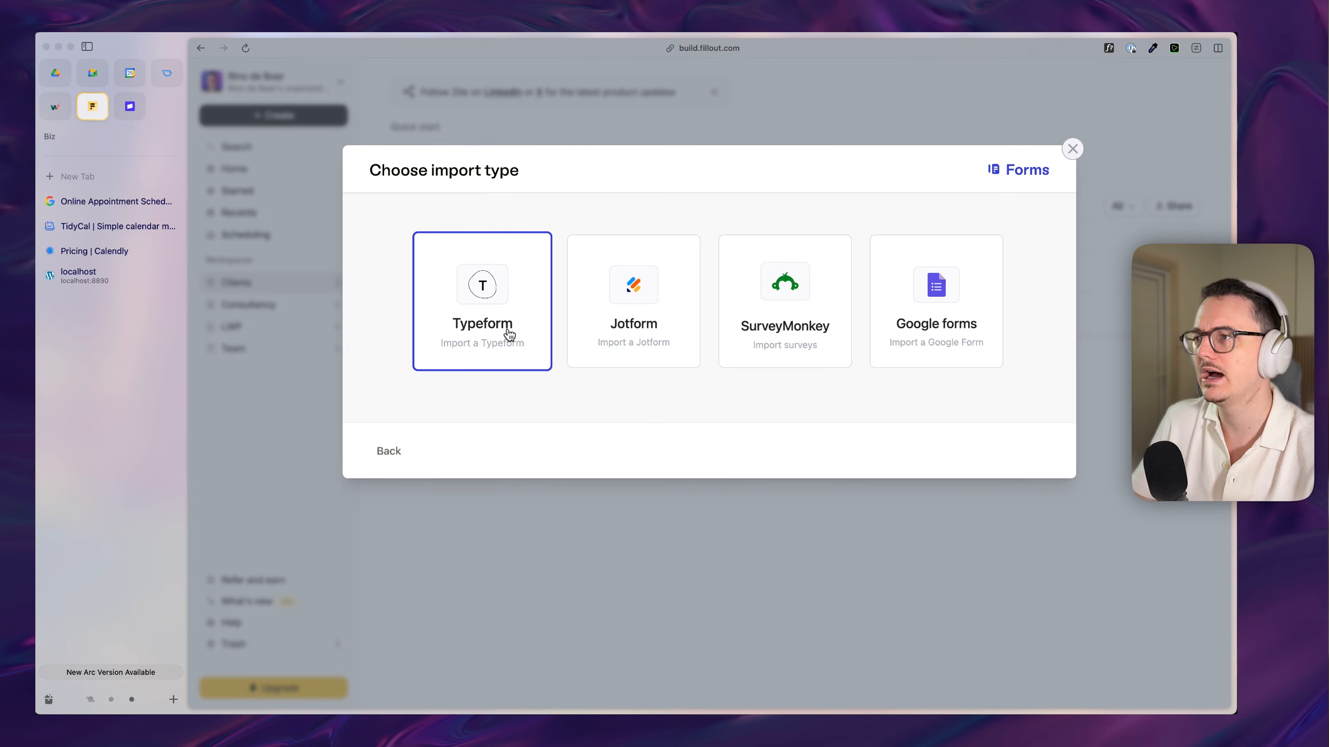
{"action": "left_click", "coordinate": [1073, 148]}
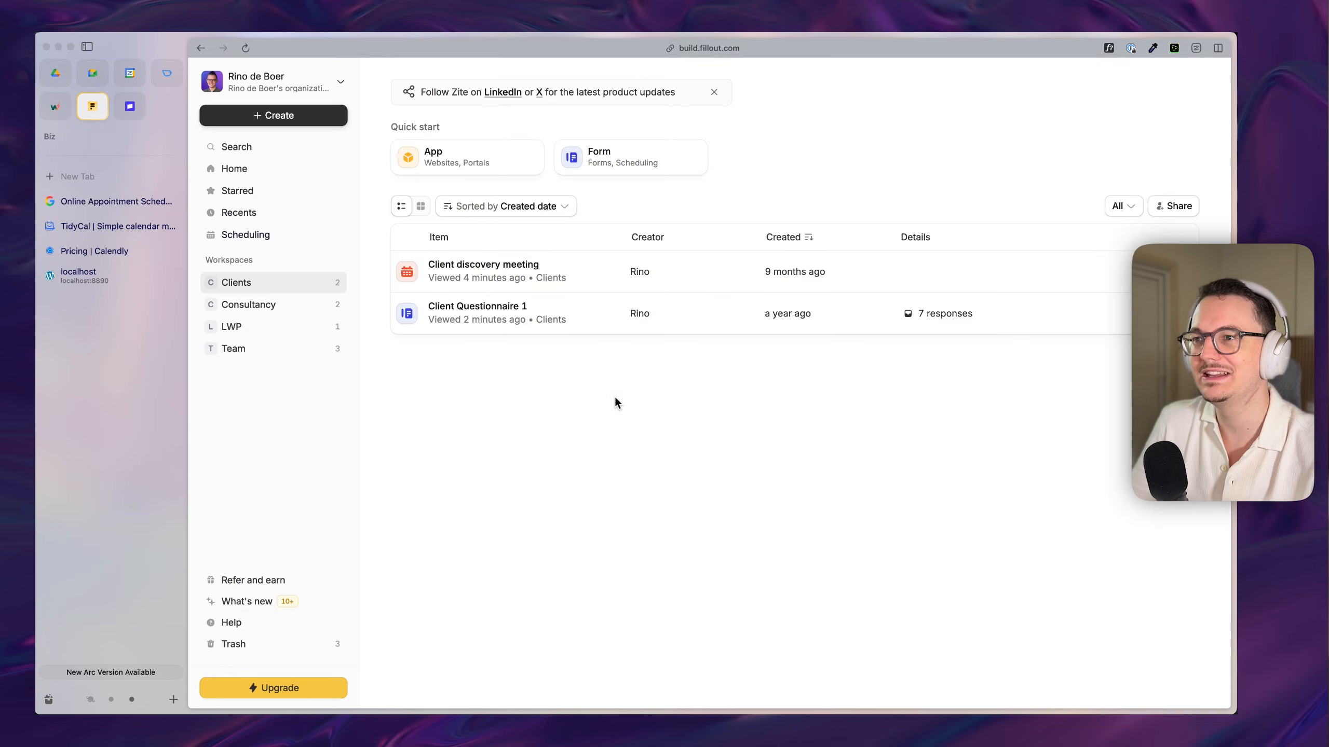
Step: Reopen Client Questionnaire 1 on Personal Info and delete a trial multiple-choice question
{"action": "left_click", "coordinate": [478, 306]}
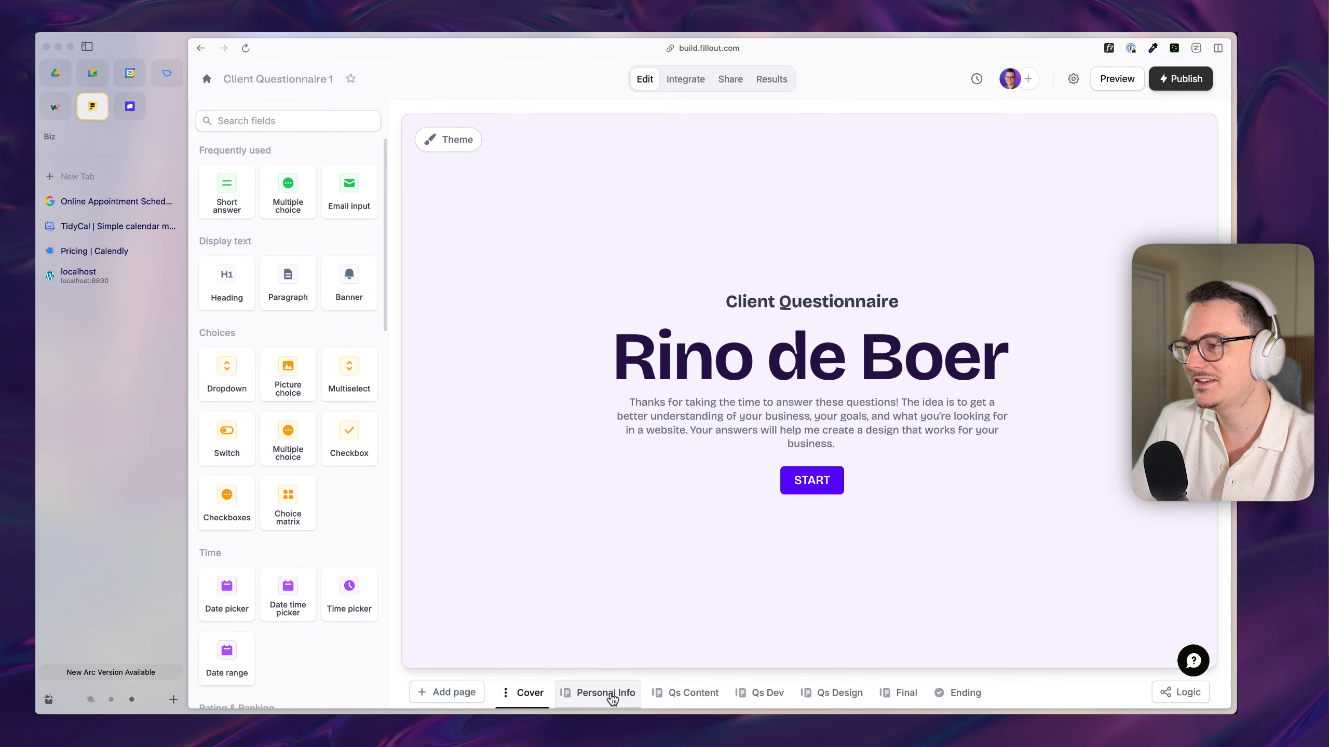
{"action": "left_click", "coordinate": [605, 692]}
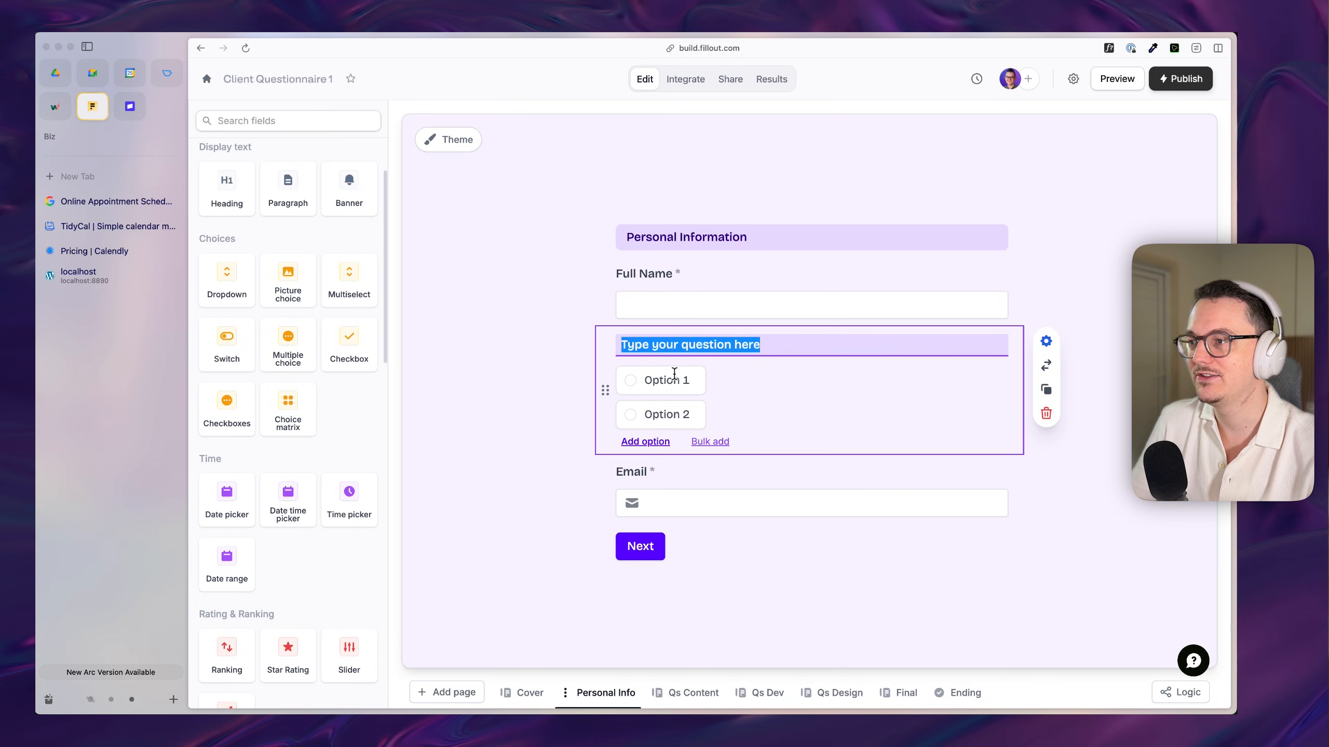
{"action": "left_click", "coordinate": [1045, 341]}
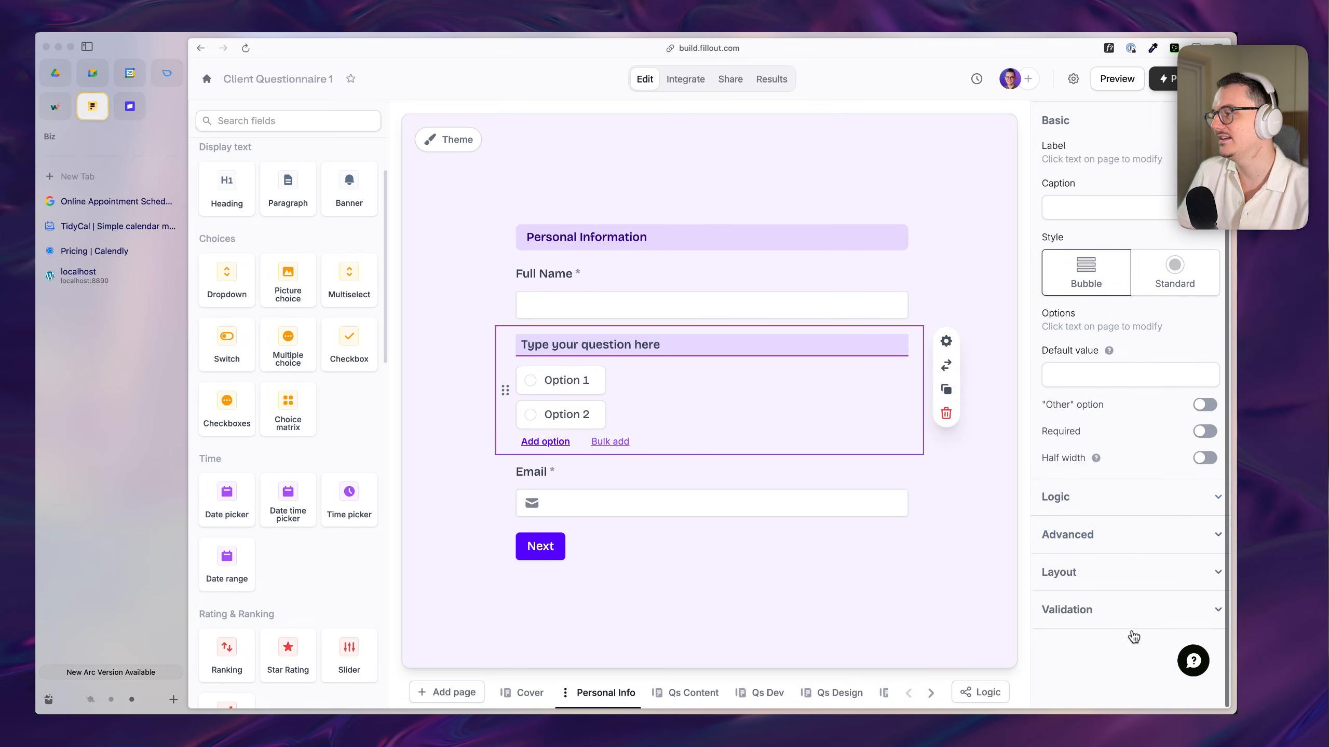
{"action": "mouse_move", "coordinate": [946, 413]}
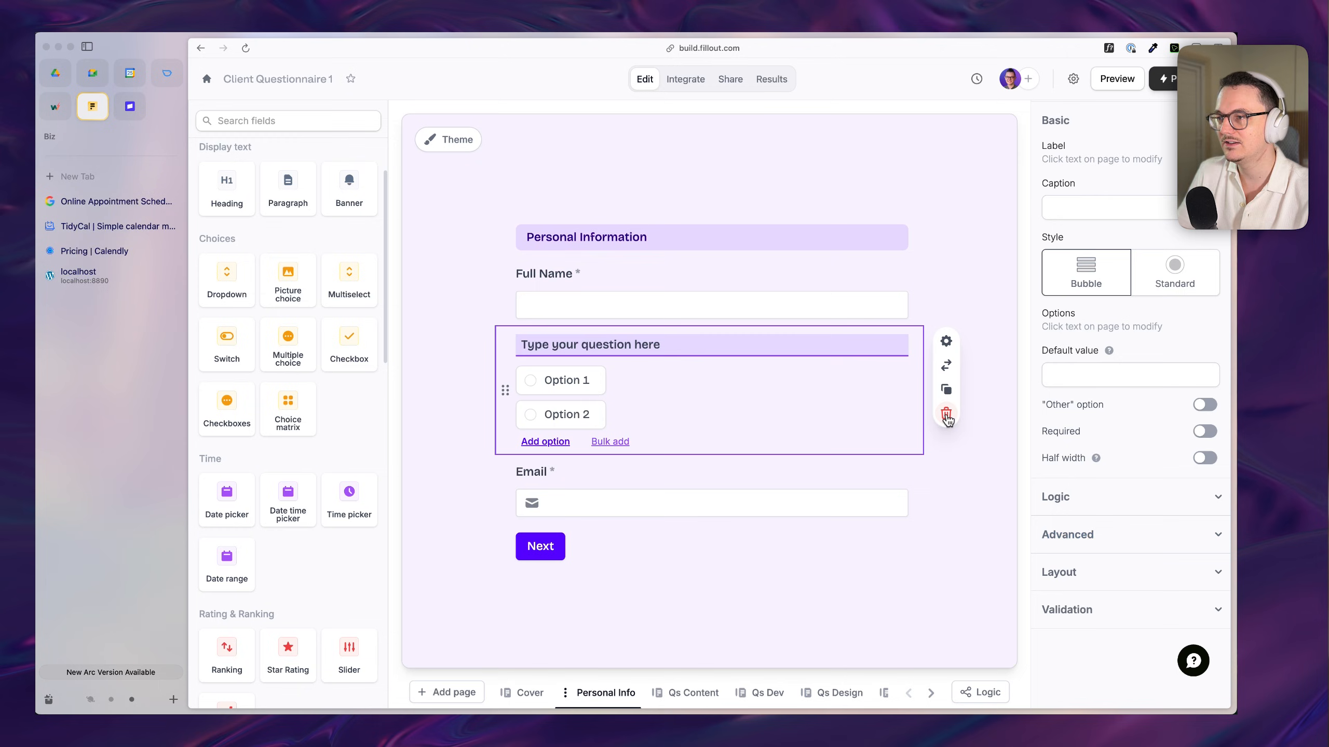
{"action": "left_click", "coordinate": [944, 414]}
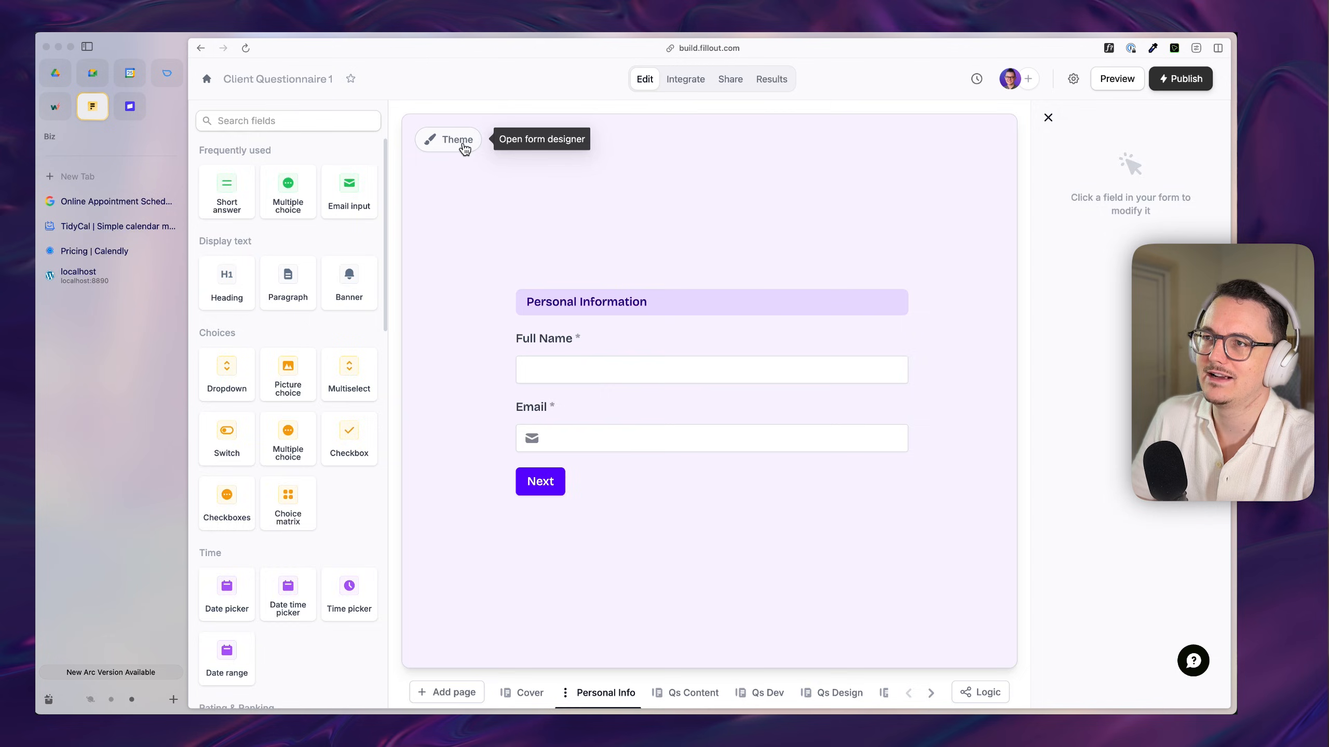
Step: Browse all available themes in the form designer, then show the current theme's settings
{"action": "left_click", "coordinate": [447, 139]}
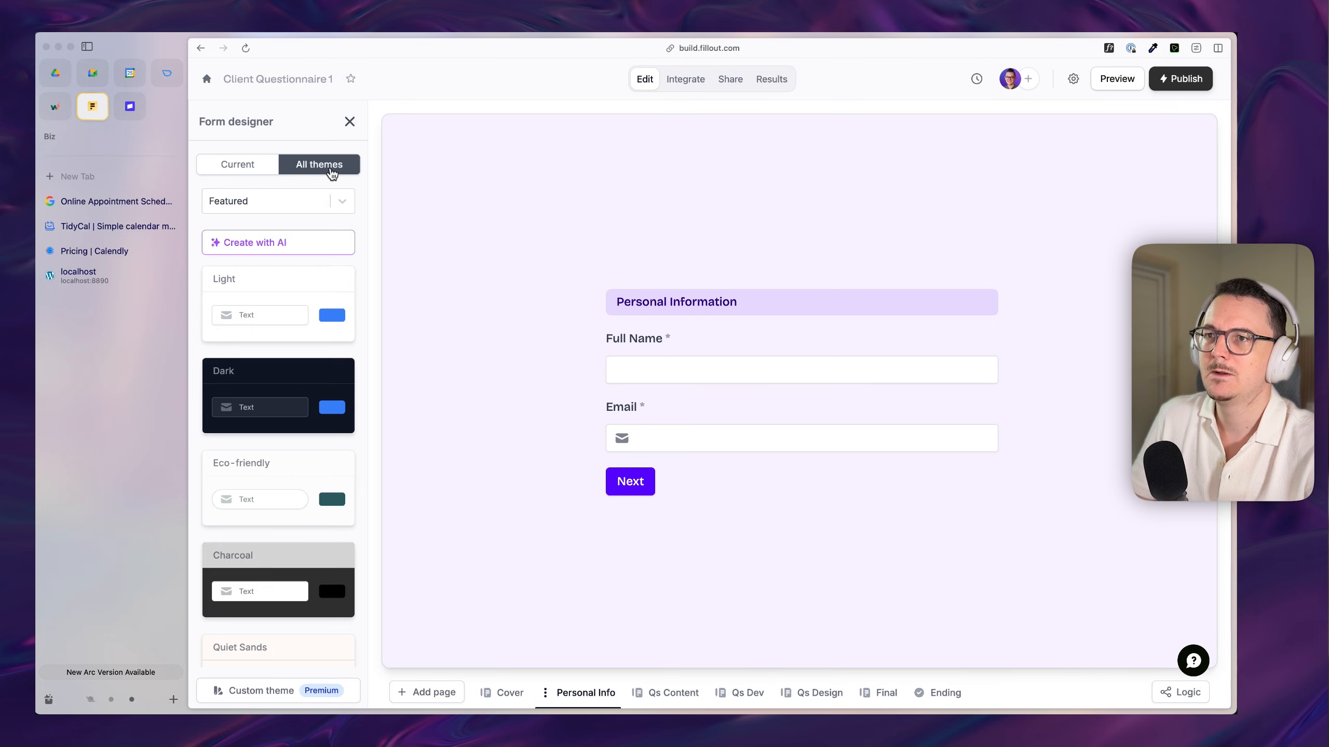
{"action": "scroll", "scroll_direction": "down", "scroll_amount": 3}
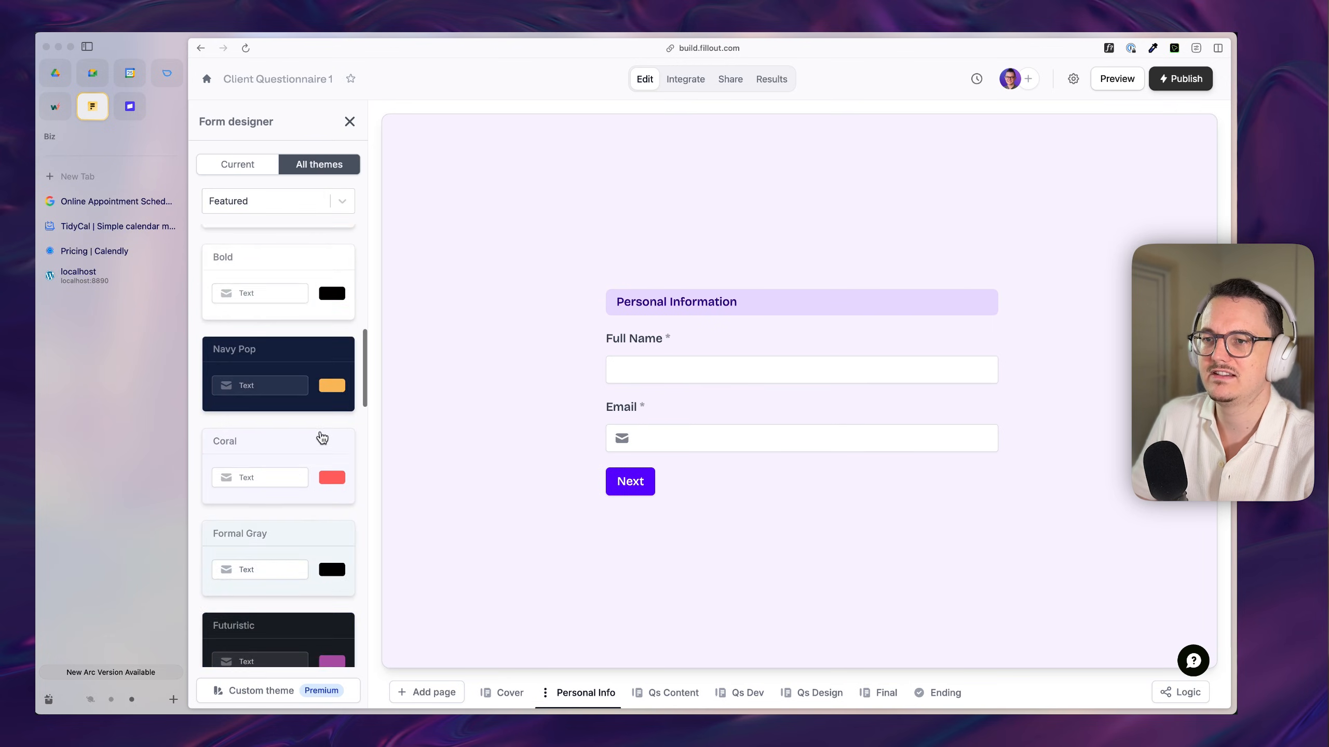
{"action": "scroll", "scroll_direction": "down", "scroll_amount": 3}
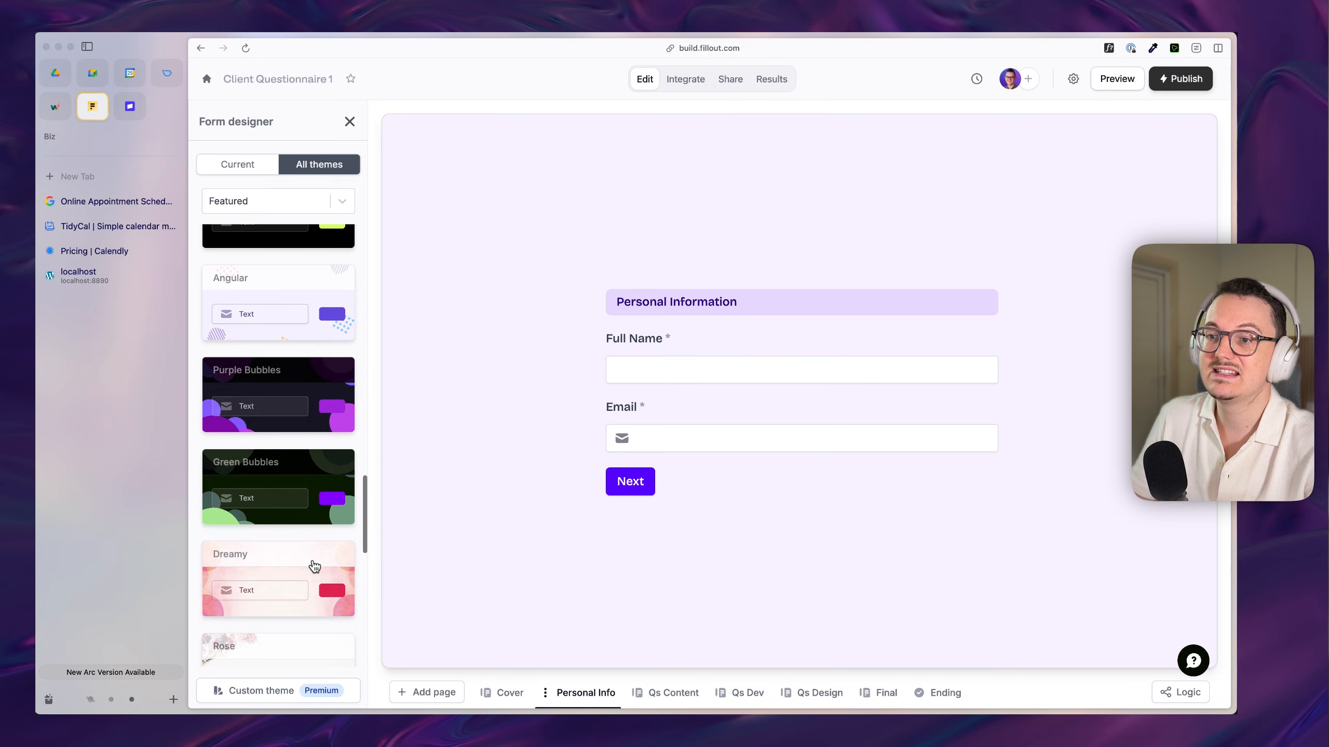
{"action": "left_click", "coordinate": [237, 164]}
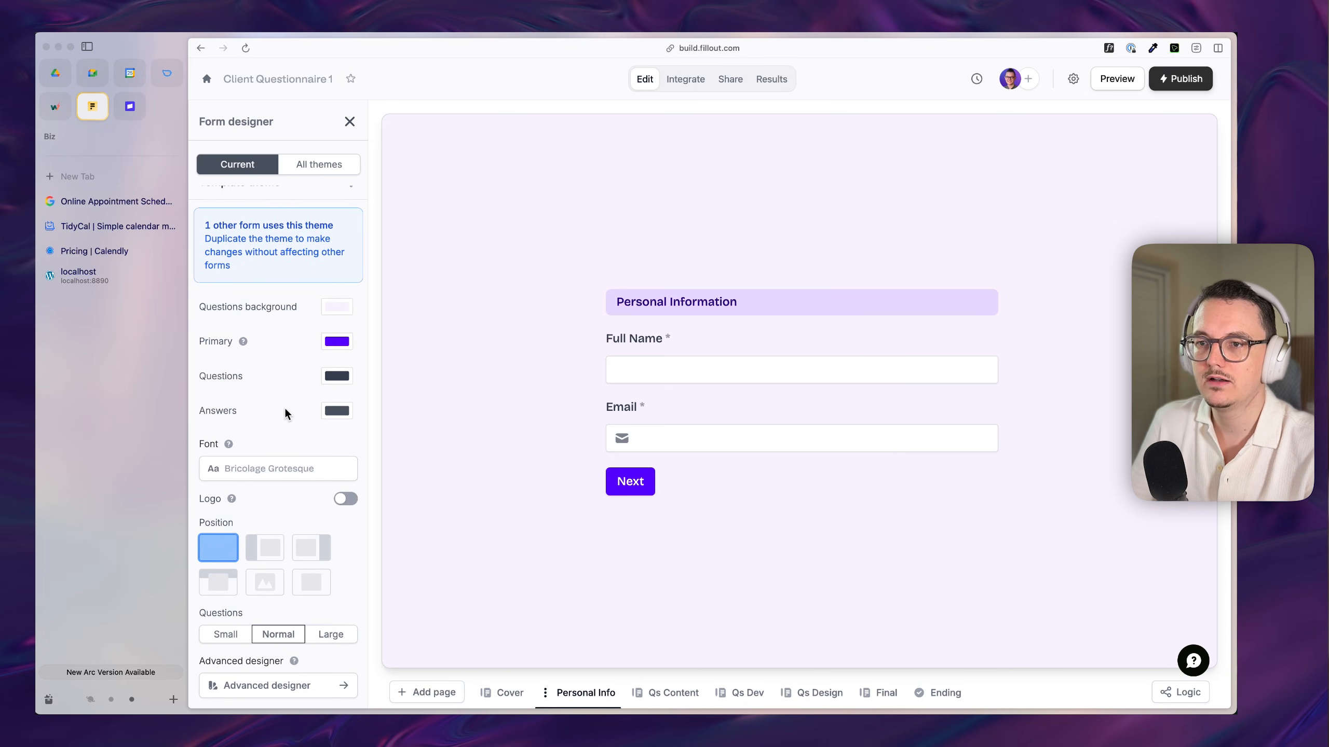
Step: Inspect the advanced design options for colours, font and layout, then return to basic settings
{"action": "left_click", "coordinate": [277, 468]}
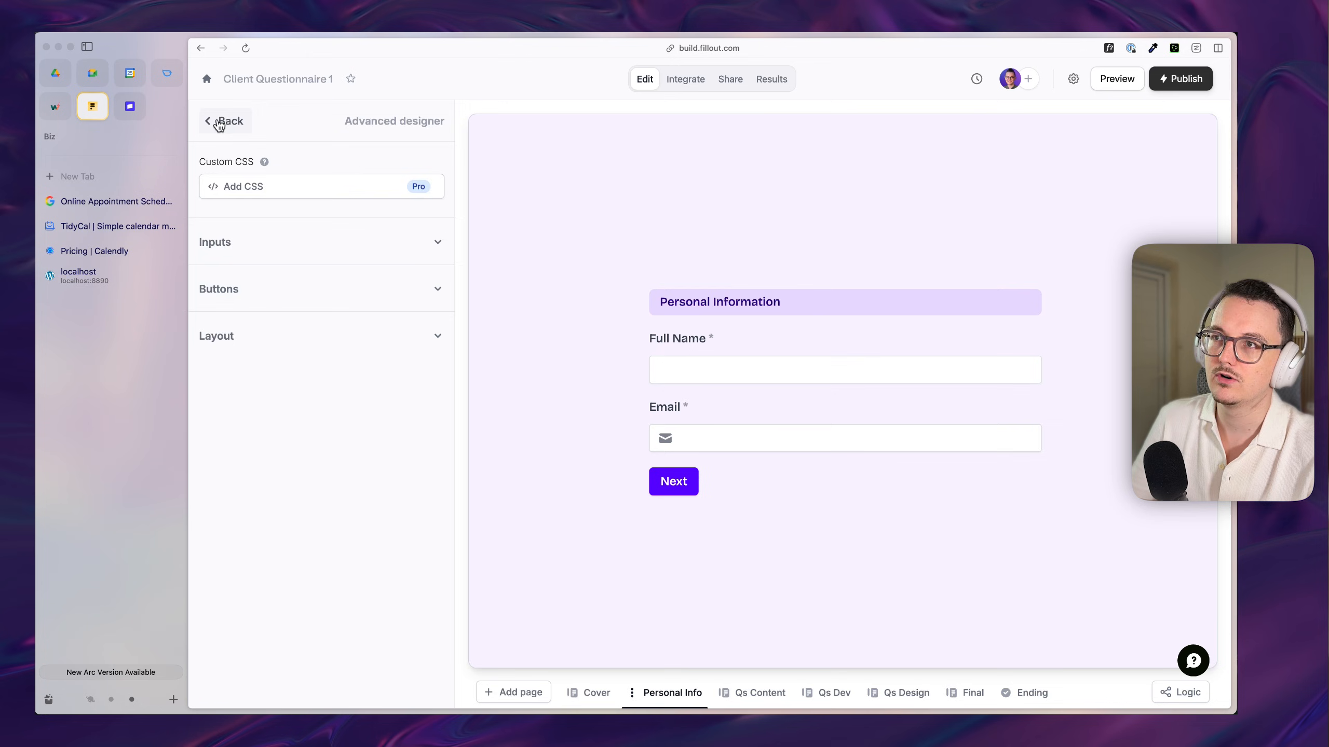
{"action": "left_click", "coordinate": [224, 121]}
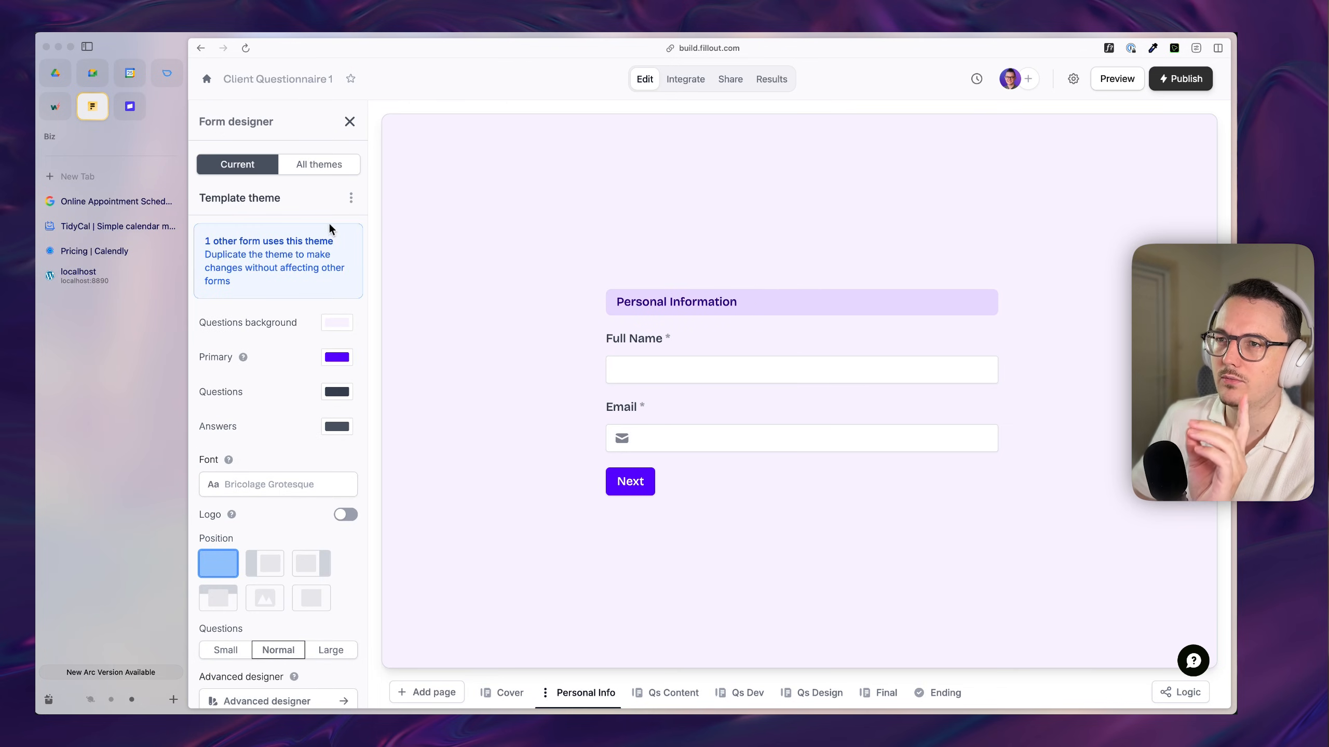
{"action": "left_click", "coordinate": [320, 164]}
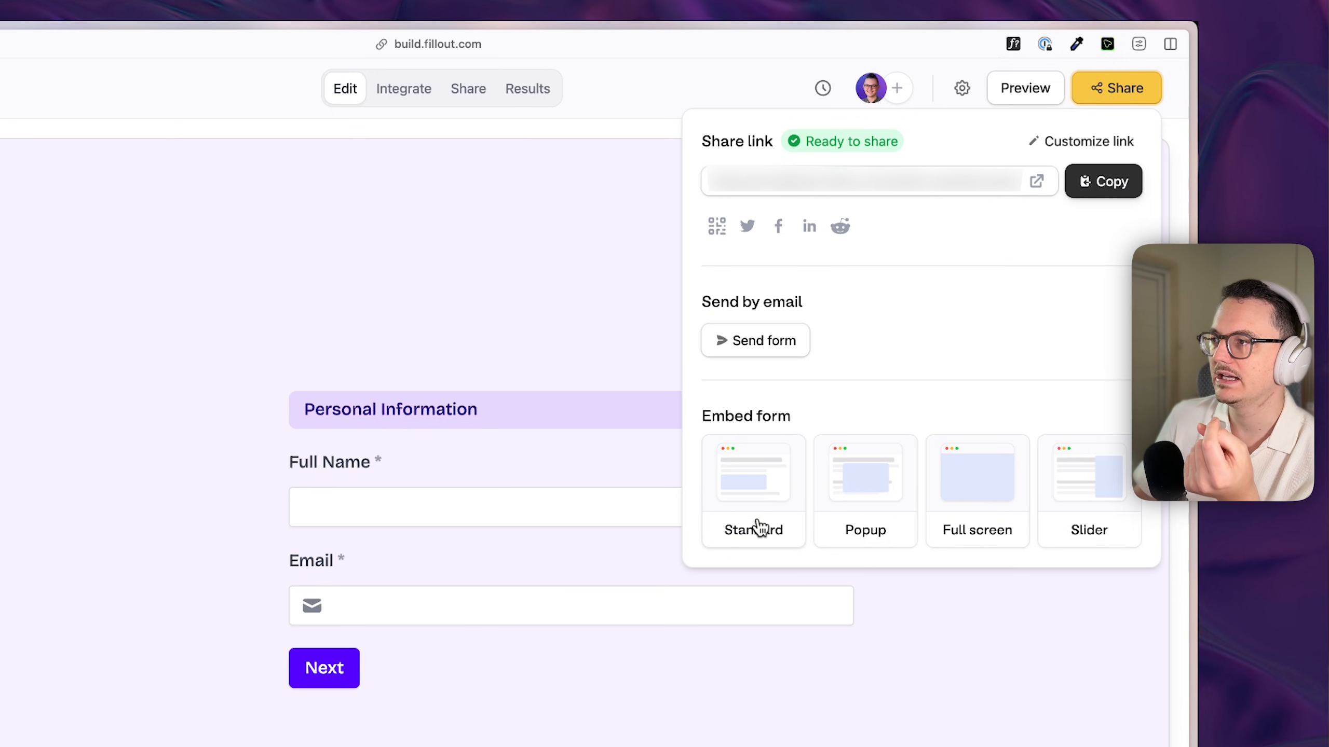
{"action": "mouse_move", "coordinate": [879, 511]}
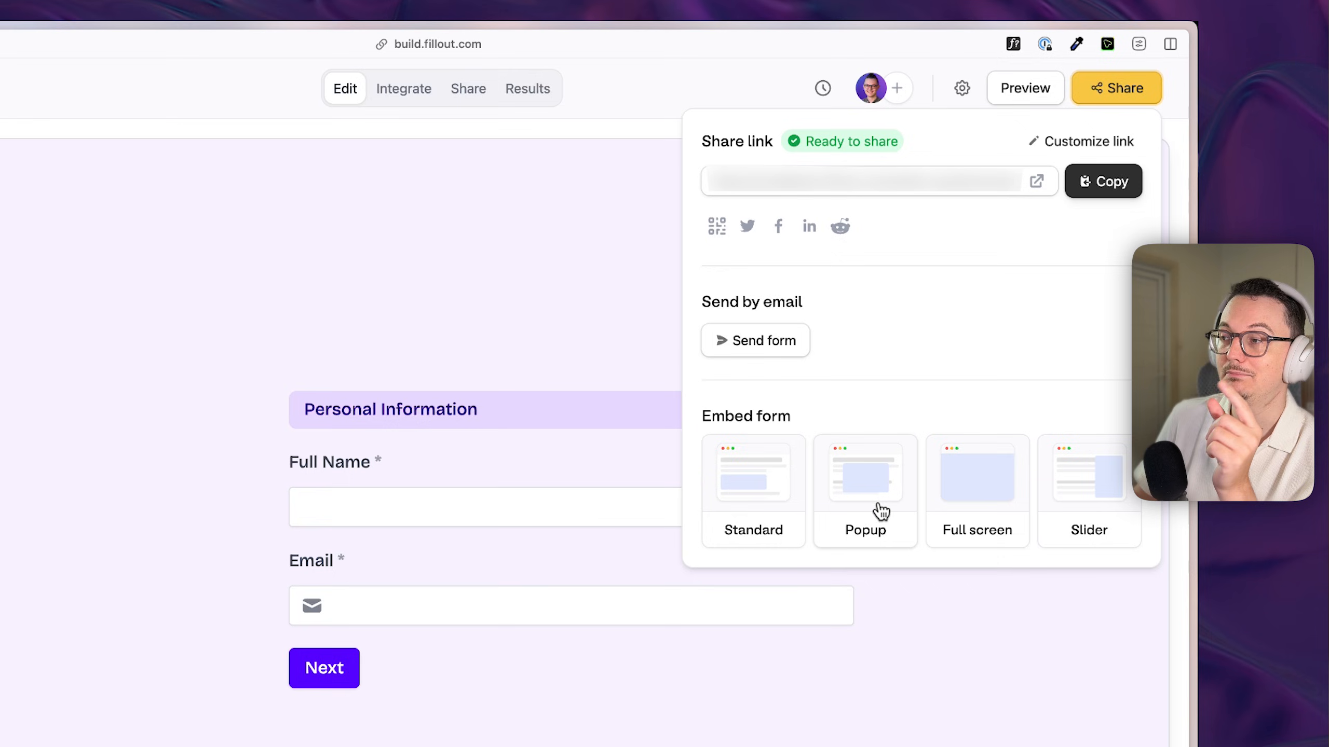
Step: Choose the Popup embed, preview the form opening from its button, and close the preview
{"action": "left_click", "coordinate": [864, 474]}
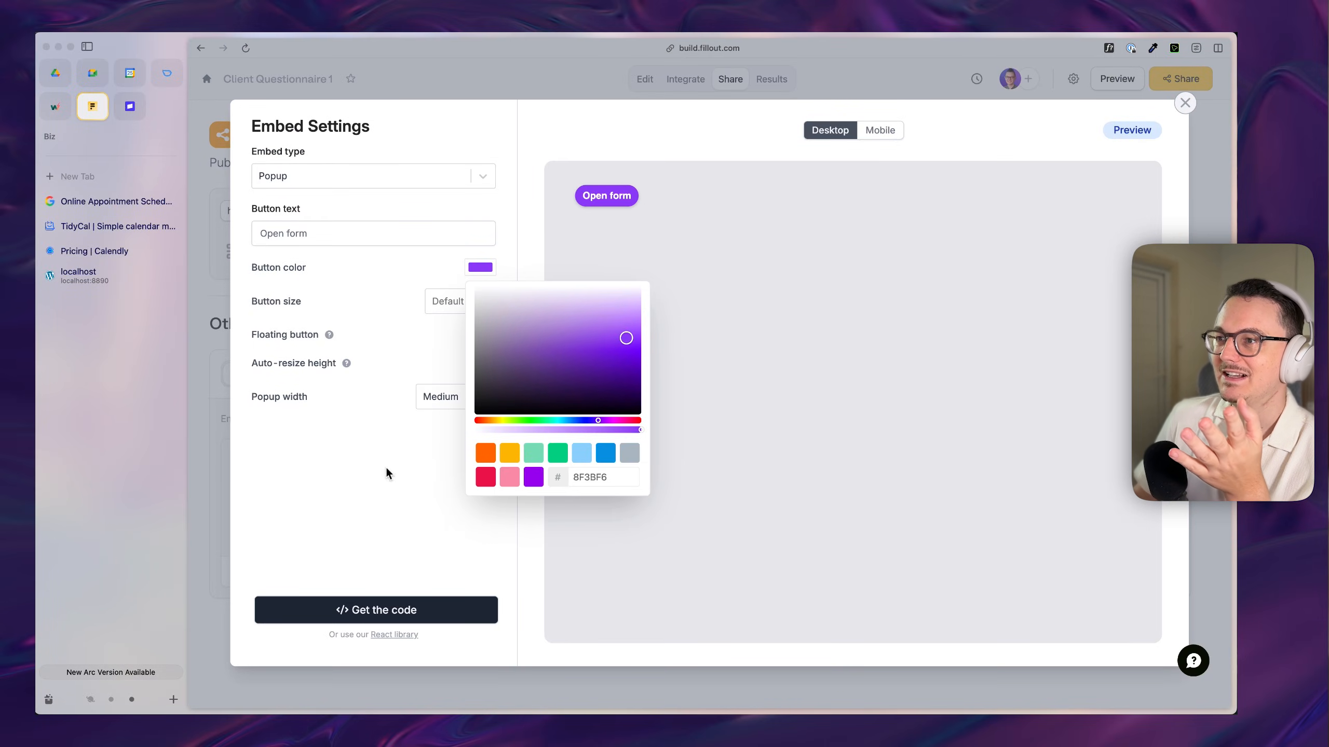
{"action": "left_click", "coordinate": [606, 197]}
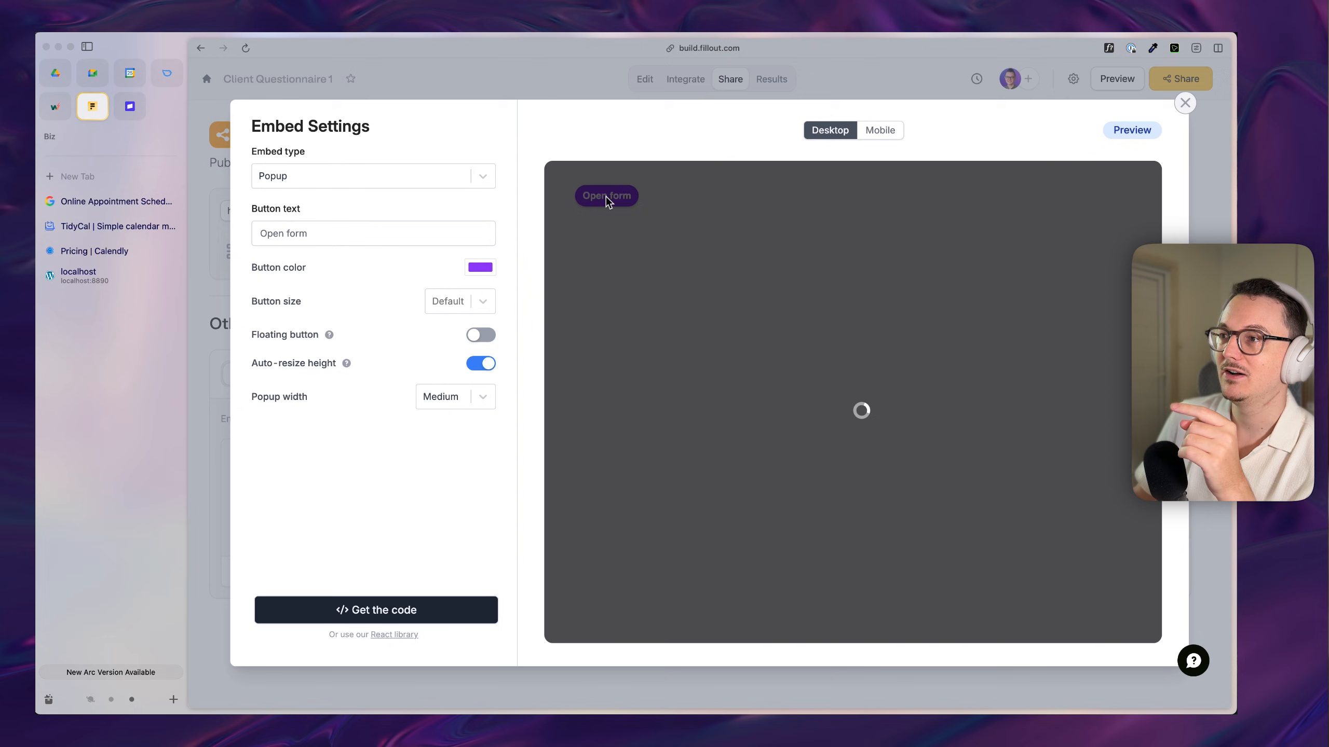
{"action": "left_click", "coordinate": [607, 197]}
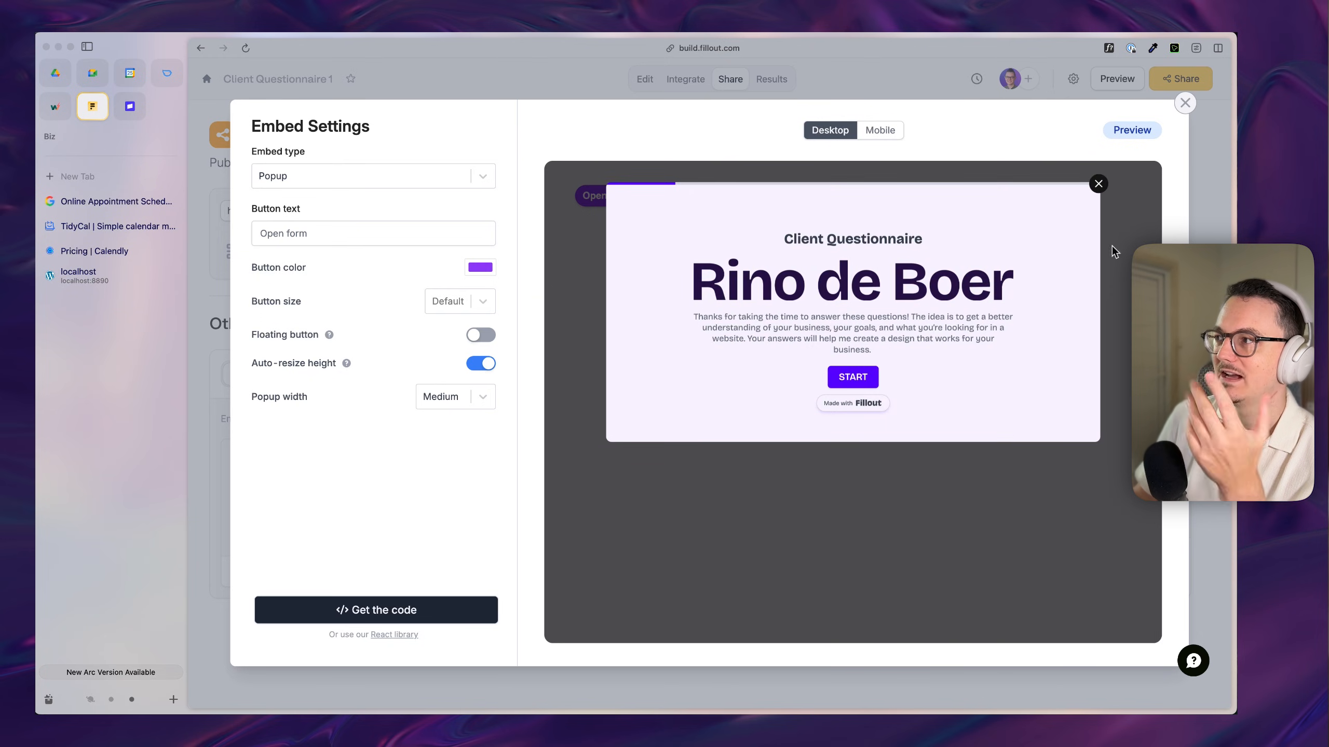
{"action": "left_click", "coordinate": [1098, 183]}
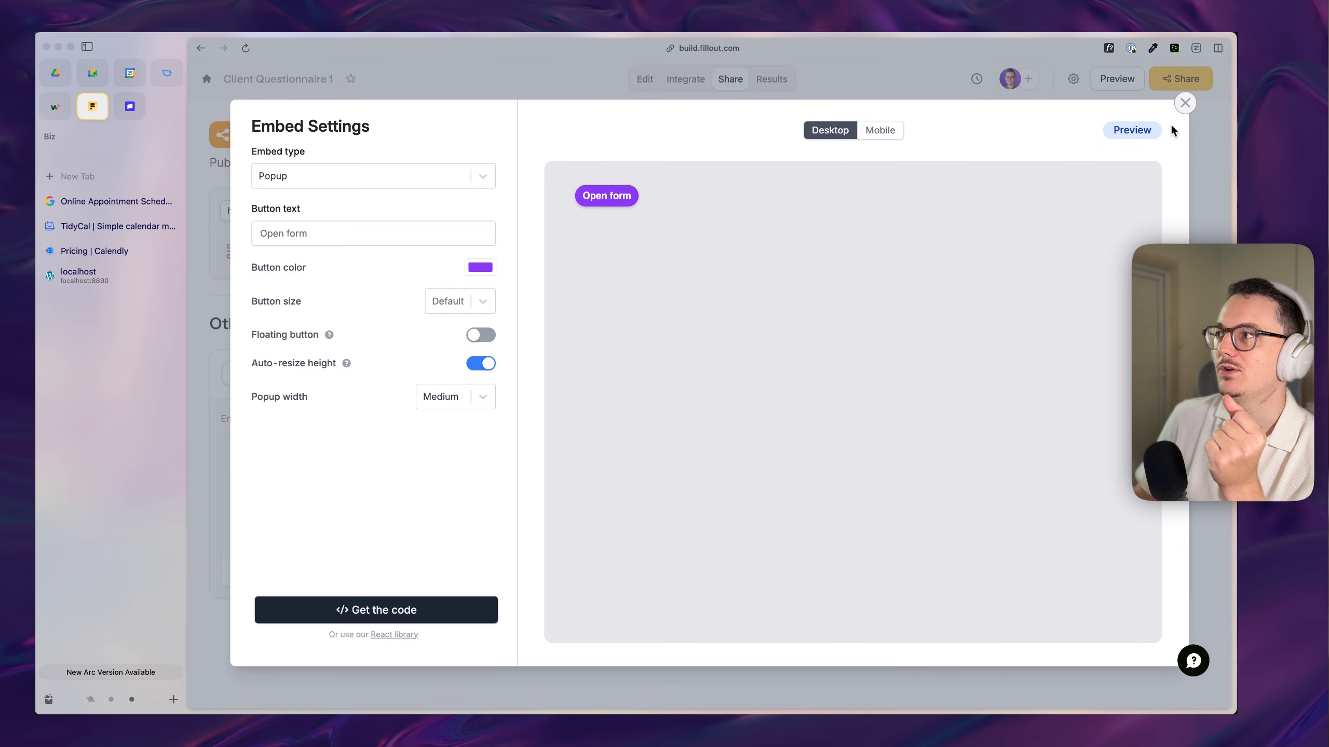
{"action": "left_click", "coordinate": [1185, 103]}
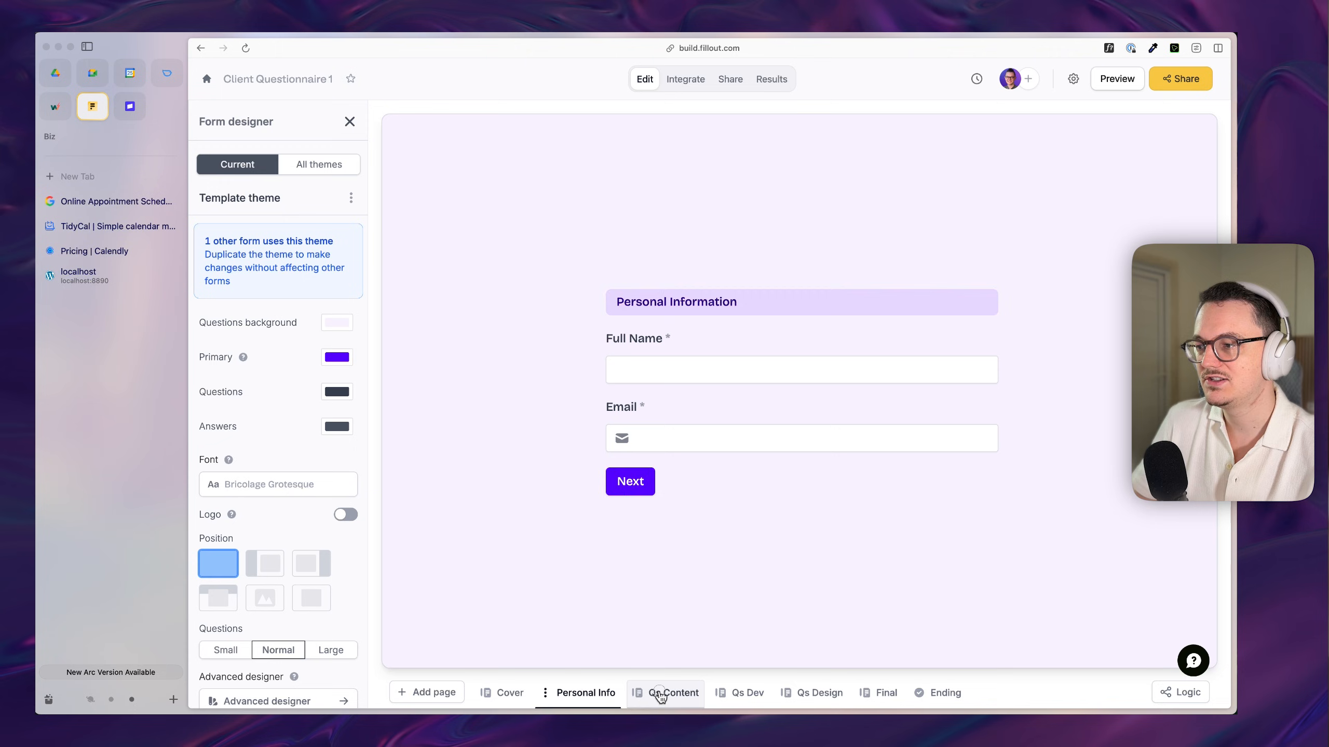
Step: Go to the Final page and select the hidden budget warning heading
{"action": "left_click", "coordinate": [744, 692]}
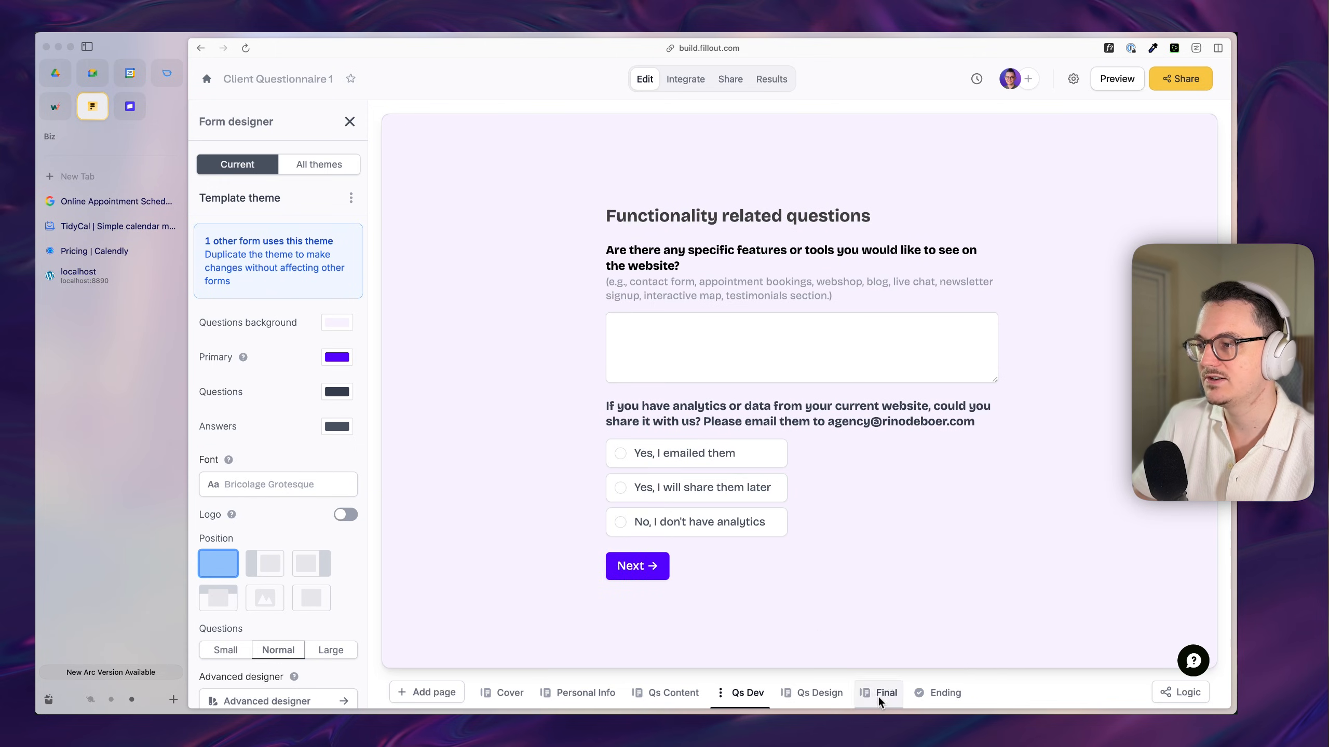
{"action": "left_click", "coordinate": [886, 693]}
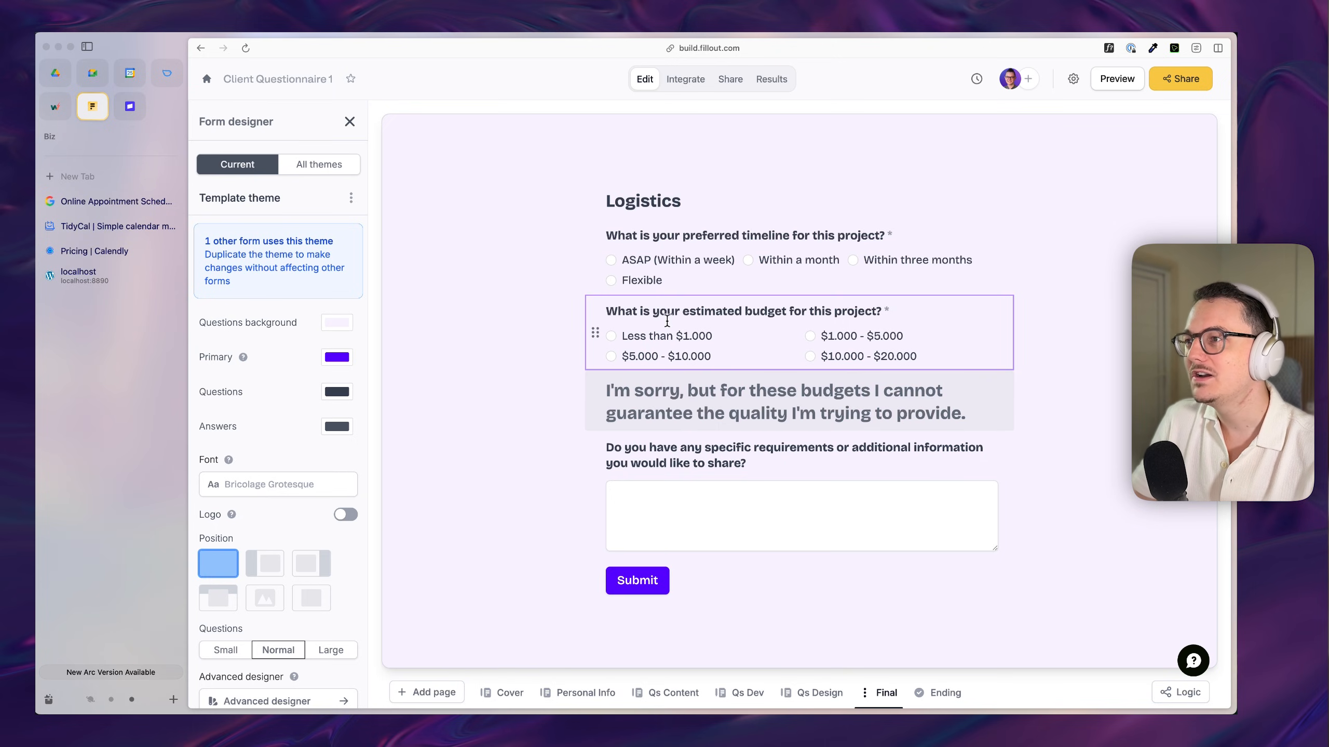
{"action": "mouse_move", "coordinate": [855, 316]}
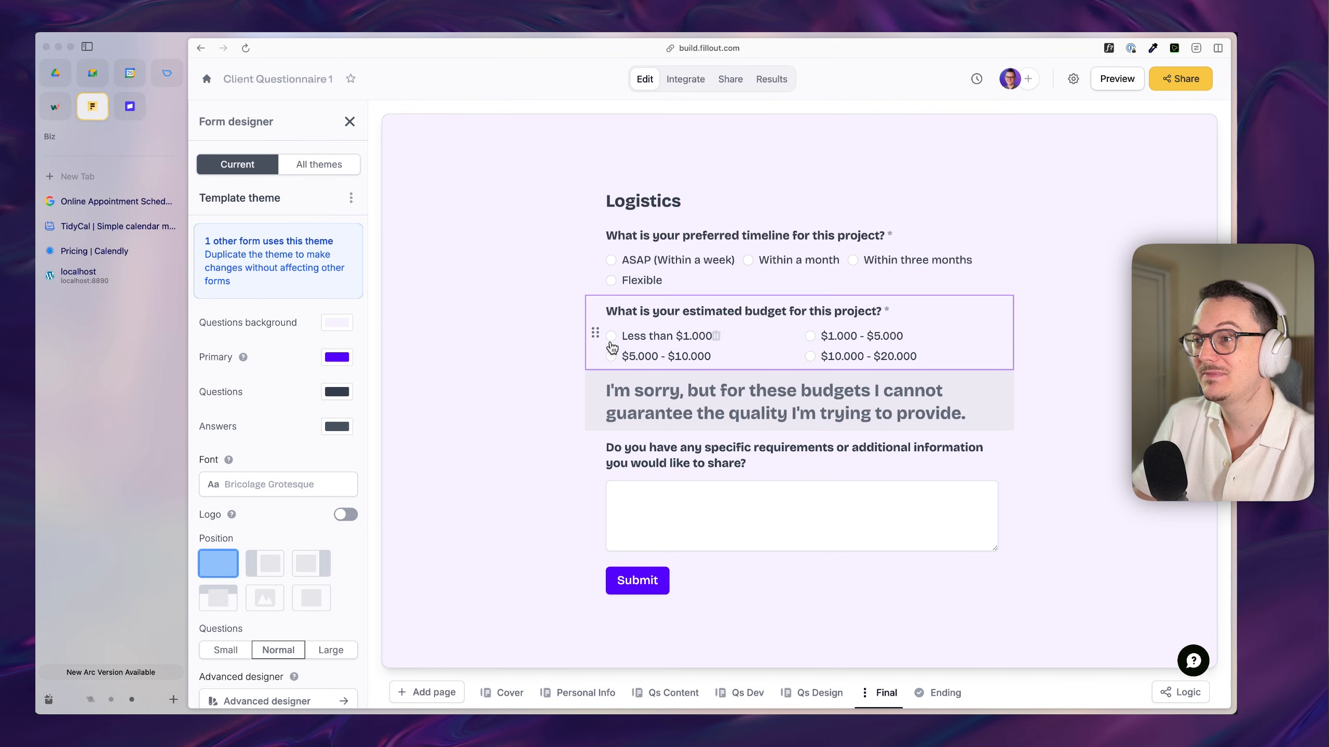
{"action": "mouse_move", "coordinate": [638, 368]}
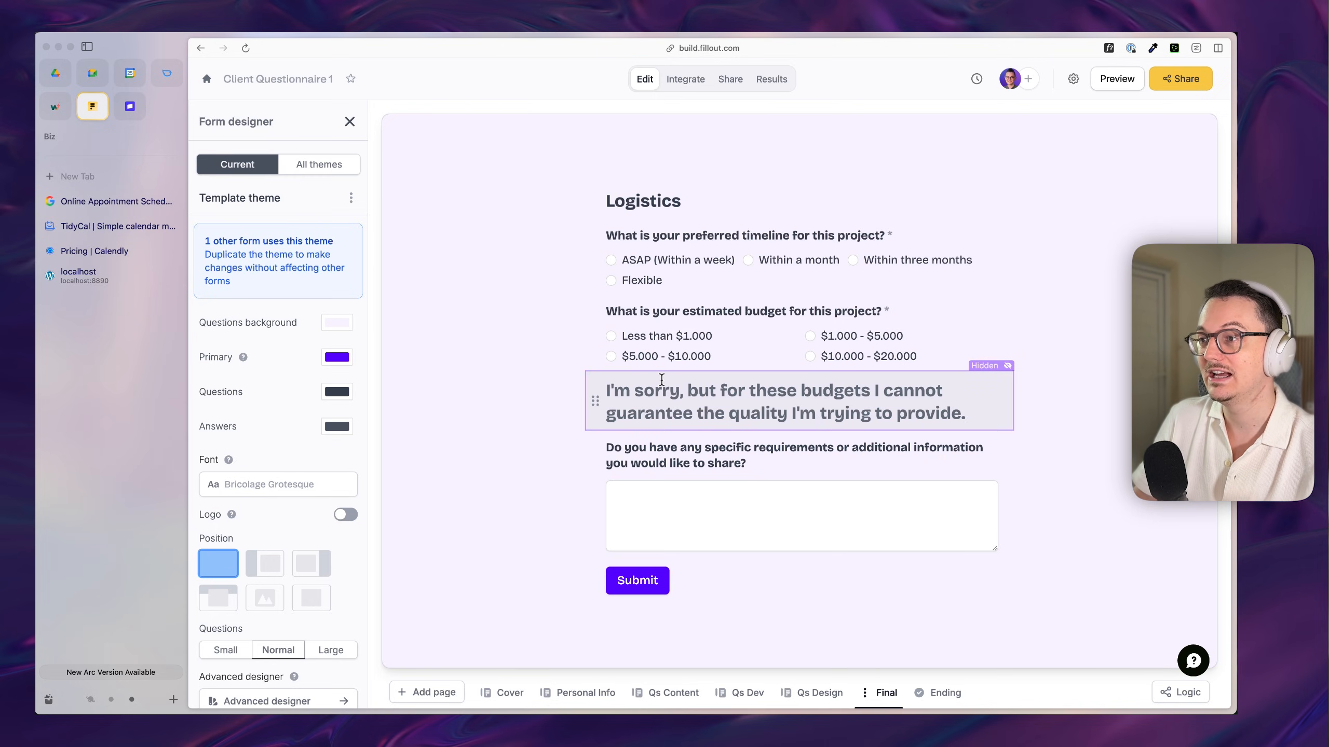
{"action": "left_click", "coordinate": [682, 402]}
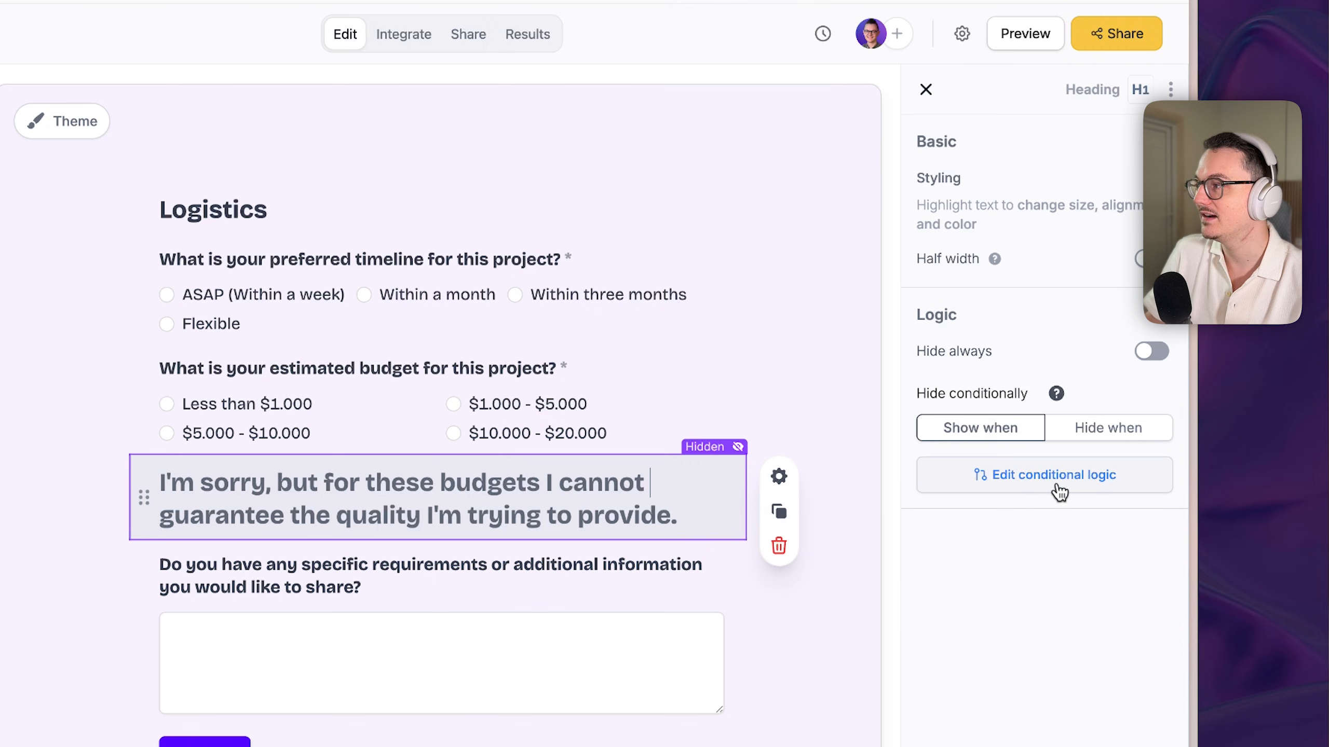
Step: Inspect the heading's show-when conditional rule and the question it depends on
{"action": "left_click", "coordinate": [1044, 475]}
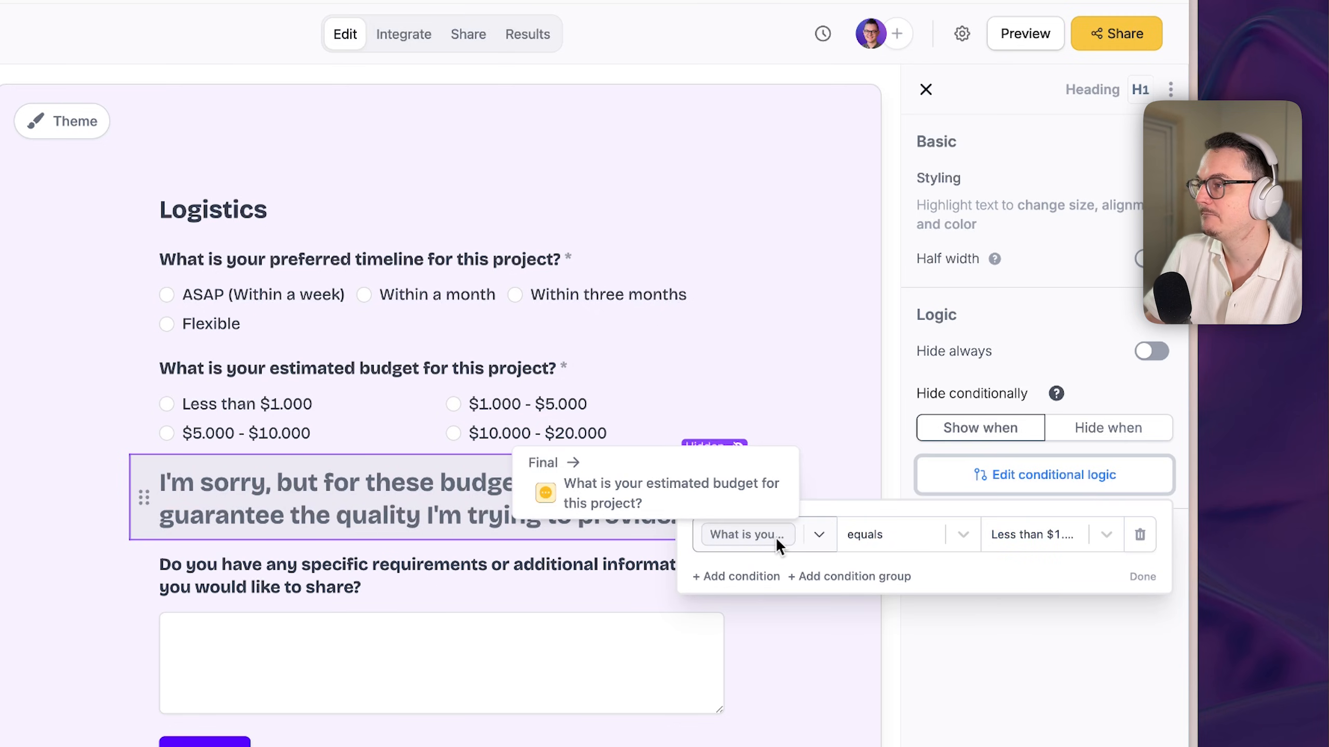
{"action": "left_click", "coordinate": [905, 533]}
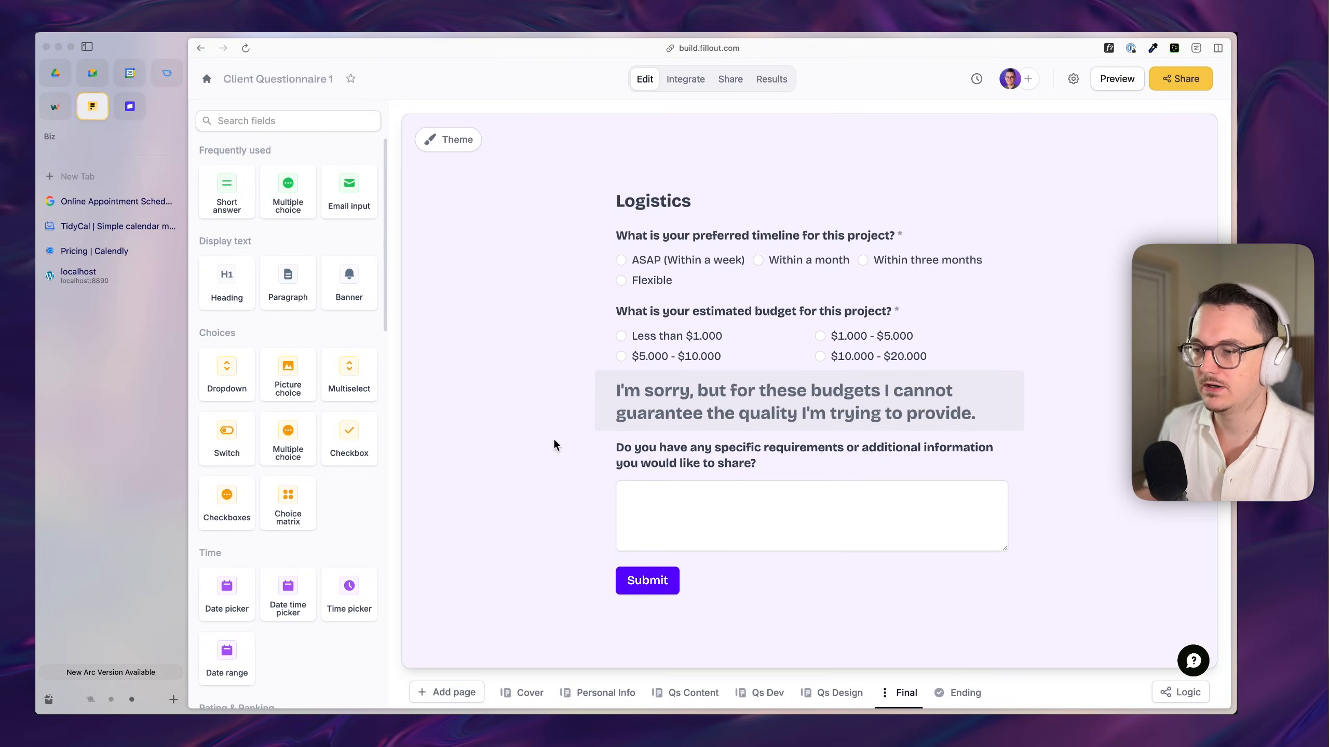
{"action": "left_click", "coordinate": [685, 79]}
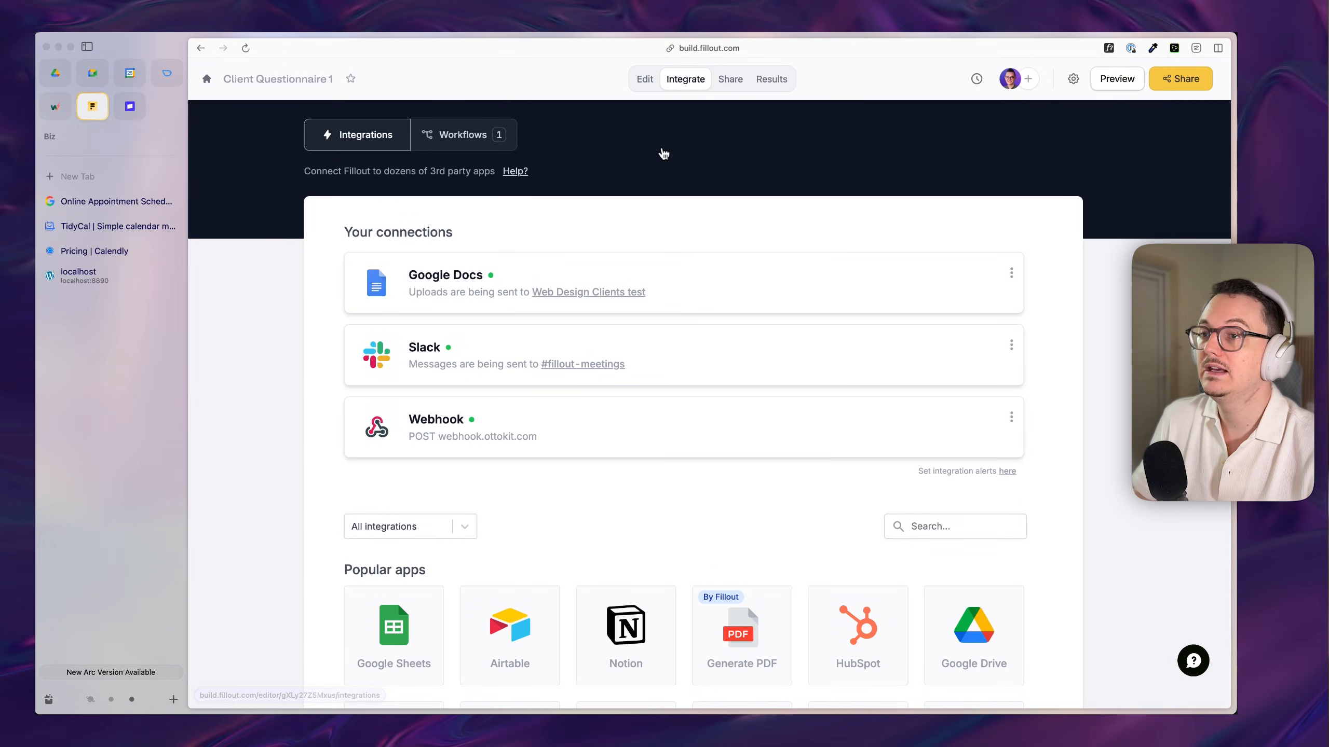
{"action": "mouse_move", "coordinate": [661, 498]}
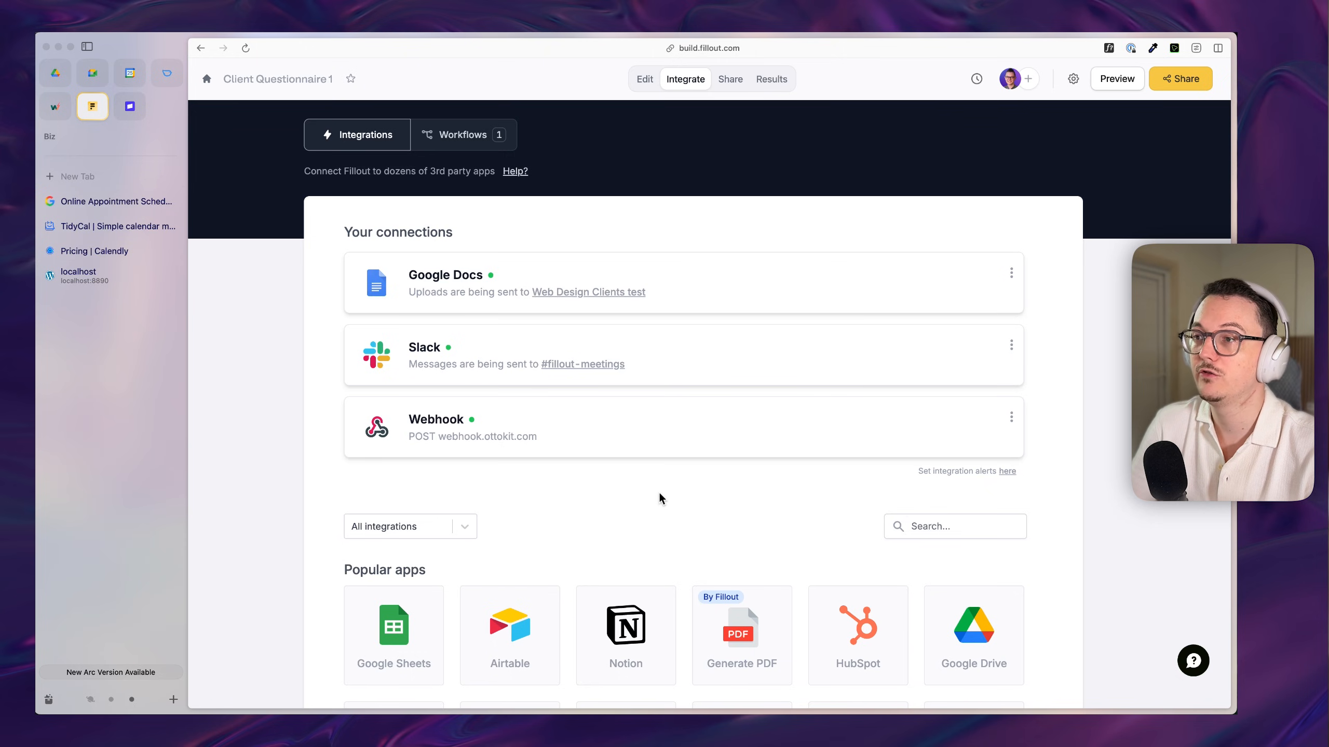
{"action": "mouse_move", "coordinate": [630, 298]}
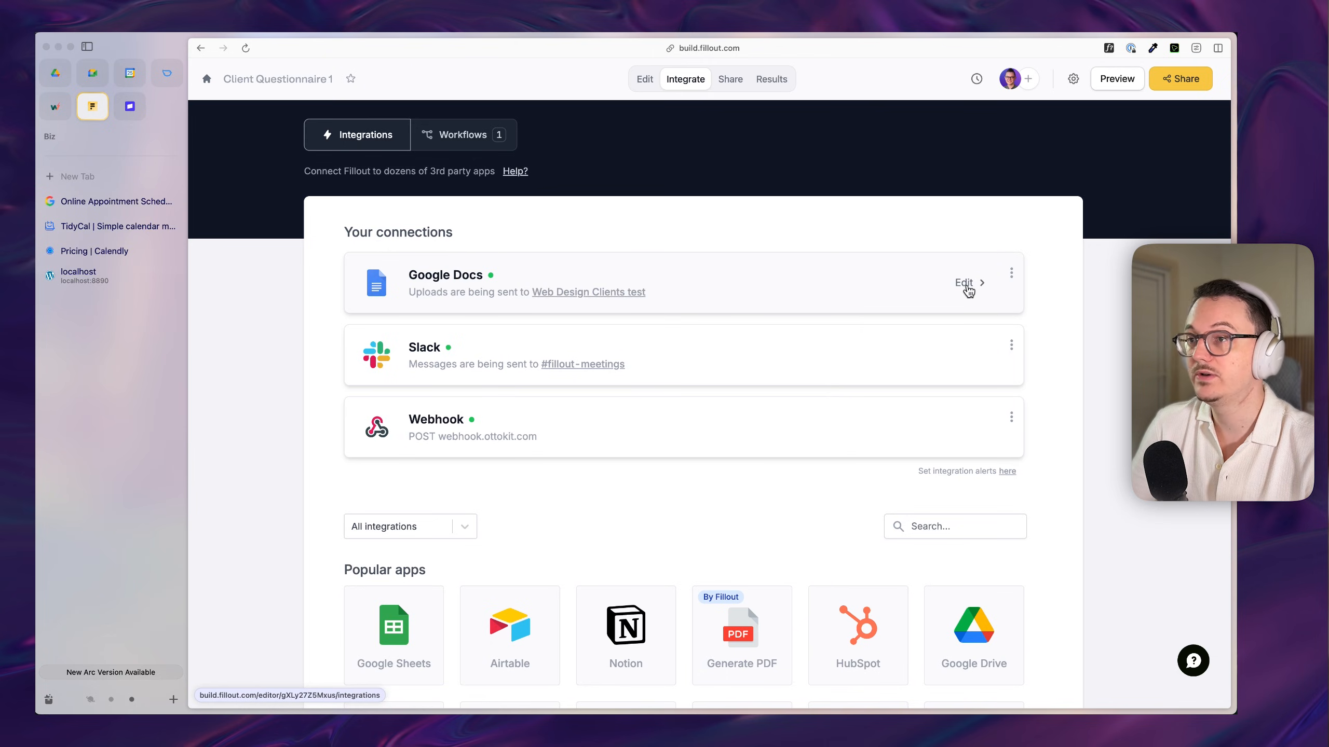
Step: Open the #fillout-meetings Slack channel receiving questionnaire submissions
{"action": "left_click", "coordinate": [966, 283]}
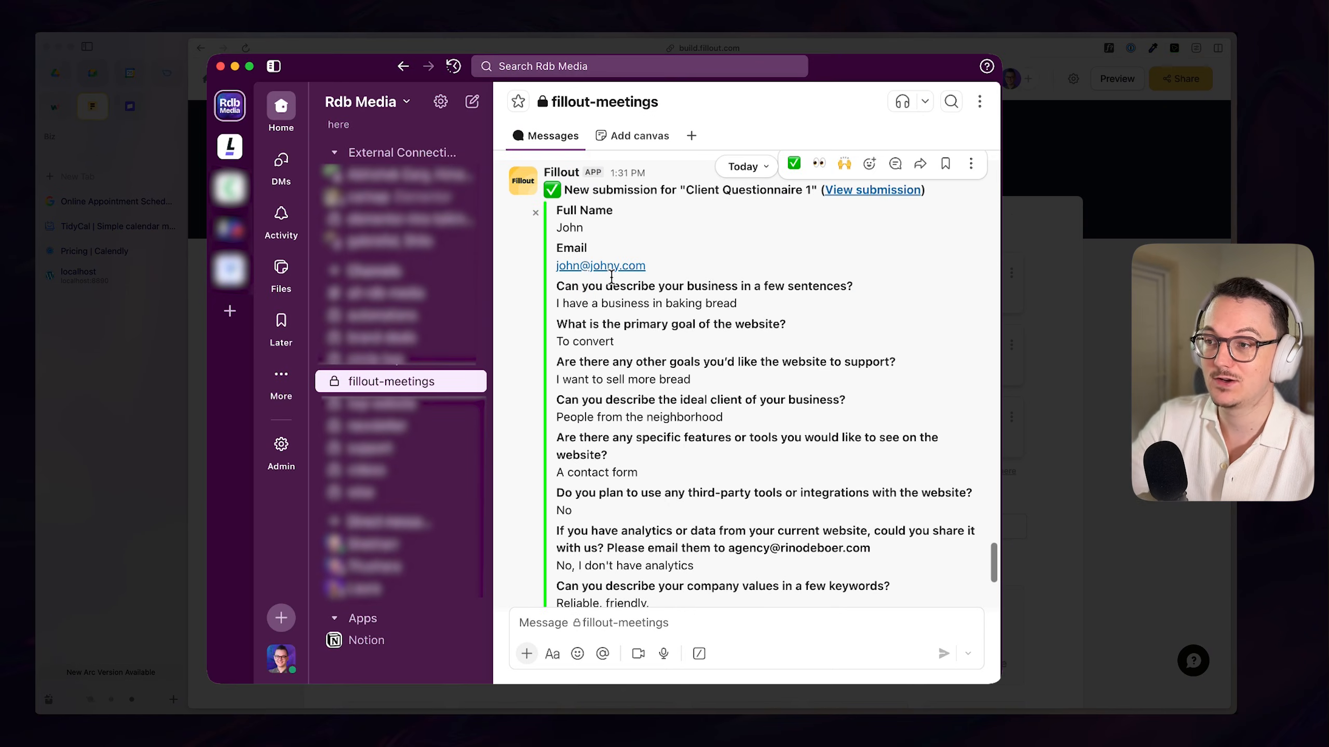
Step: Scroll through the Client Questionnaire submission message in #fillout-meetings
{"action": "scroll", "scroll_direction": "down", "scroll_amount": 3}
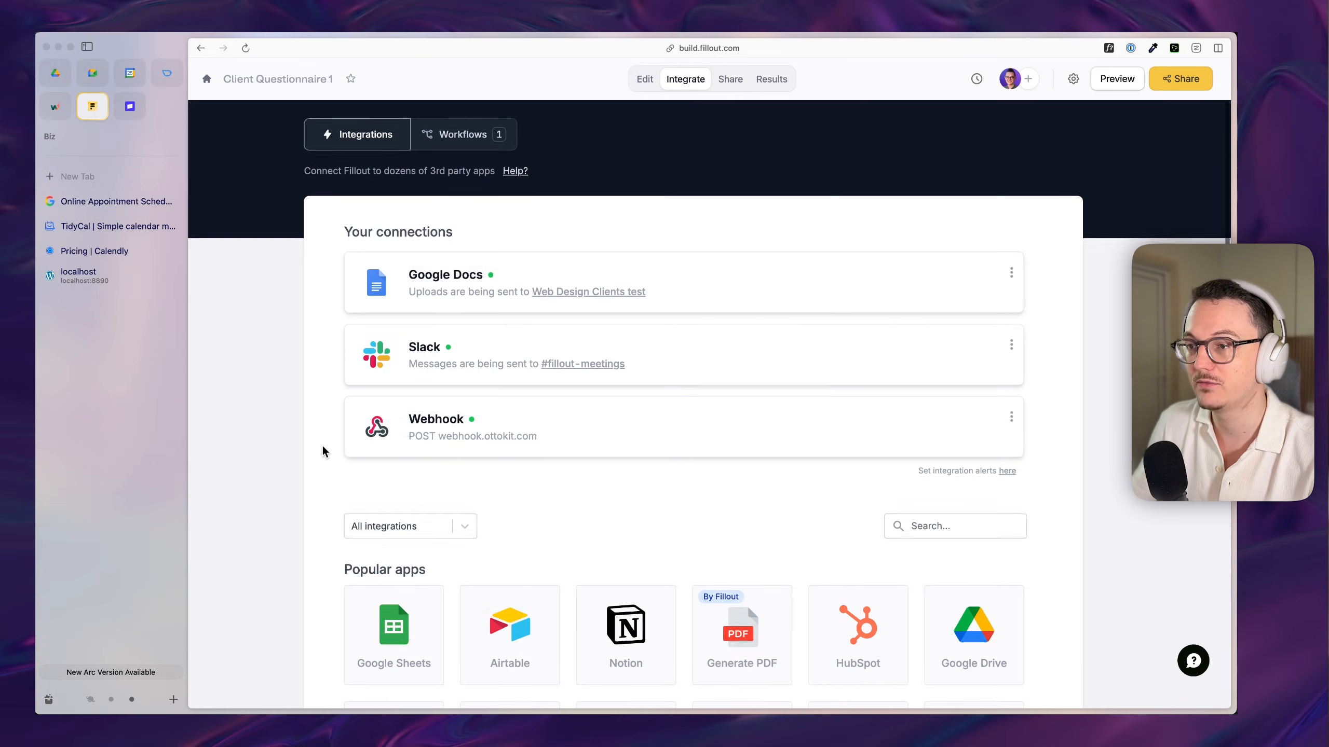
Step: Inspect the Zapier integration, view the eight submissions in Results, then return to Edit
{"action": "scroll", "scroll_direction": "down", "scroll_amount": 3}
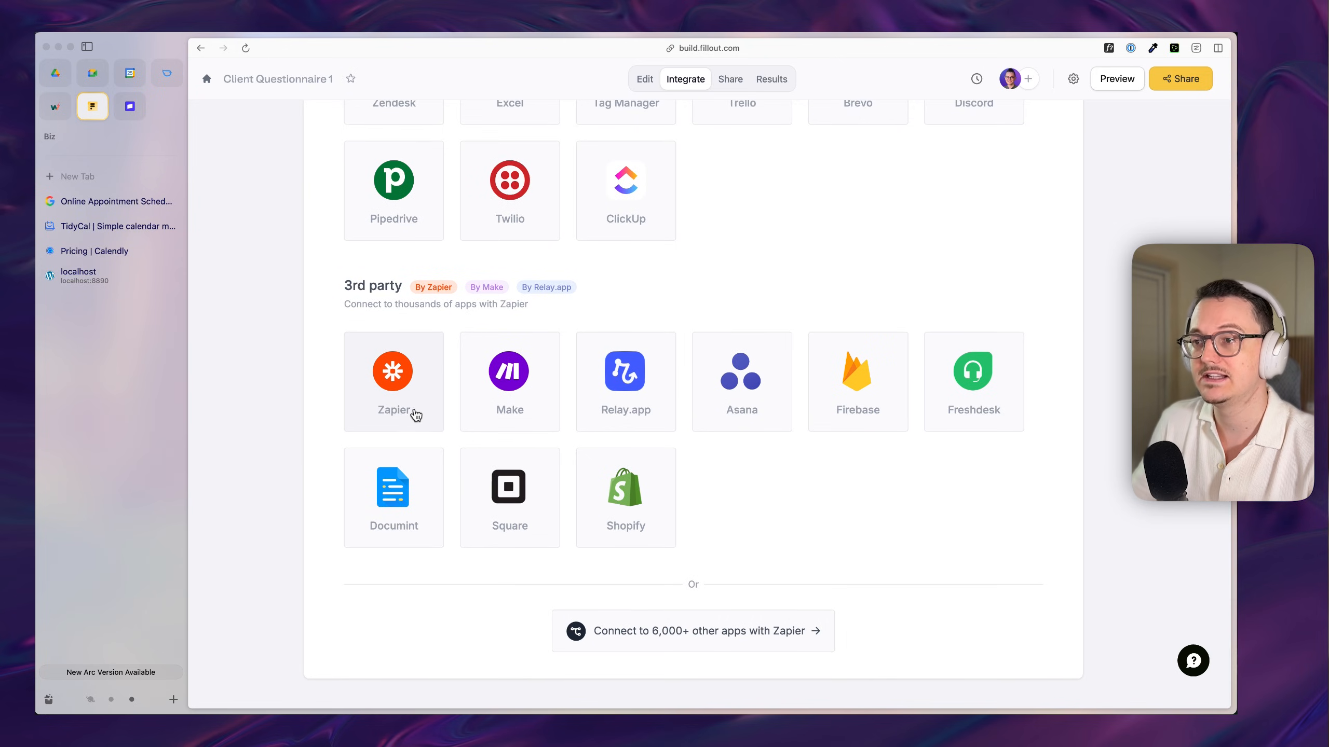
{"action": "left_click", "coordinate": [112, 200]}
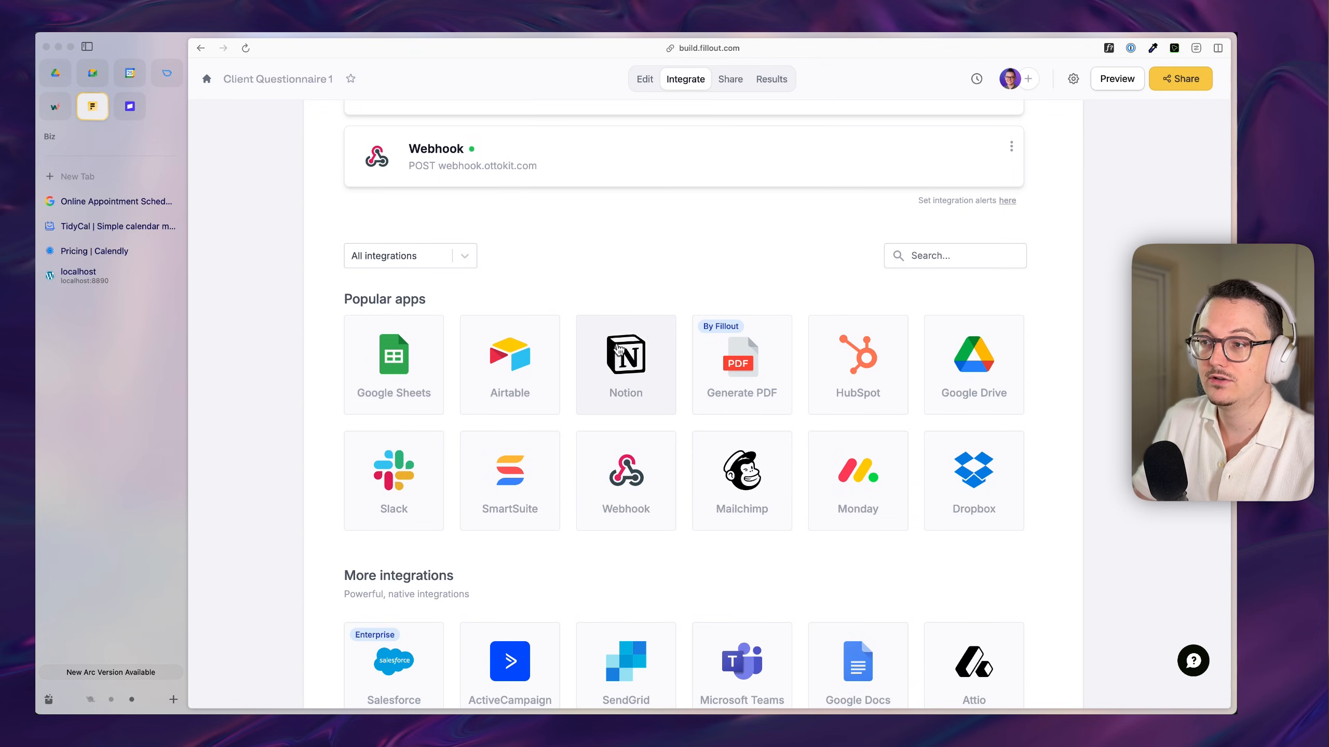
{"action": "mouse_move", "coordinate": [648, 376]}
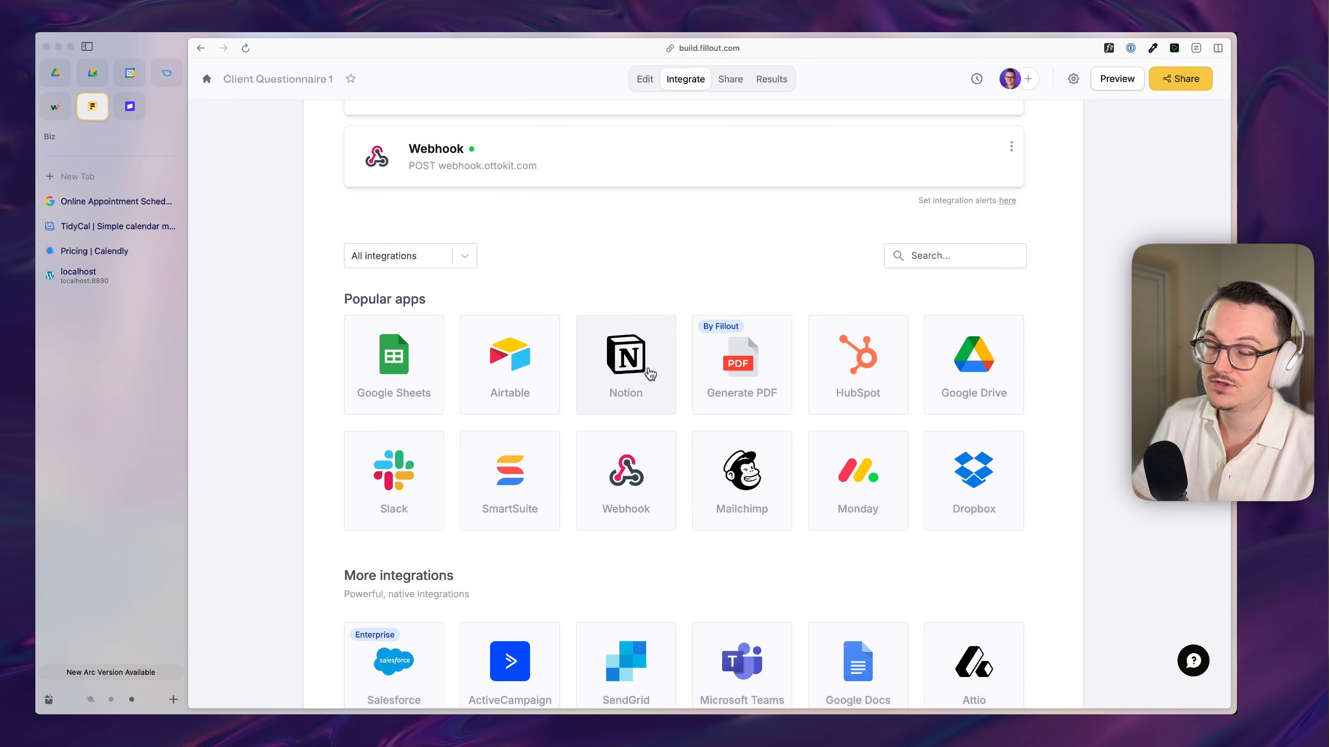
{"action": "mouse_move", "coordinate": [771, 91]}
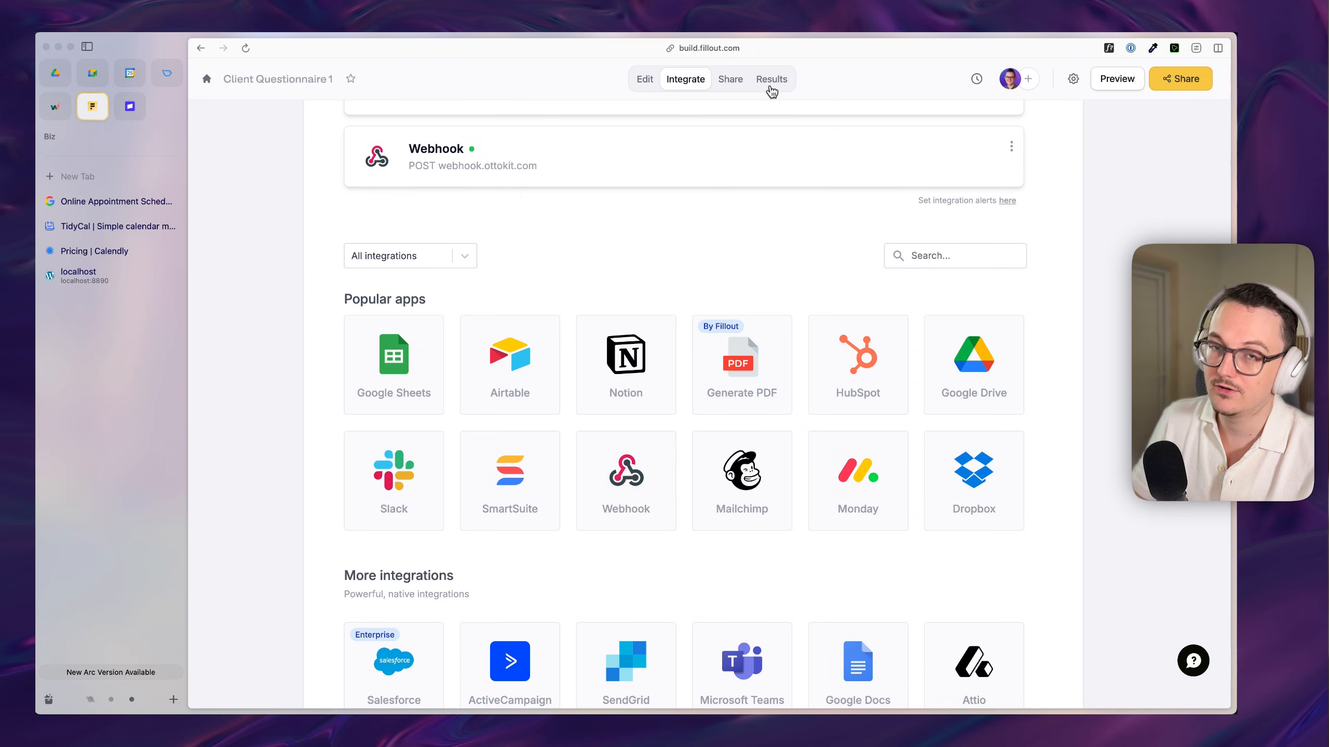
{"action": "mouse_move", "coordinate": [772, 78]}
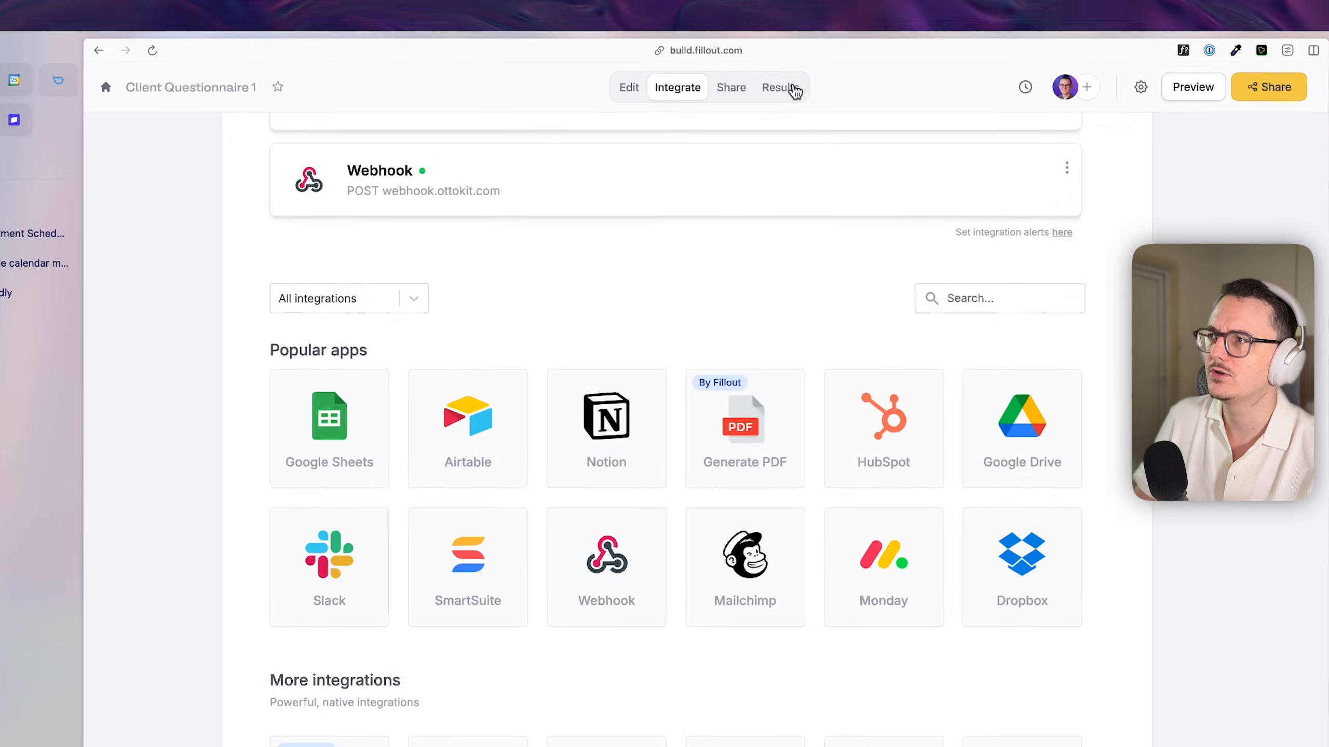
{"action": "left_click", "coordinate": [777, 88]}
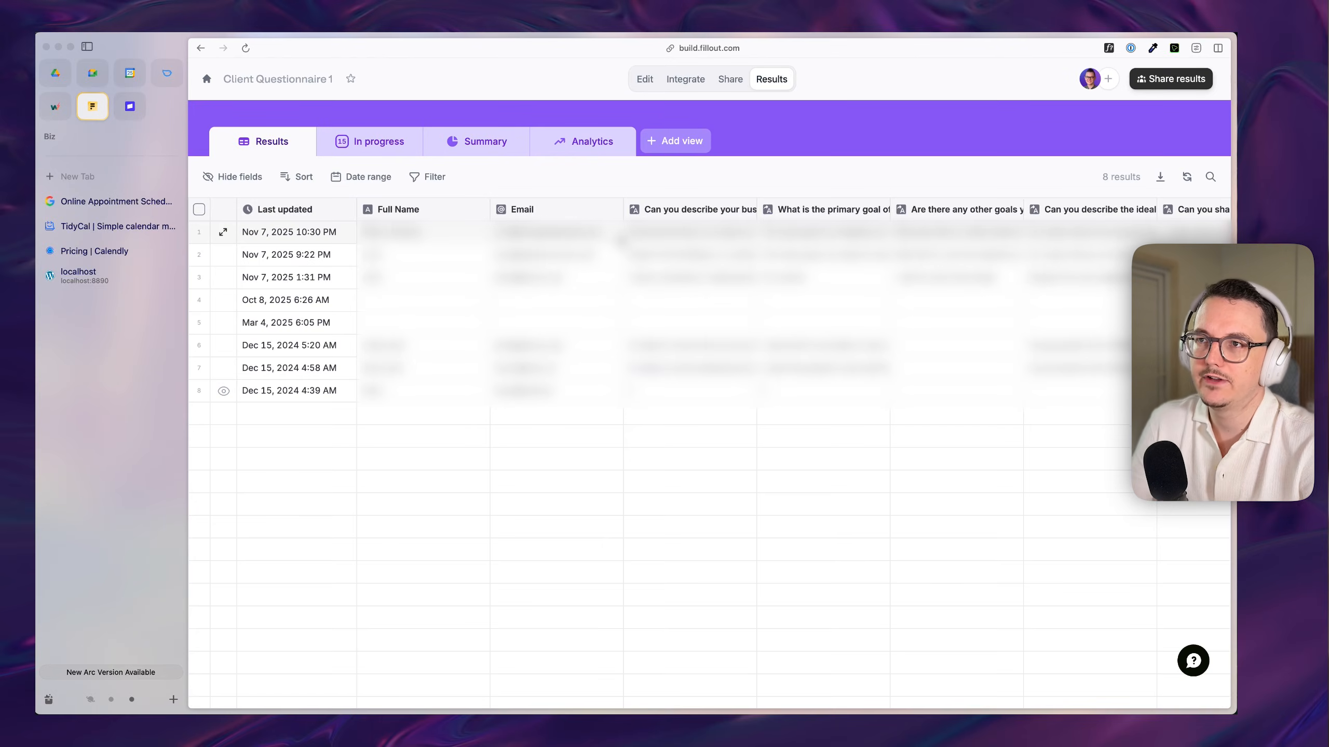
{"action": "left_click", "coordinate": [643, 79]}
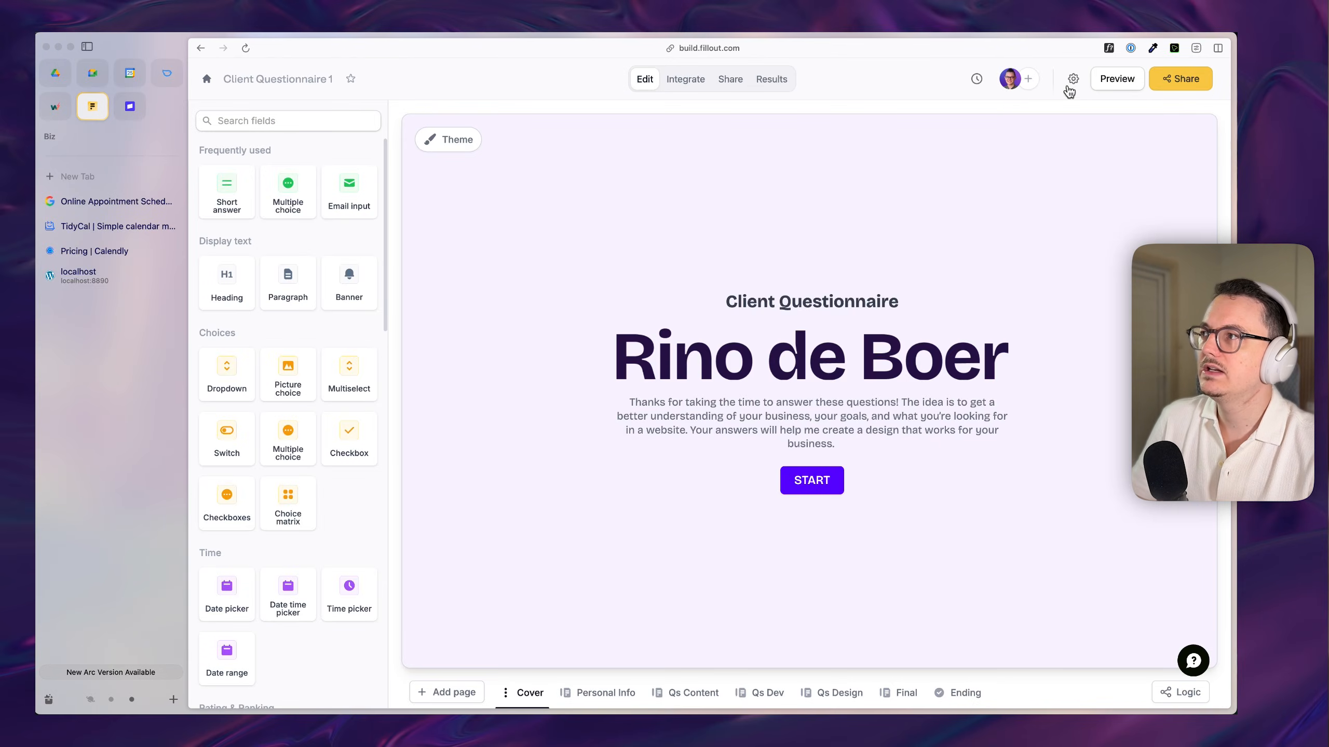
Step: Browse settings: Notifications, Custom emails, URL parameters, Language and Quiz mode
{"action": "left_click", "coordinate": [1073, 79]}
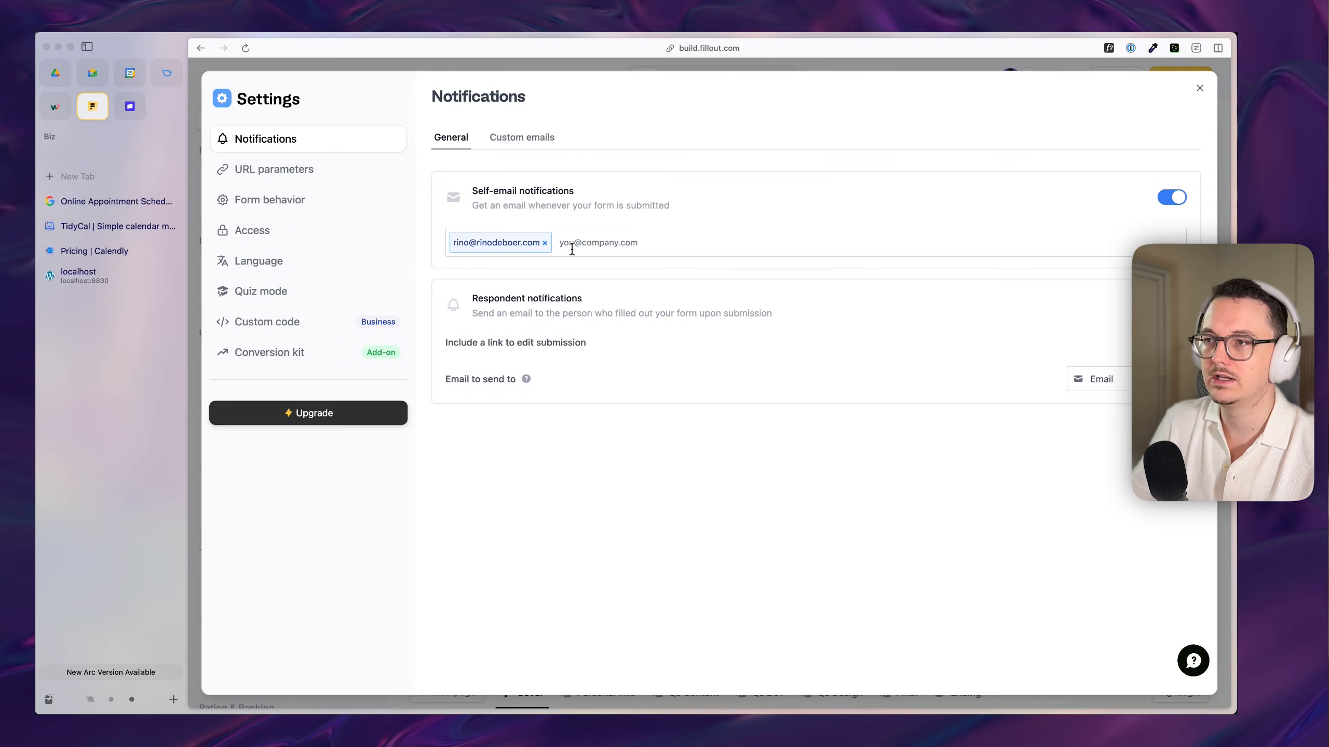
{"action": "mouse_move", "coordinate": [620, 224]}
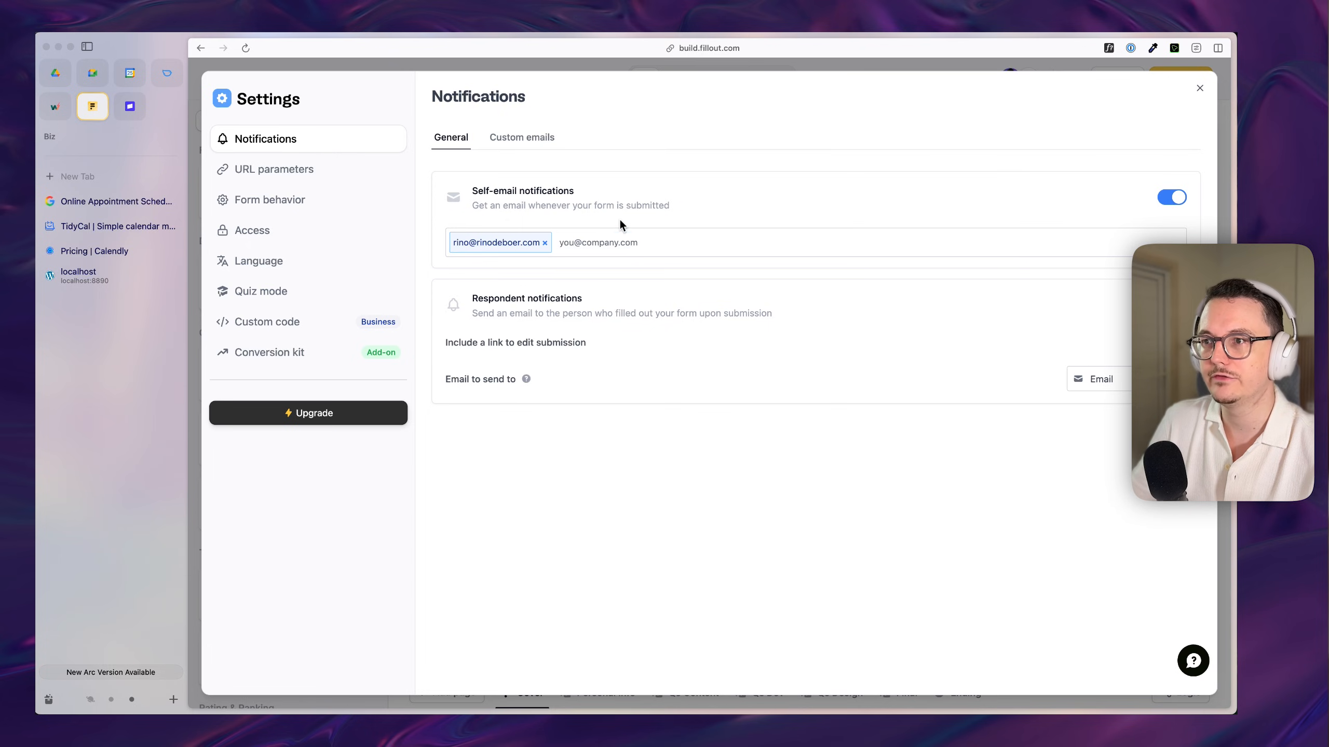
{"action": "mouse_move", "coordinate": [977, 413]}
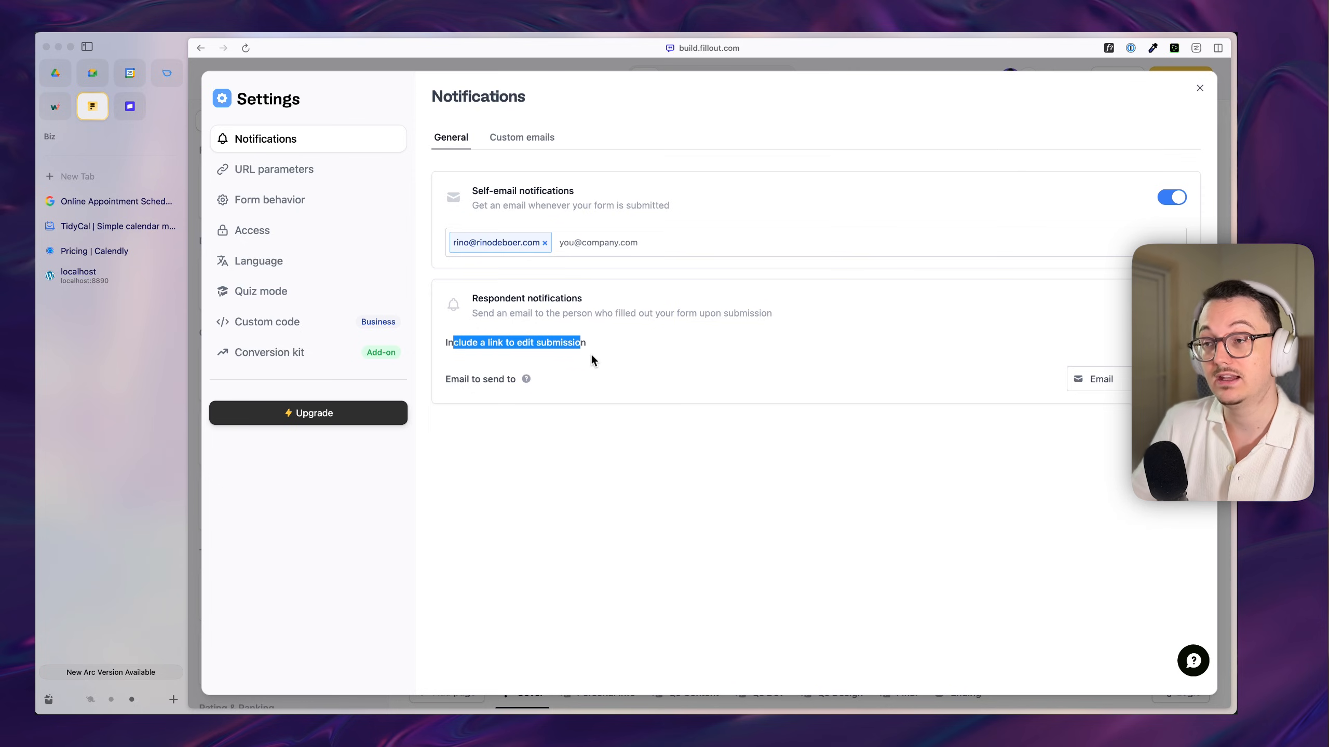
{"action": "left_click", "coordinate": [522, 137]}
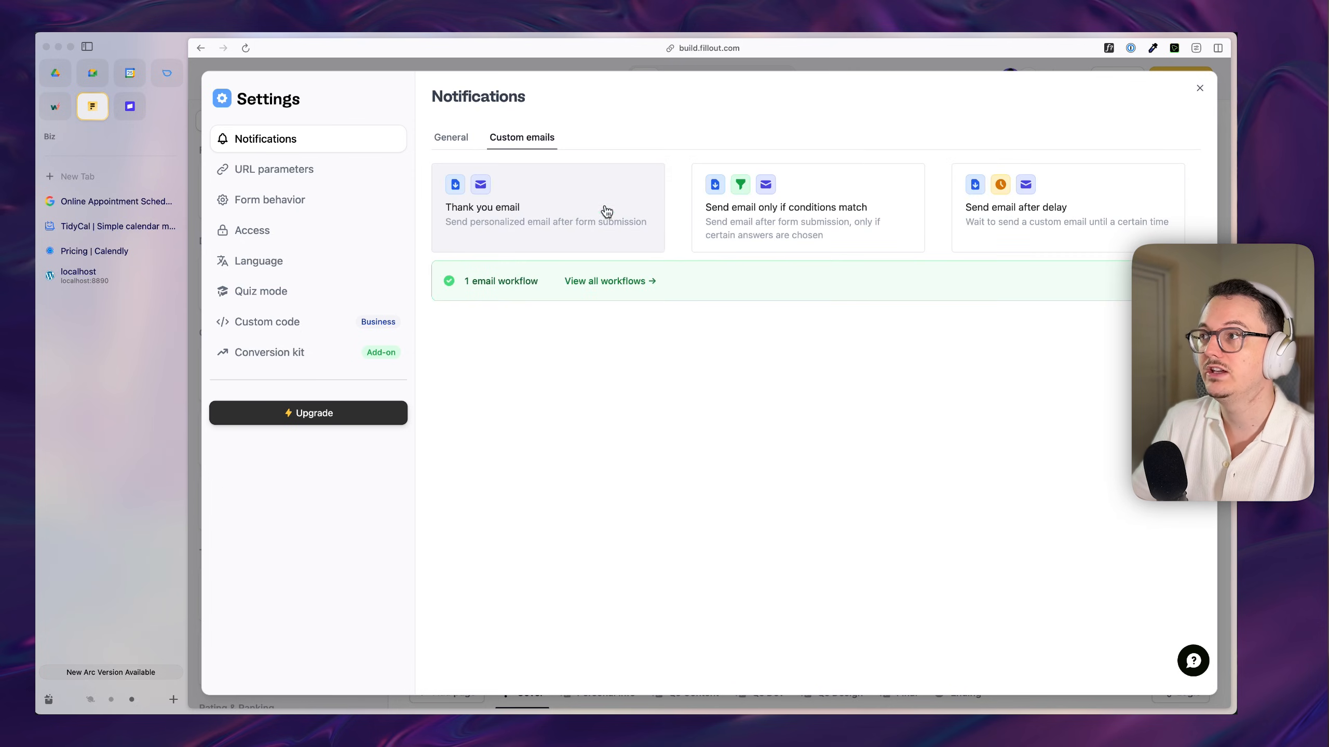
{"action": "mouse_move", "coordinate": [1065, 229]}
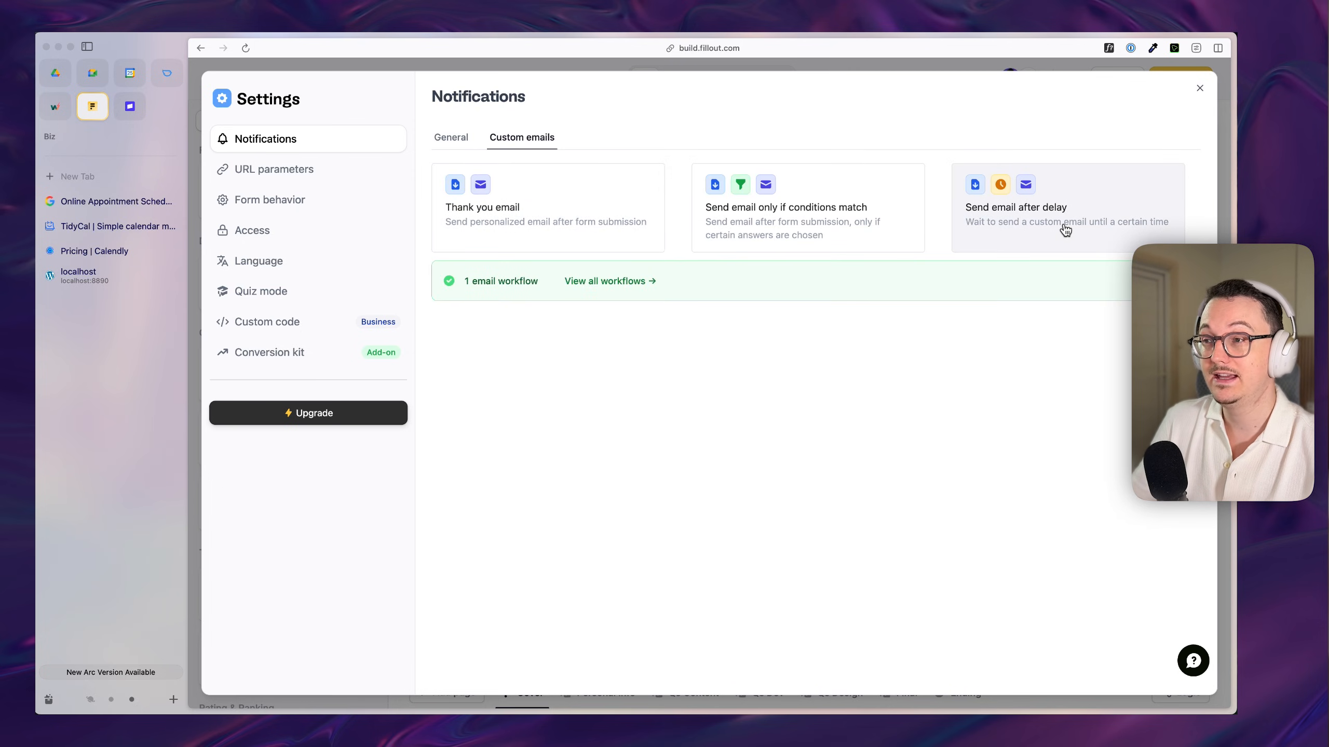
{"action": "left_click", "coordinate": [275, 168]}
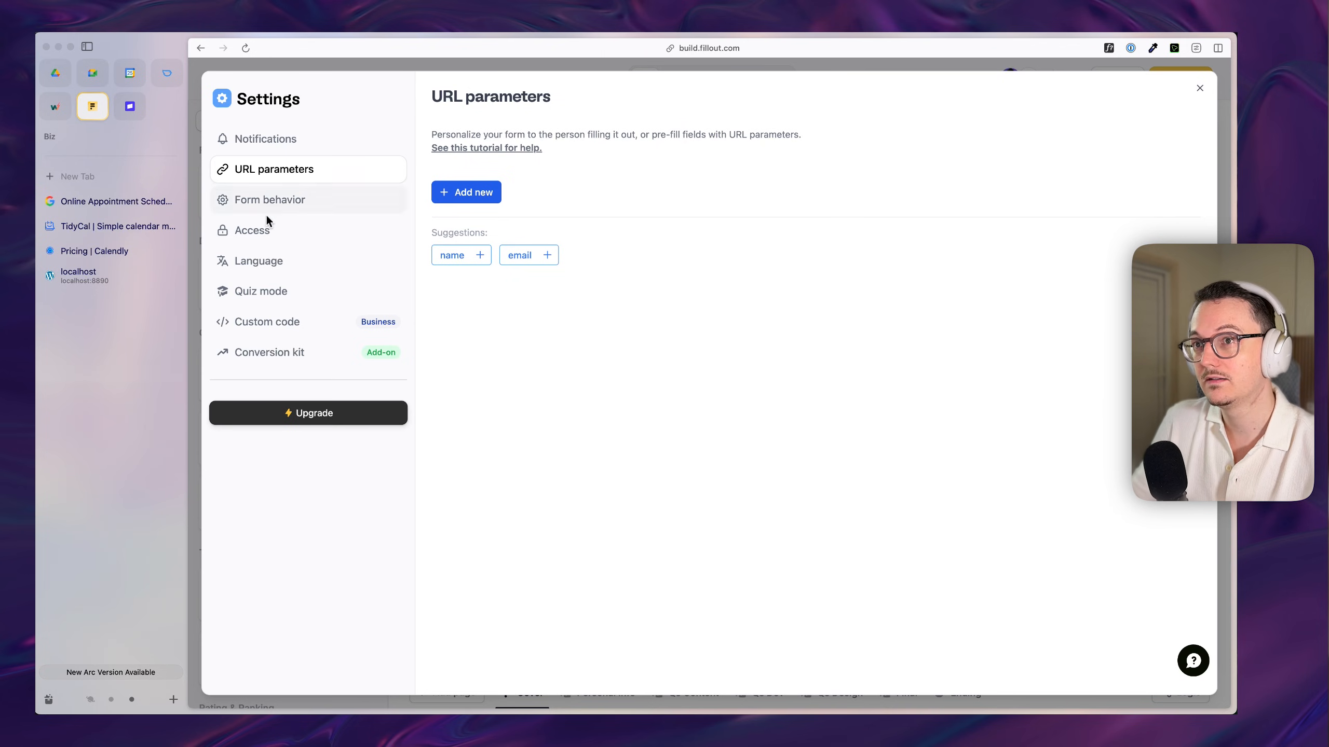
{"action": "left_click", "coordinate": [259, 261]}
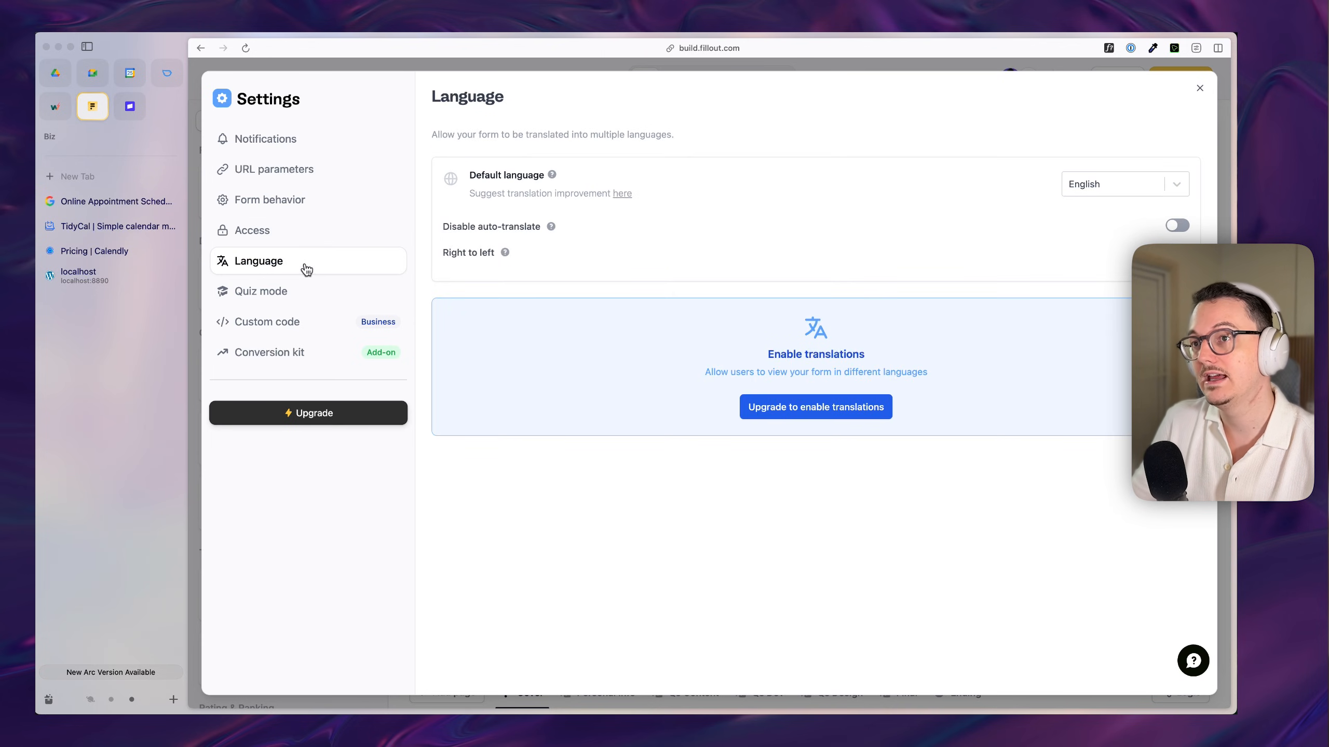
{"action": "left_click", "coordinate": [260, 291]}
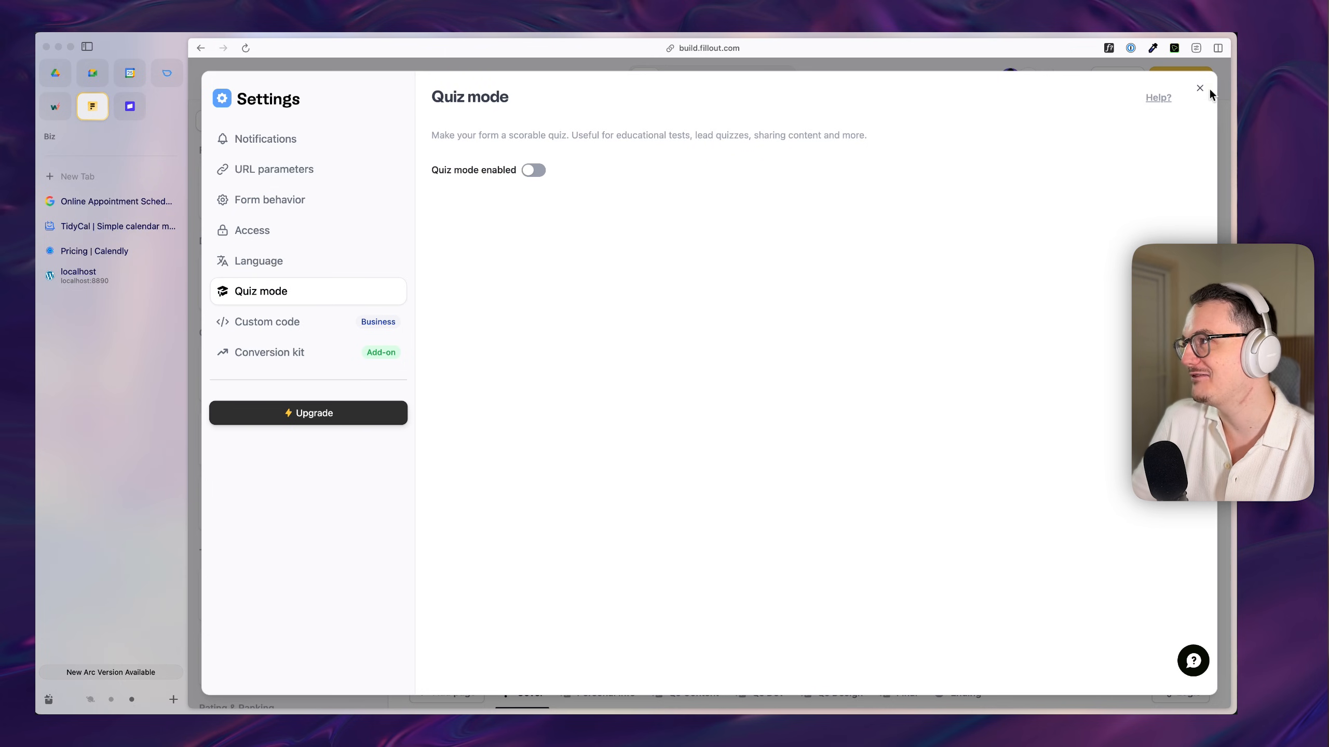
Step: Close settings and insert a Video block from the Media fields onto the cover page
{"action": "left_click", "coordinate": [1199, 87]}
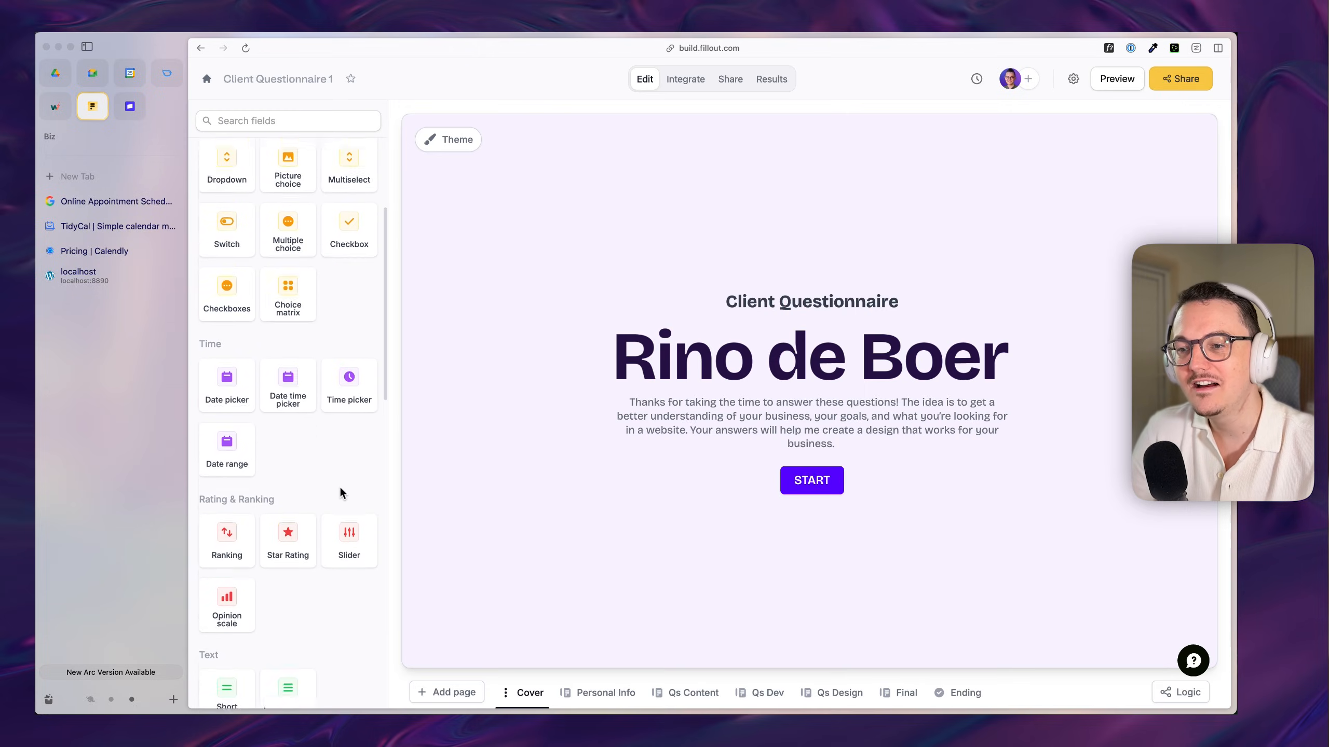
{"action": "scroll", "scroll_direction": "down", "scroll_amount": 3}
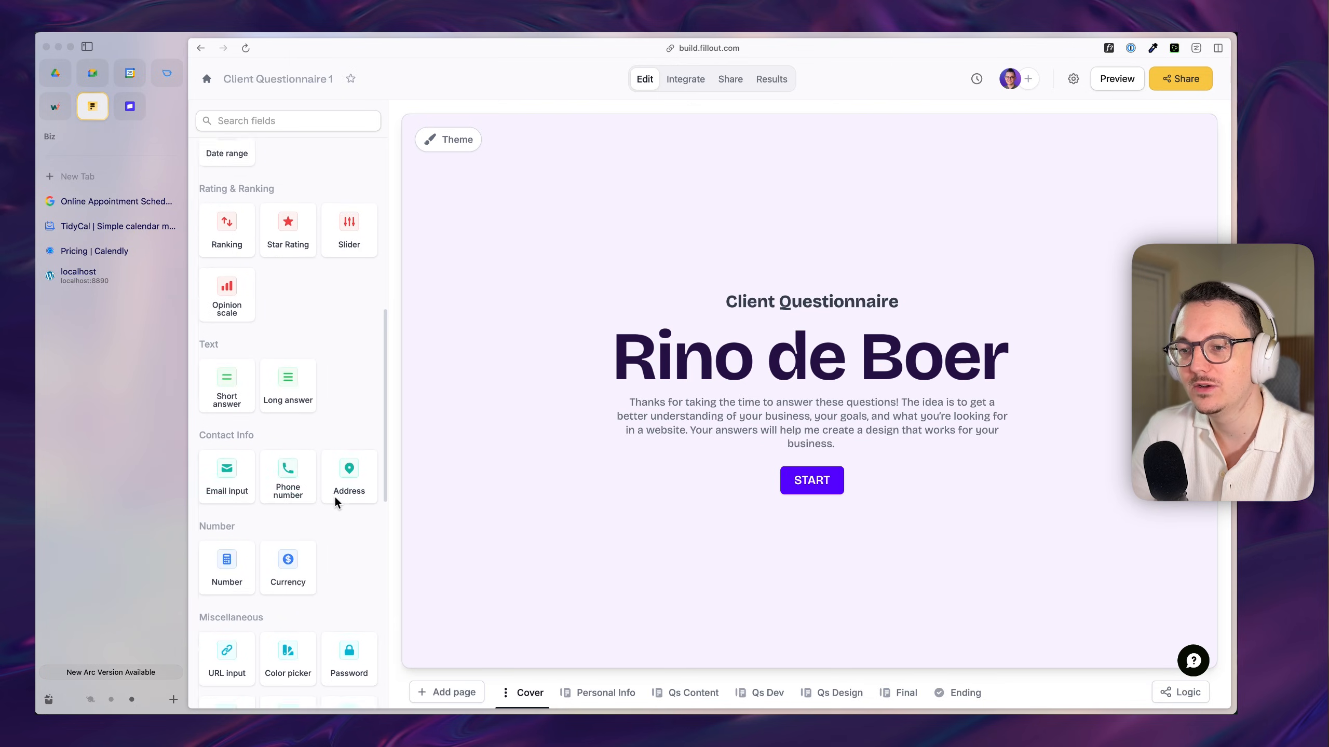
{"action": "scroll", "scroll_direction": "down", "scroll_amount": 3}
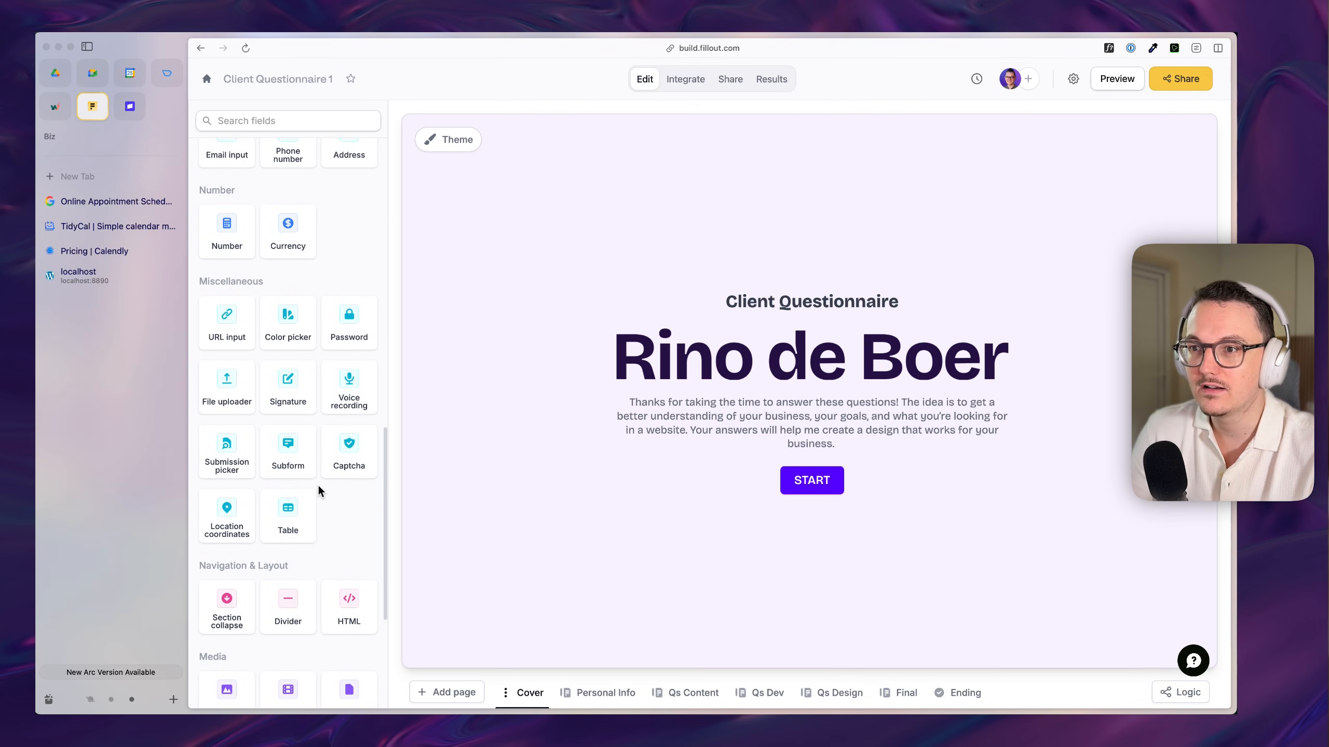
{"action": "mouse_move", "coordinate": [226, 387]}
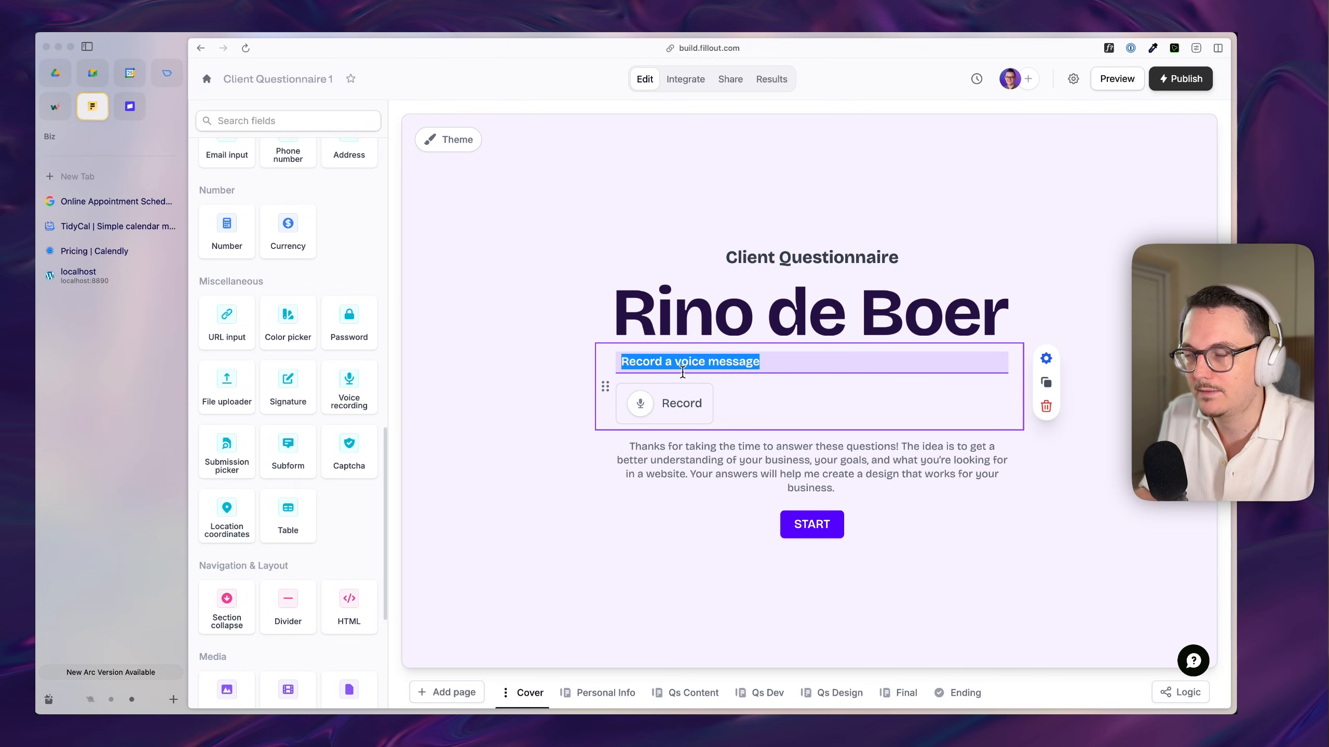
{"action": "mouse_move", "coordinate": [1054, 416]}
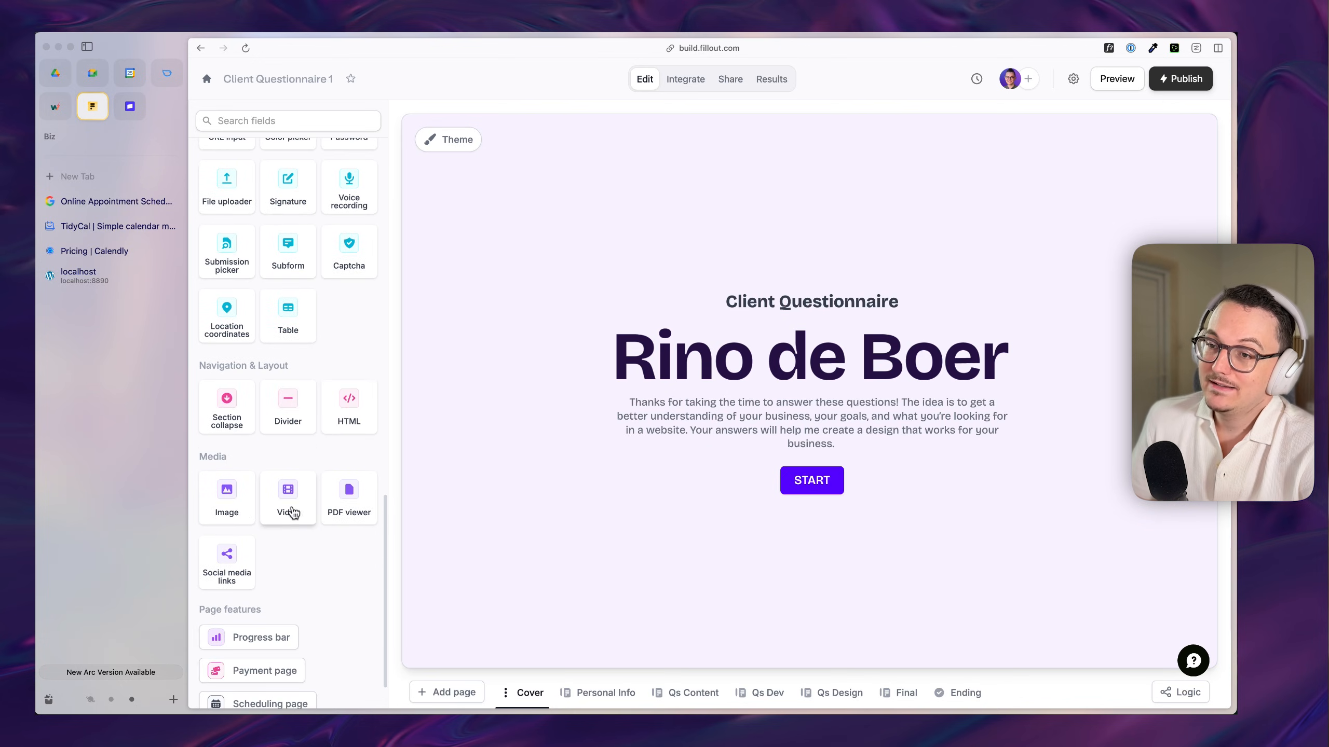
{"action": "left_click", "coordinate": [288, 496]}
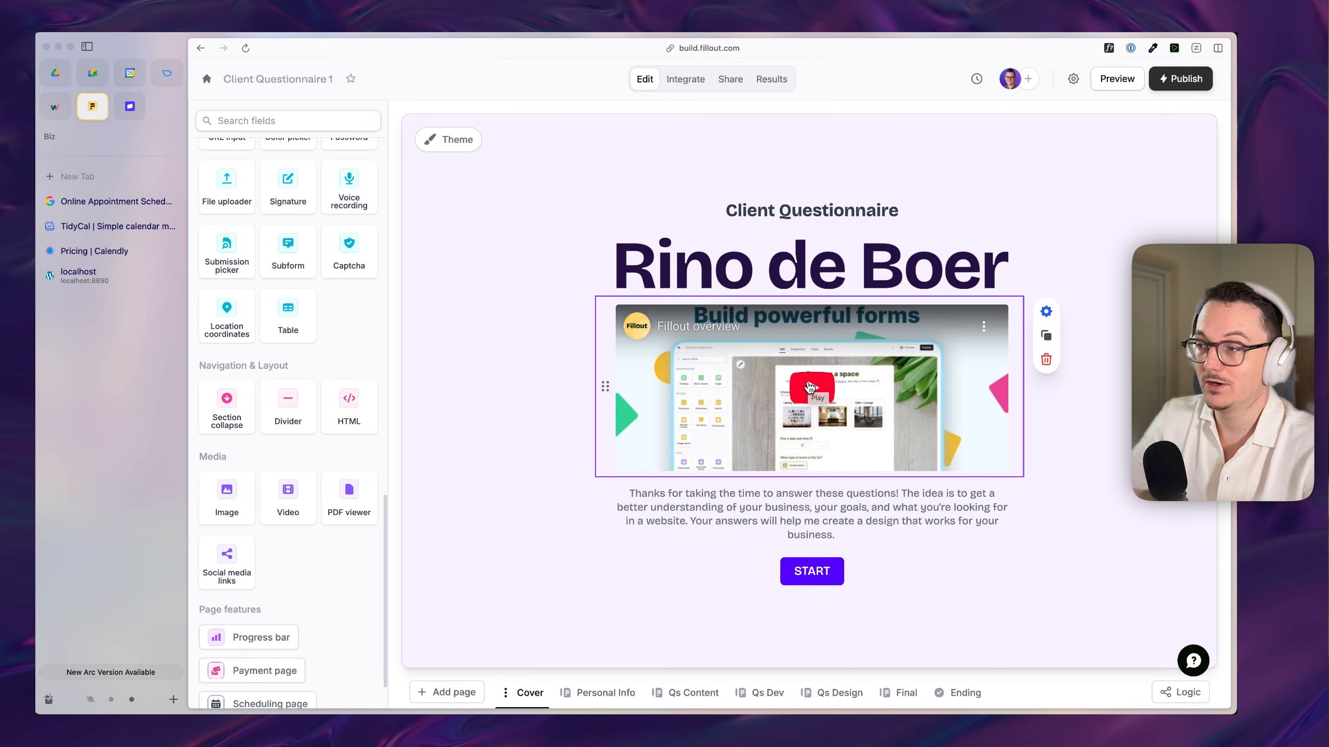
{"action": "mouse_move", "coordinate": [991, 450]}
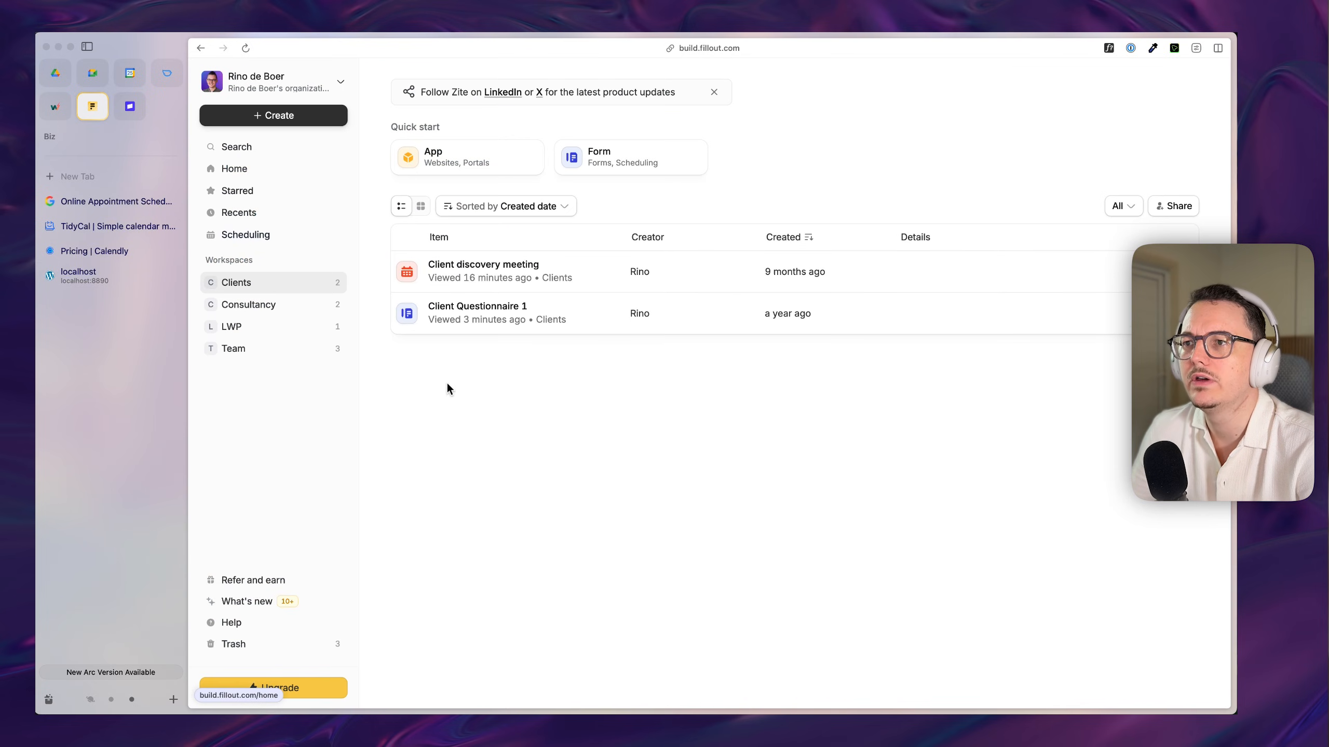
Step: Open the Collaboration call scheduling form and review its event settings
{"action": "left_click", "coordinate": [233, 168]}
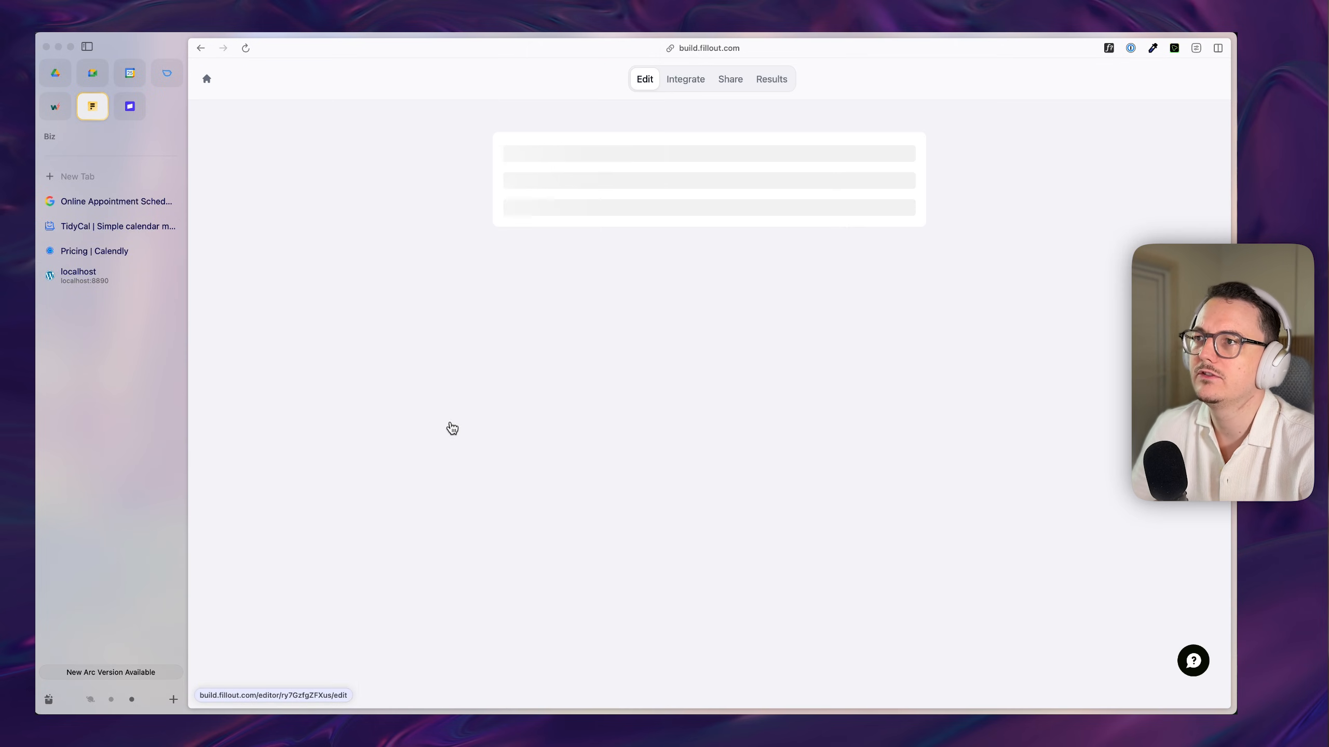
{"action": "left_click", "coordinate": [1179, 79]}
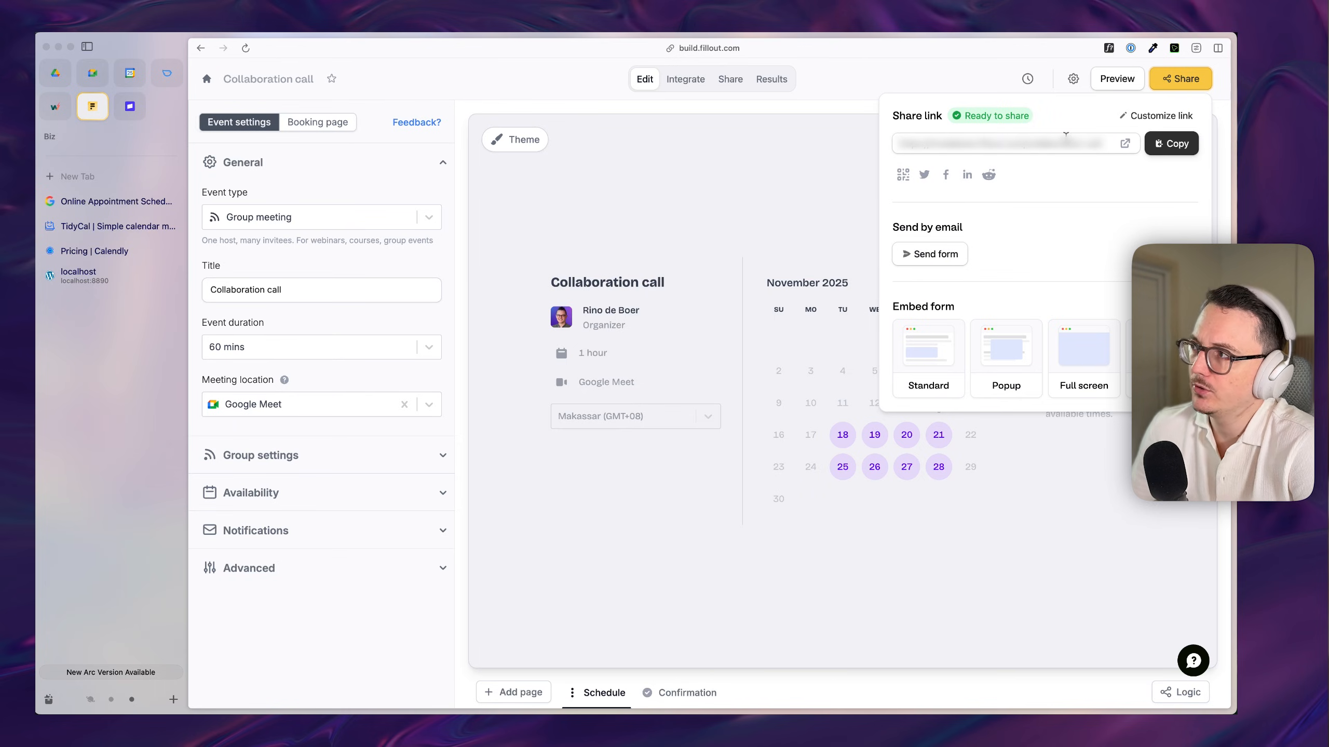
{"action": "mouse_move", "coordinate": [803, 190]}
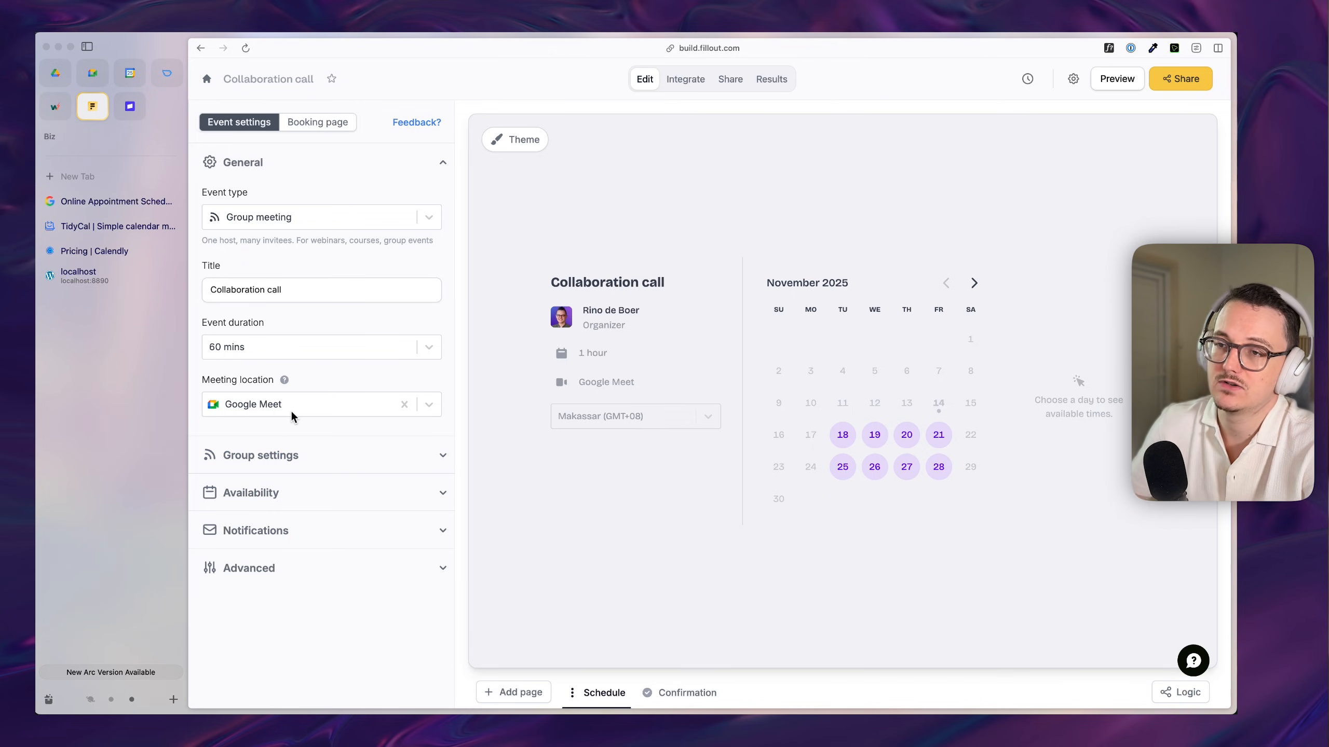
{"action": "scroll", "scroll_direction": "down", "scroll_amount": 3}
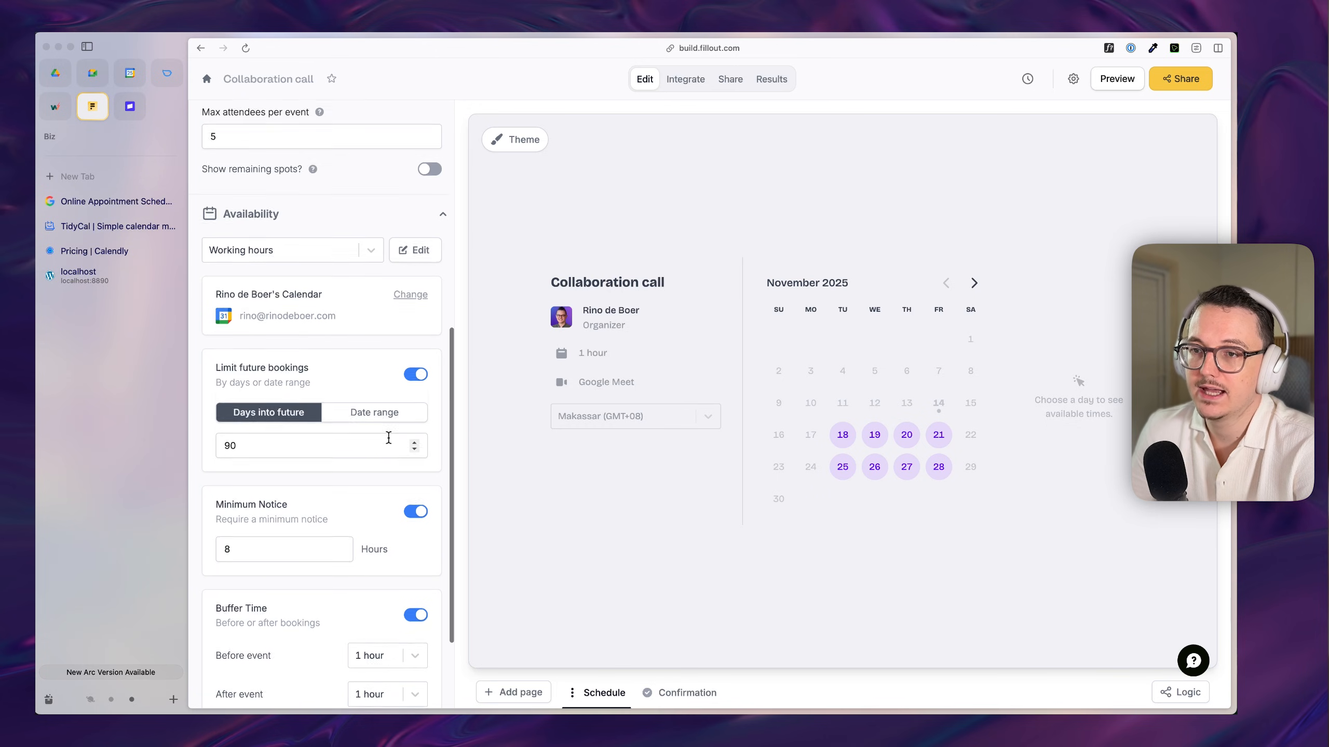
{"action": "scroll", "scroll_direction": "down", "scroll_amount": 3}
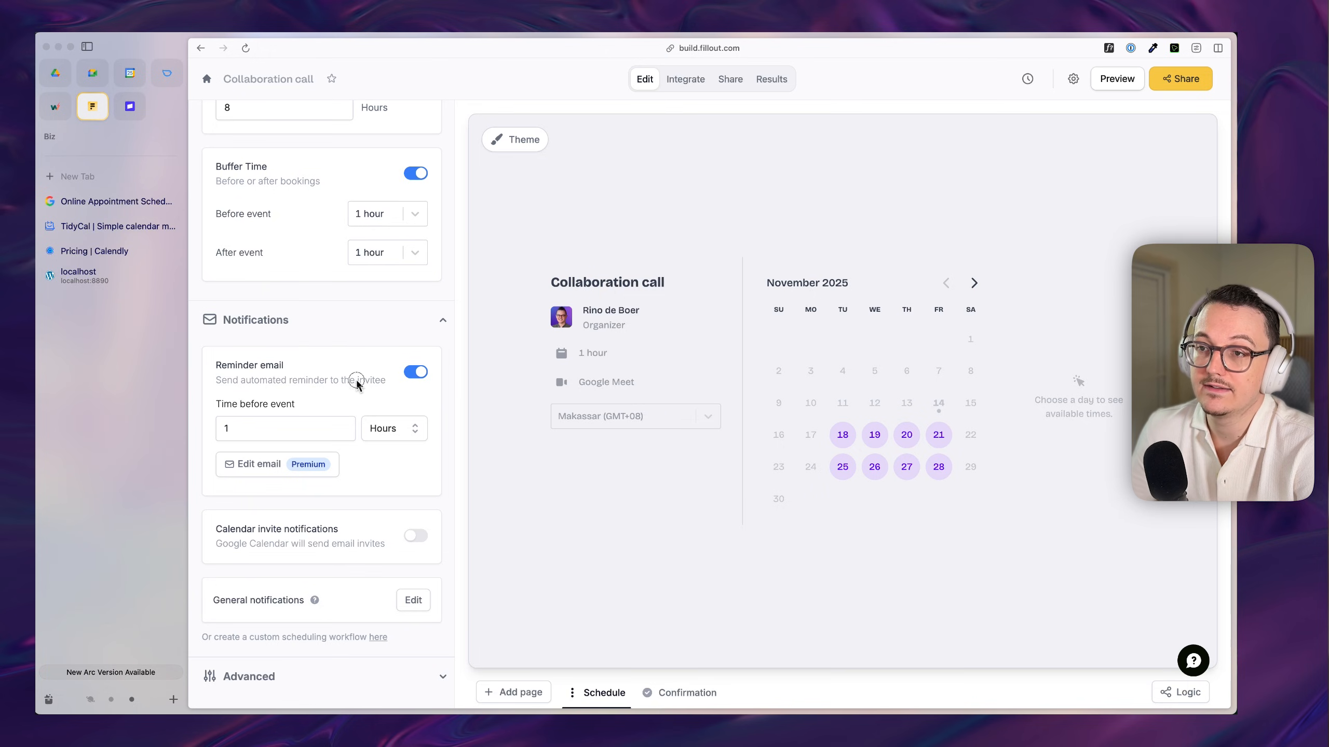
{"action": "mouse_move", "coordinate": [390, 516]}
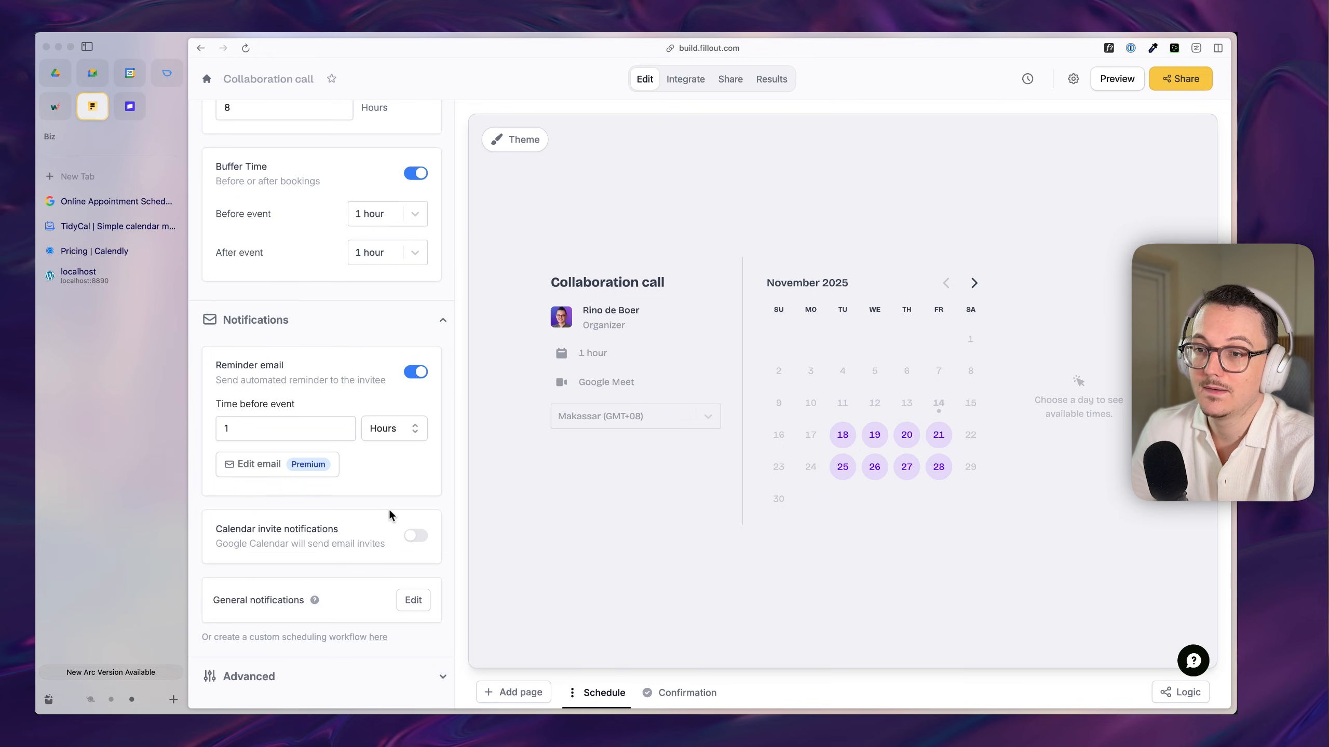
Step: View the booking page fields, then the form's Slack and Google Calendar integrations
{"action": "left_click", "coordinate": [316, 121]}
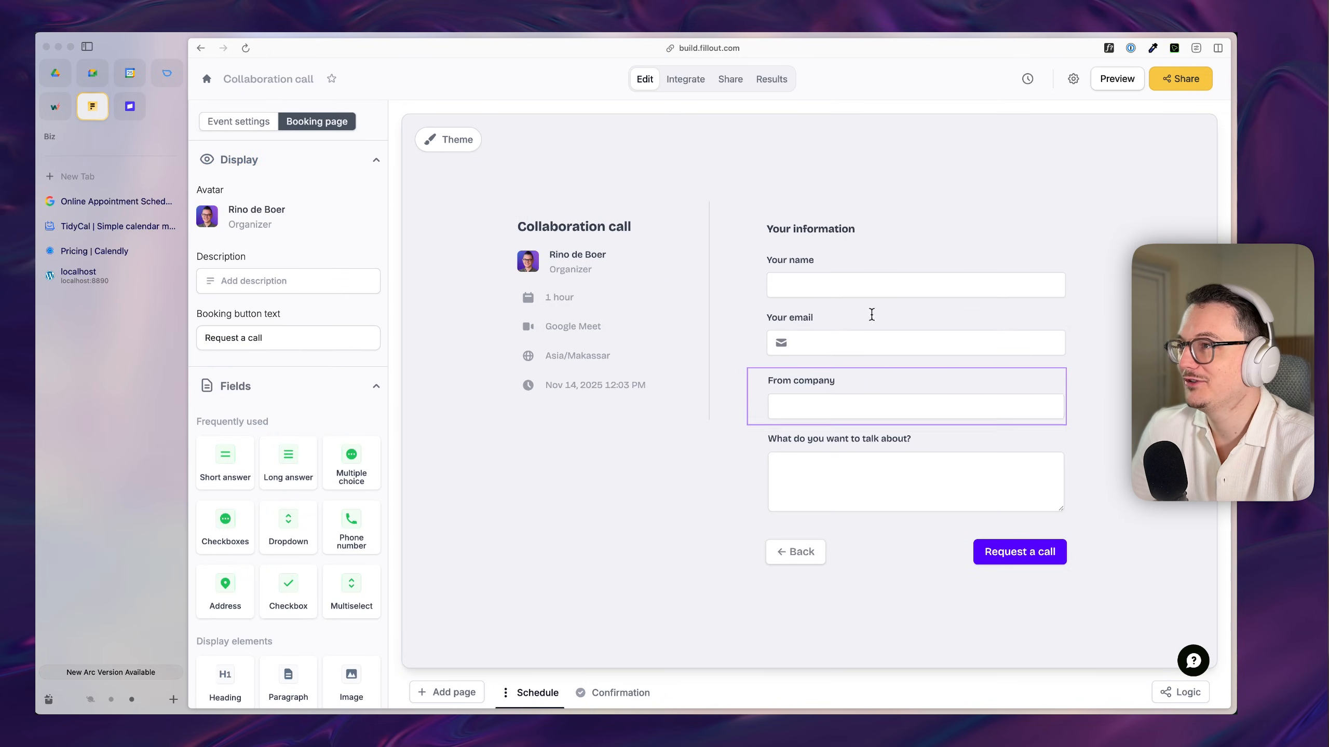
{"action": "left_click", "coordinate": [685, 79]}
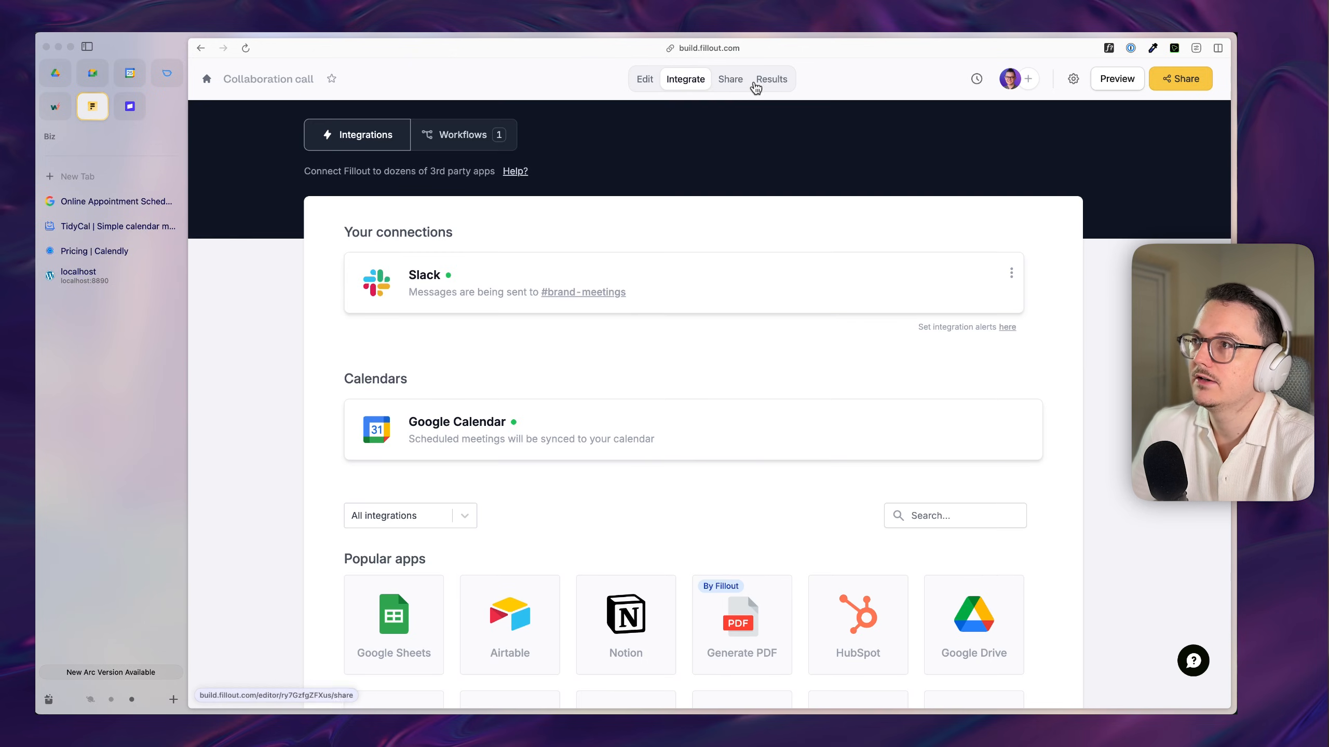
Step: Show the Workflows list with the active Approve or reject workflow
{"action": "left_click", "coordinate": [464, 135]}
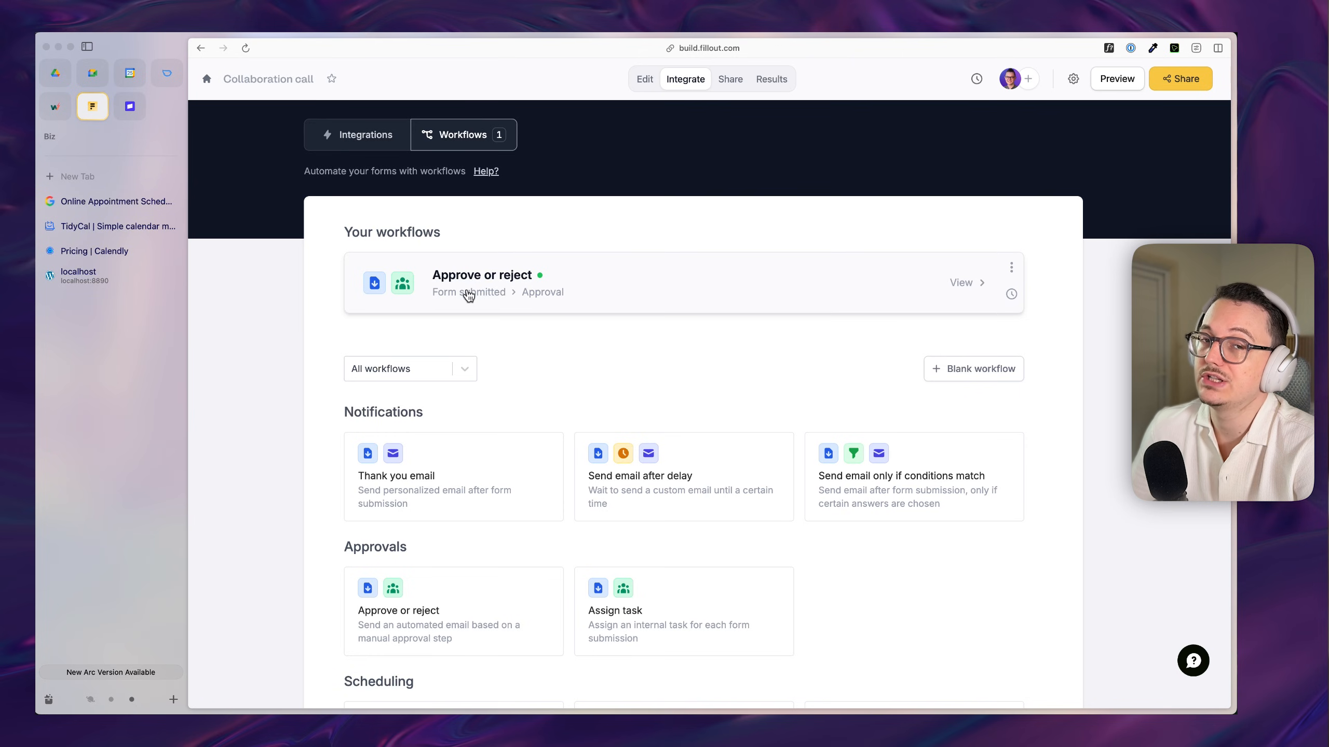
{"action": "mouse_move", "coordinate": [547, 348]}
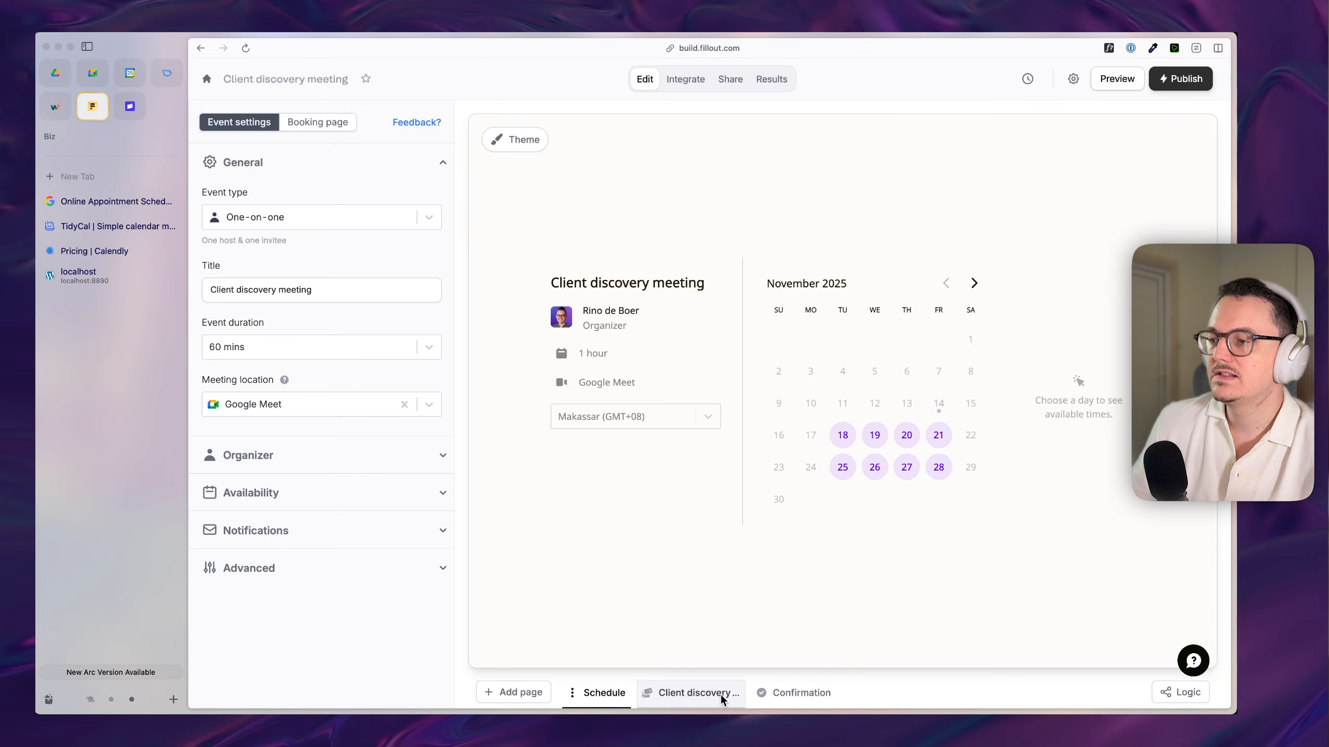
Step: Open the Client discovery meeting's €250 Stripe checkout payment page
{"action": "left_click", "coordinate": [696, 692]}
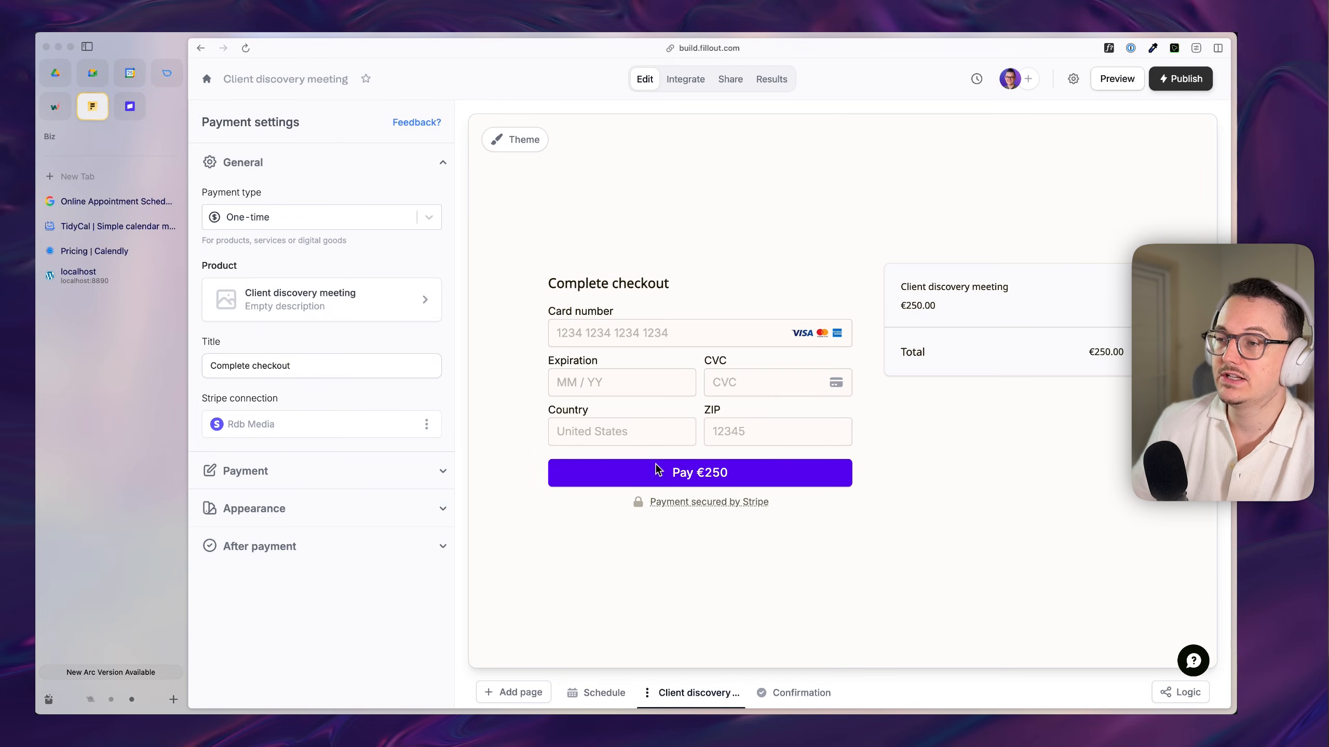
{"action": "mouse_move", "coordinate": [694, 471]}
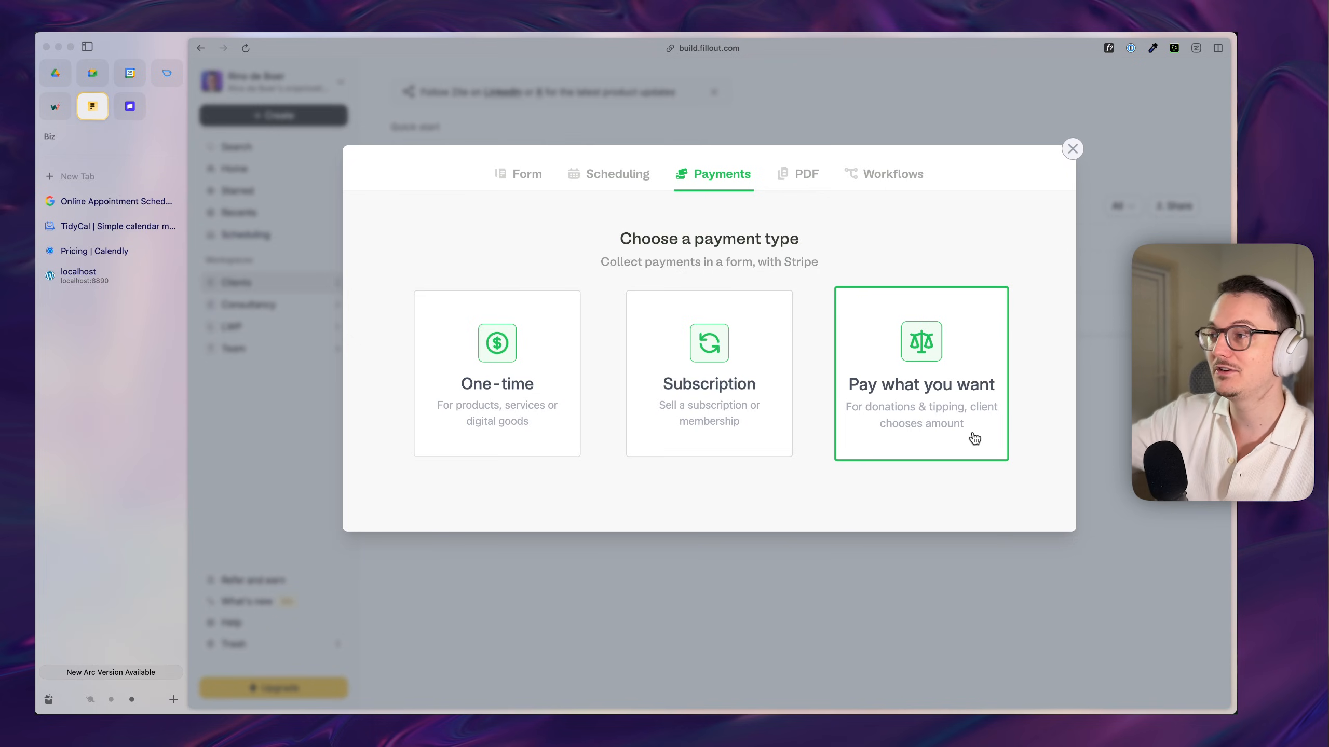
{"action": "mouse_move", "coordinate": [980, 410]}
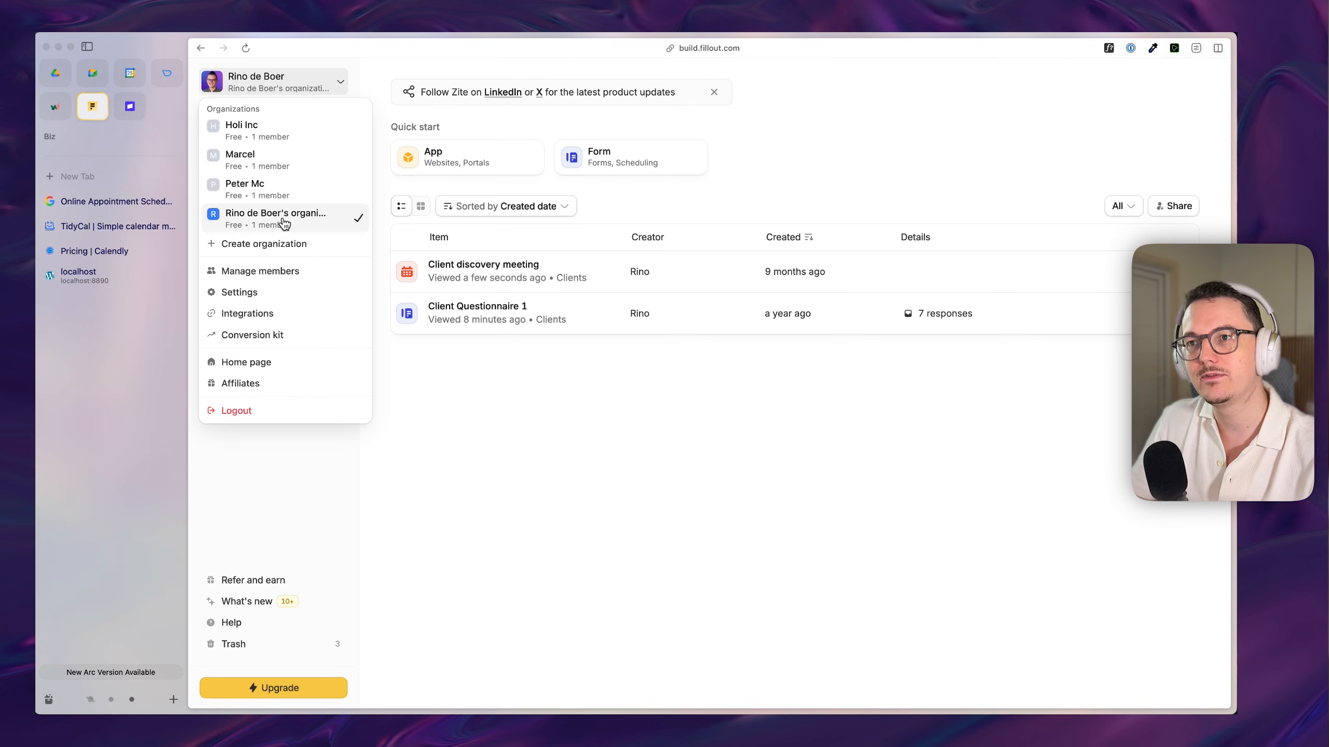
{"action": "mouse_move", "coordinate": [486, 486]}
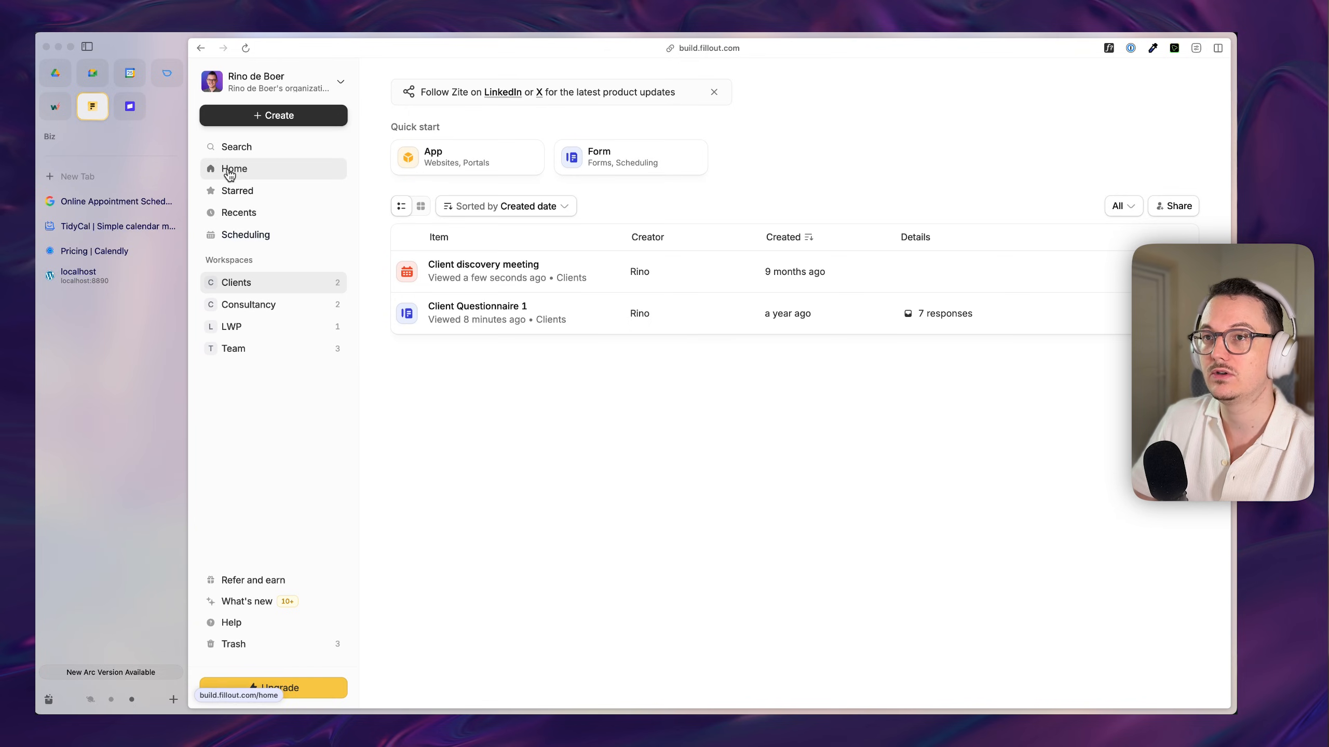
Step: Go to the home overview with recently viewed forms and the workspace list
{"action": "left_click", "coordinate": [273, 81]}
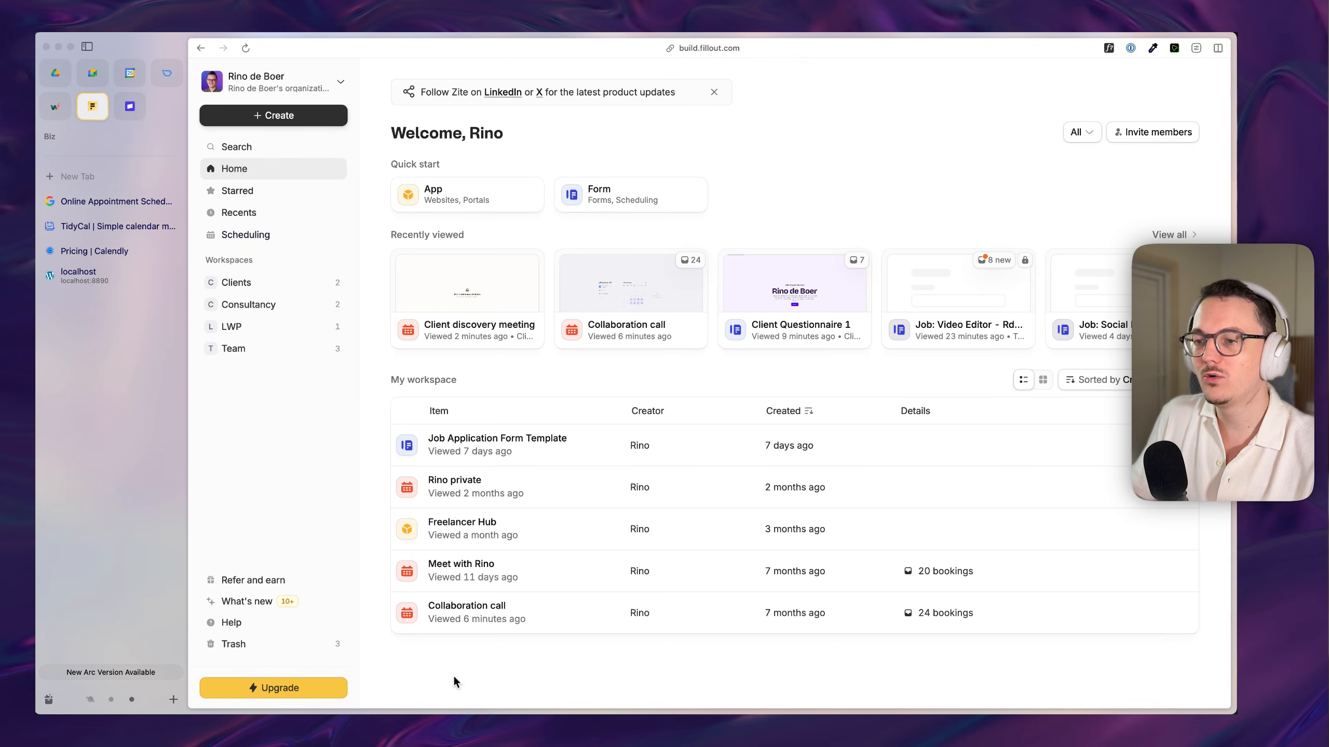
{"action": "mouse_move", "coordinate": [262, 714]}
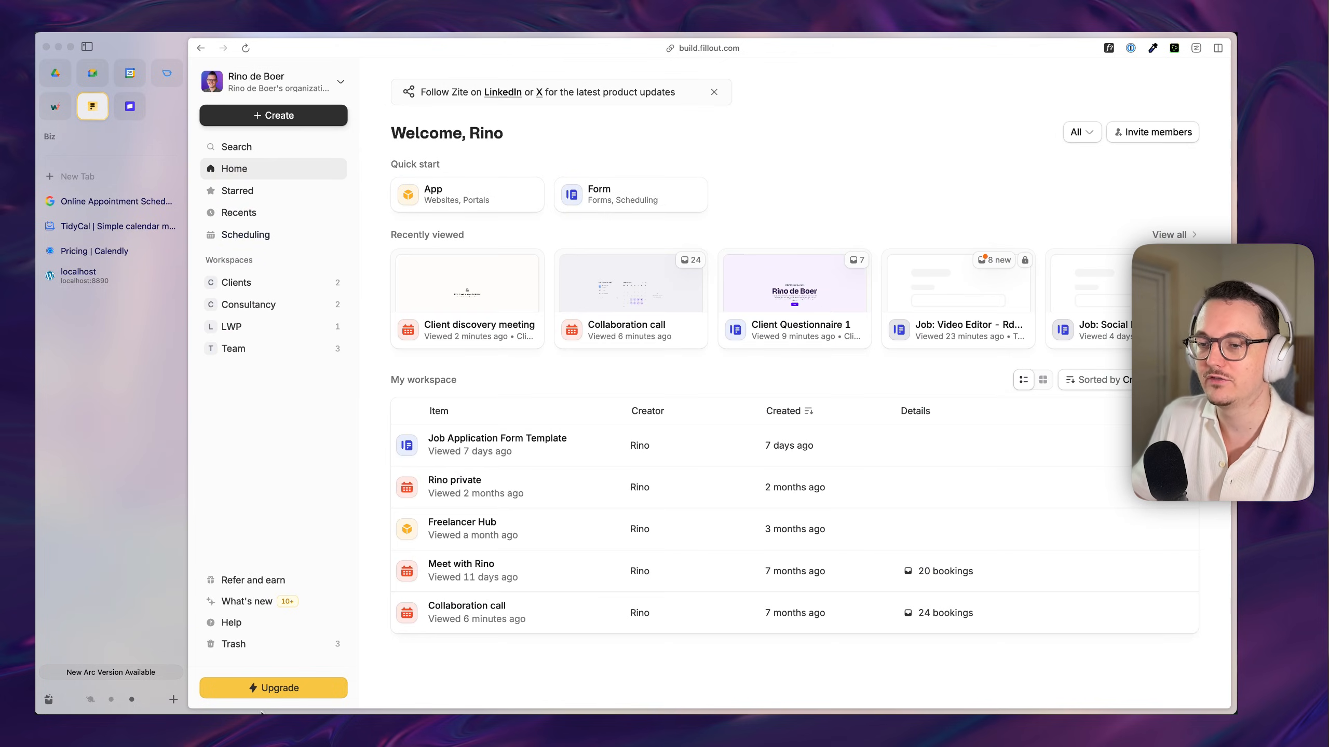
Step: Open Client Questionnaire 1's thank-you ending page and its branding upgrade note
{"action": "left_click", "coordinate": [793, 282]}
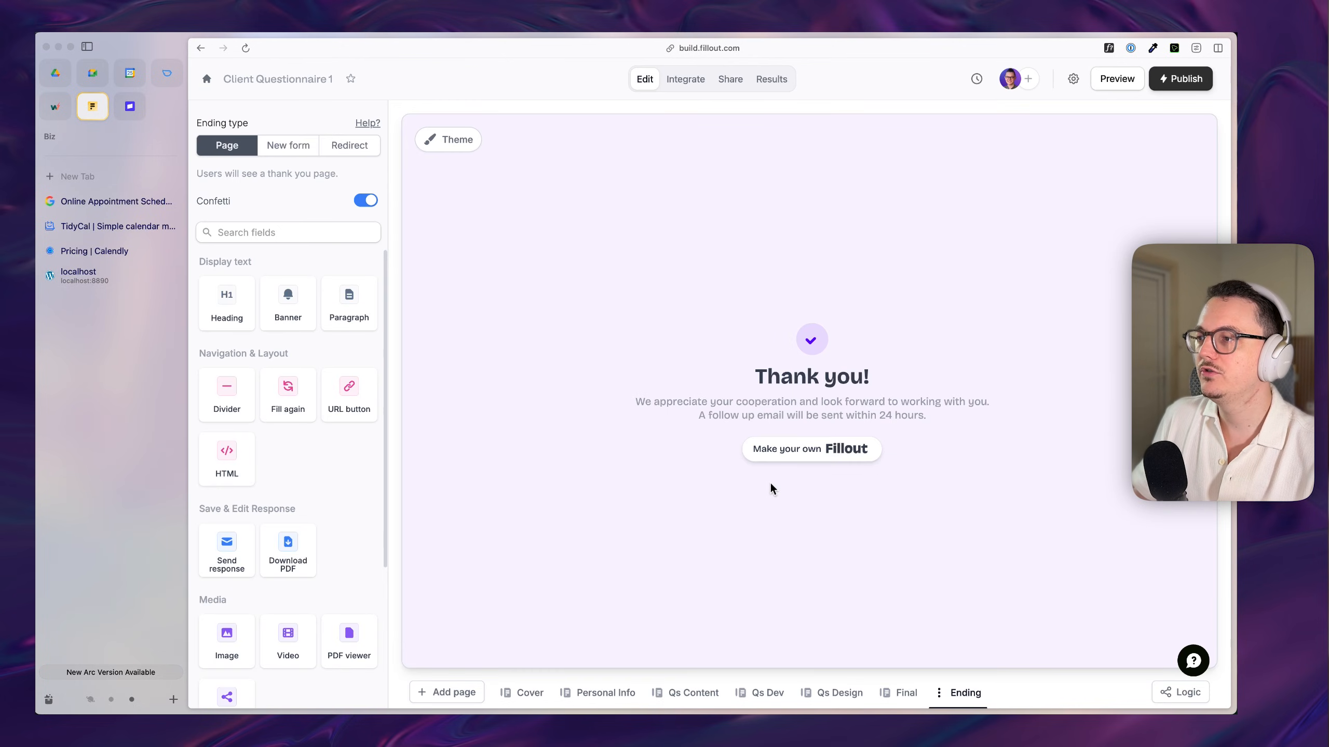
{"action": "mouse_move", "coordinate": [810, 449]}
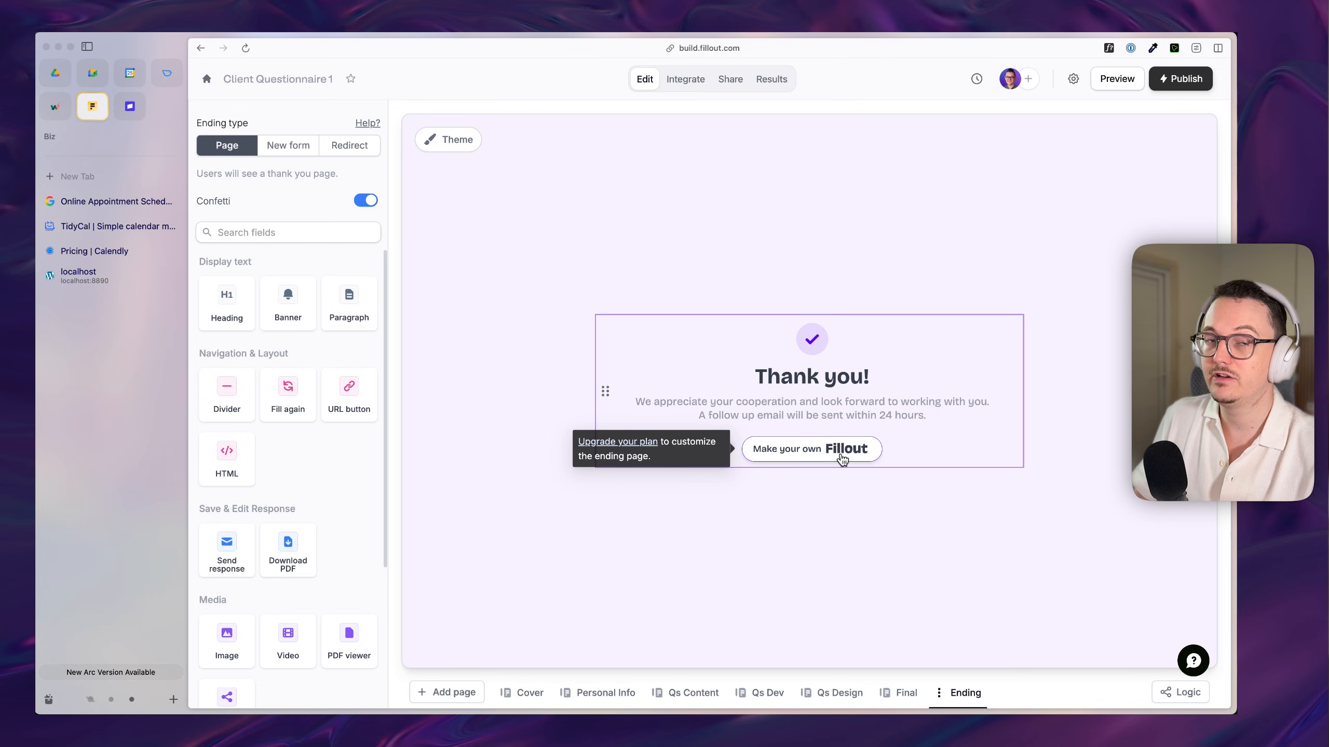
{"action": "mouse_move", "coordinate": [839, 460]}
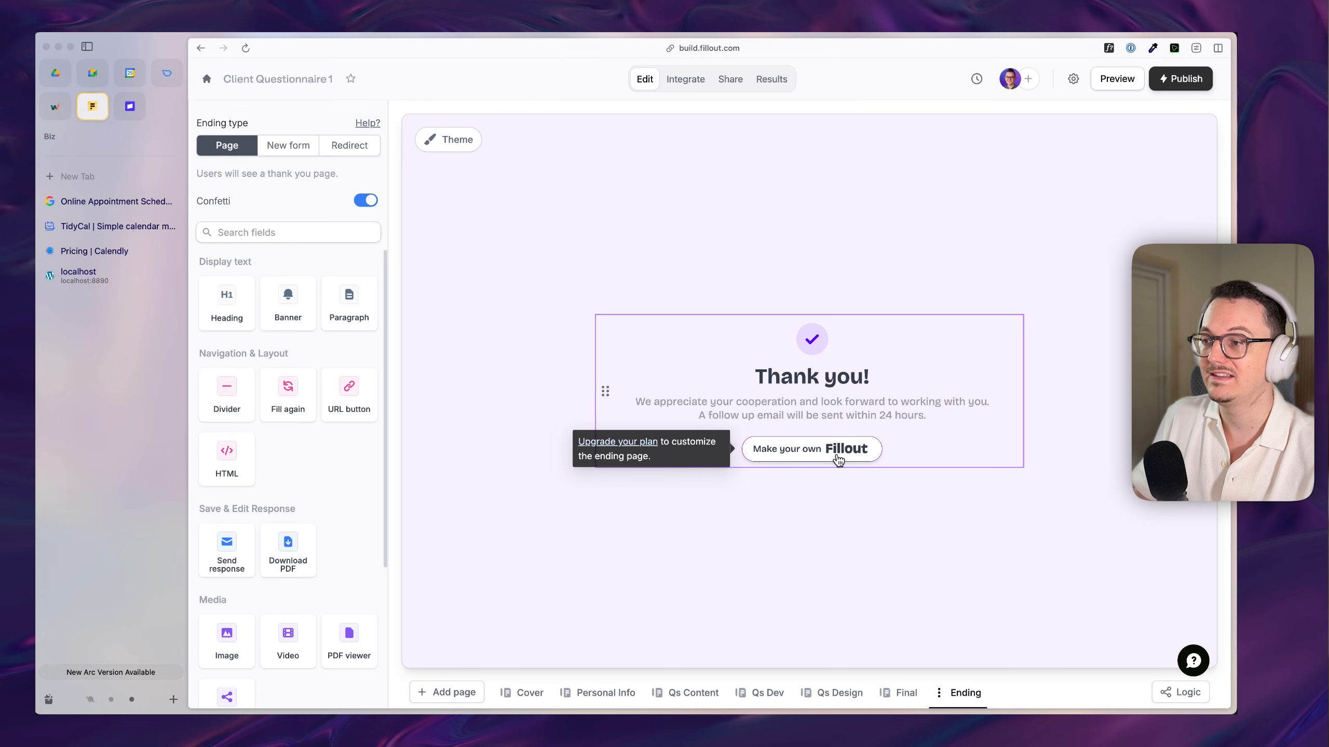
{"action": "mouse_move", "coordinate": [861, 461]}
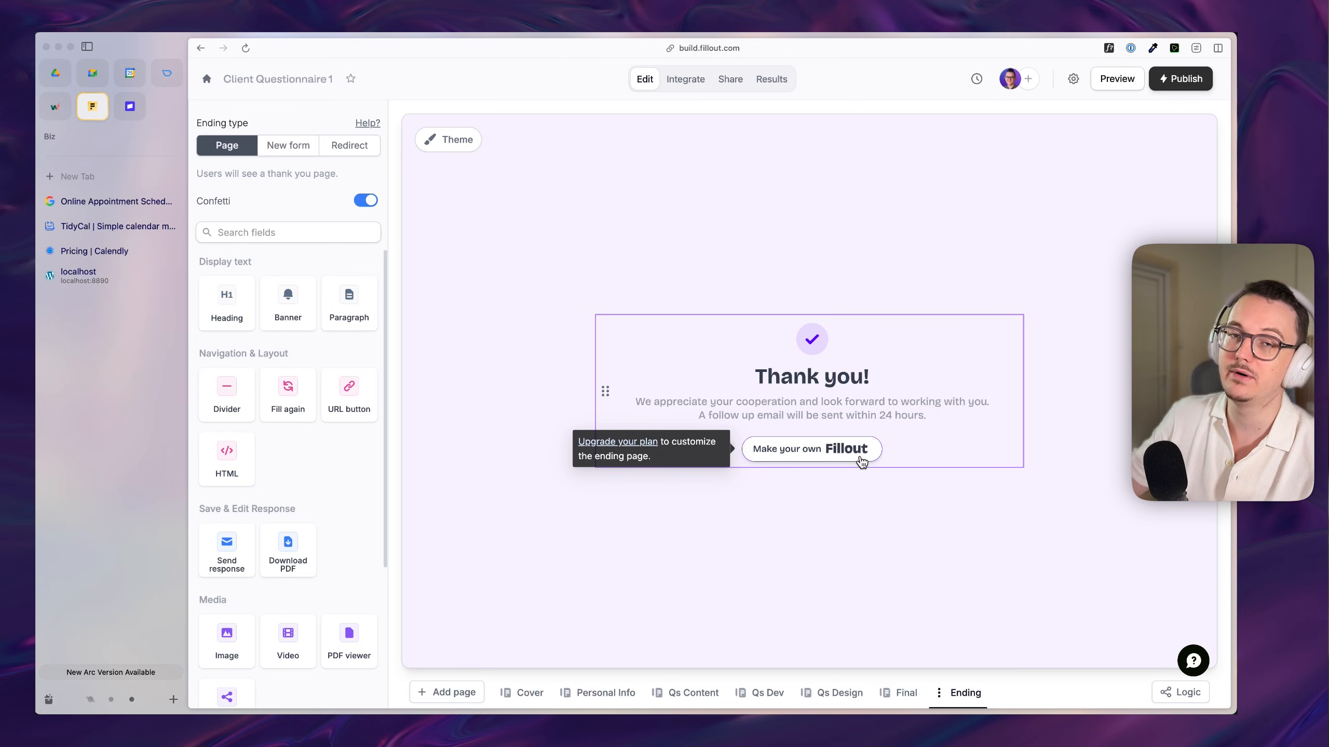
{"action": "left_click", "coordinate": [809, 450]}
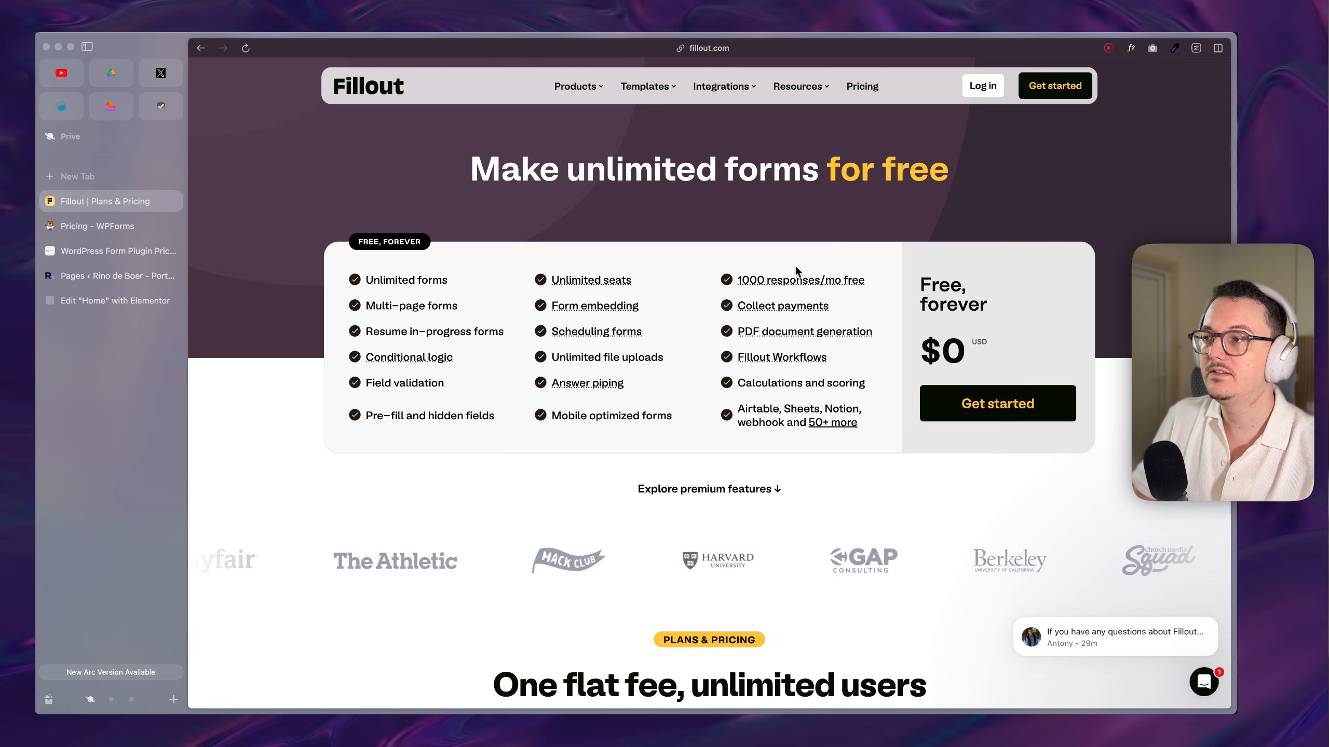
{"action": "mouse_move", "coordinate": [798, 280]}
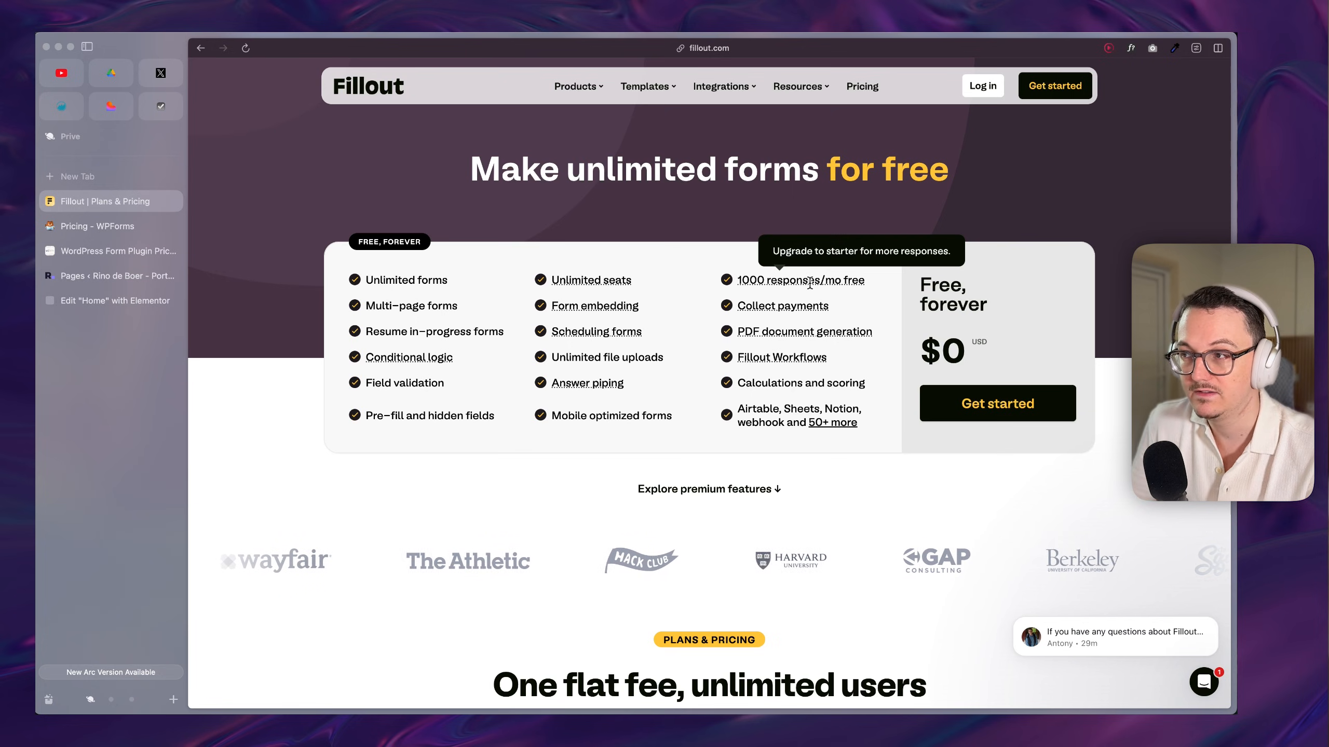
Step: Compare Free, Starter, Pro and Business plans, then show the homepage's Scheduling feature panel
{"action": "scroll", "scroll_direction": "down", "scroll_amount": 3}
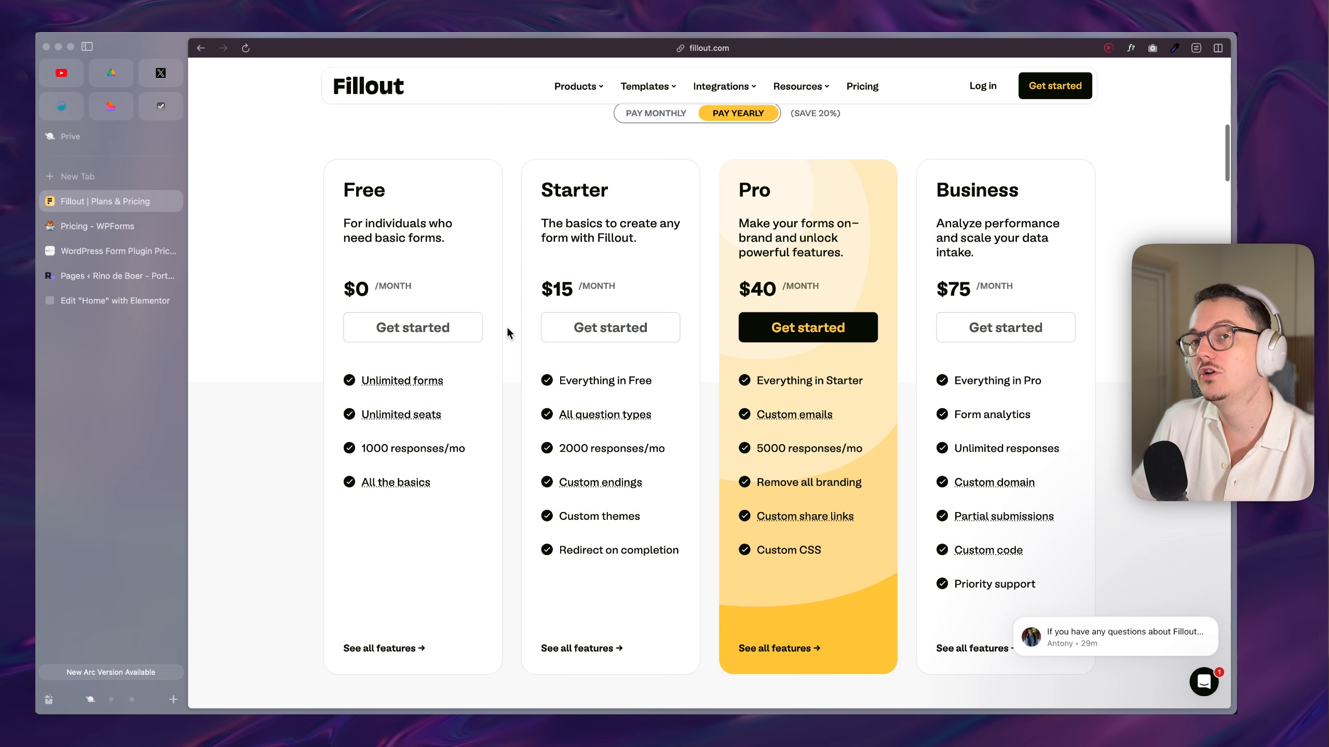
{"action": "mouse_move", "coordinate": [502, 328]}
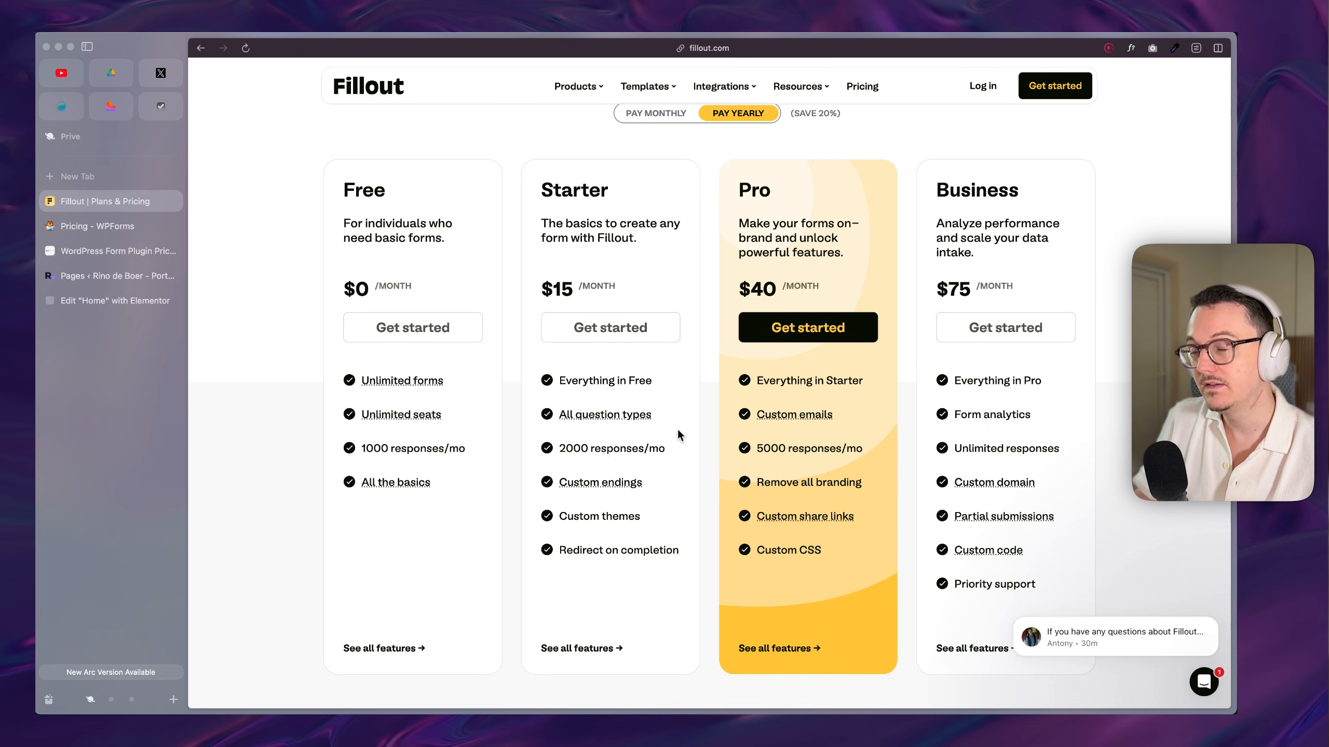
{"action": "mouse_move", "coordinate": [603, 415]}
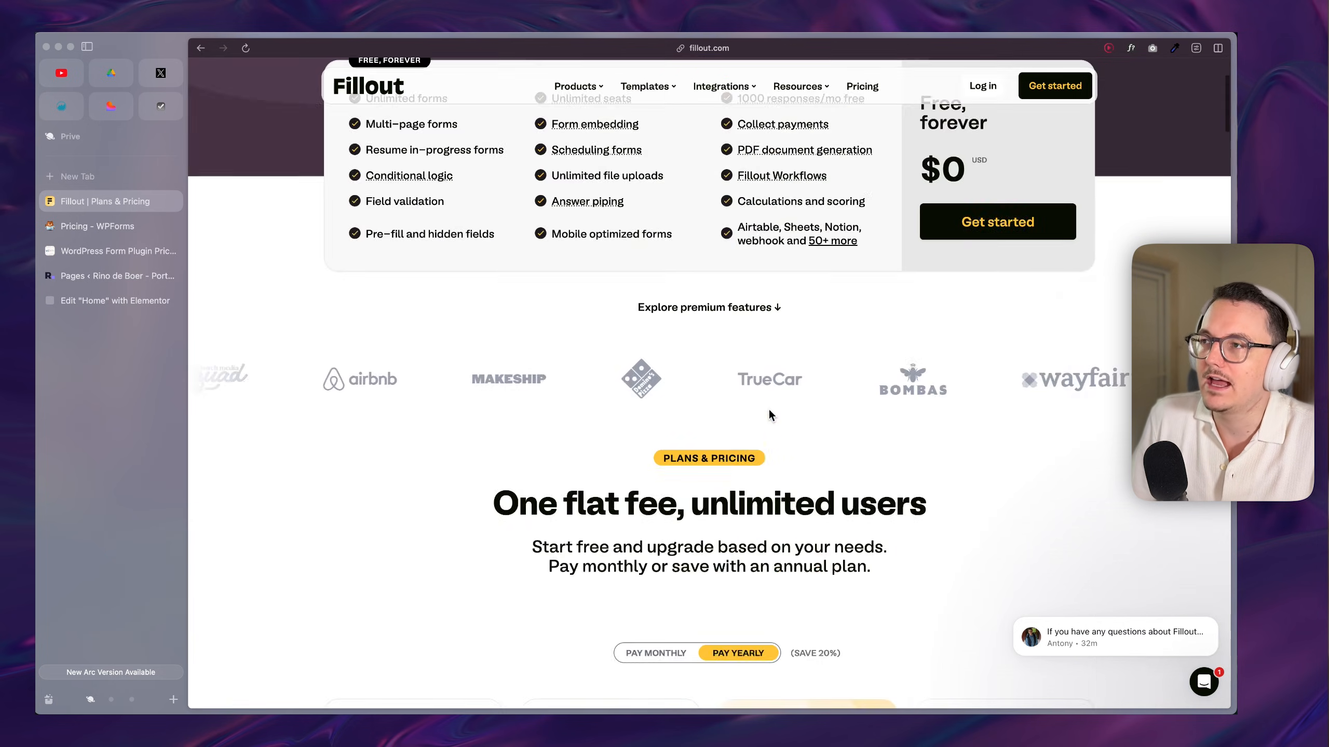
{"action": "left_click", "coordinate": [368, 85]}
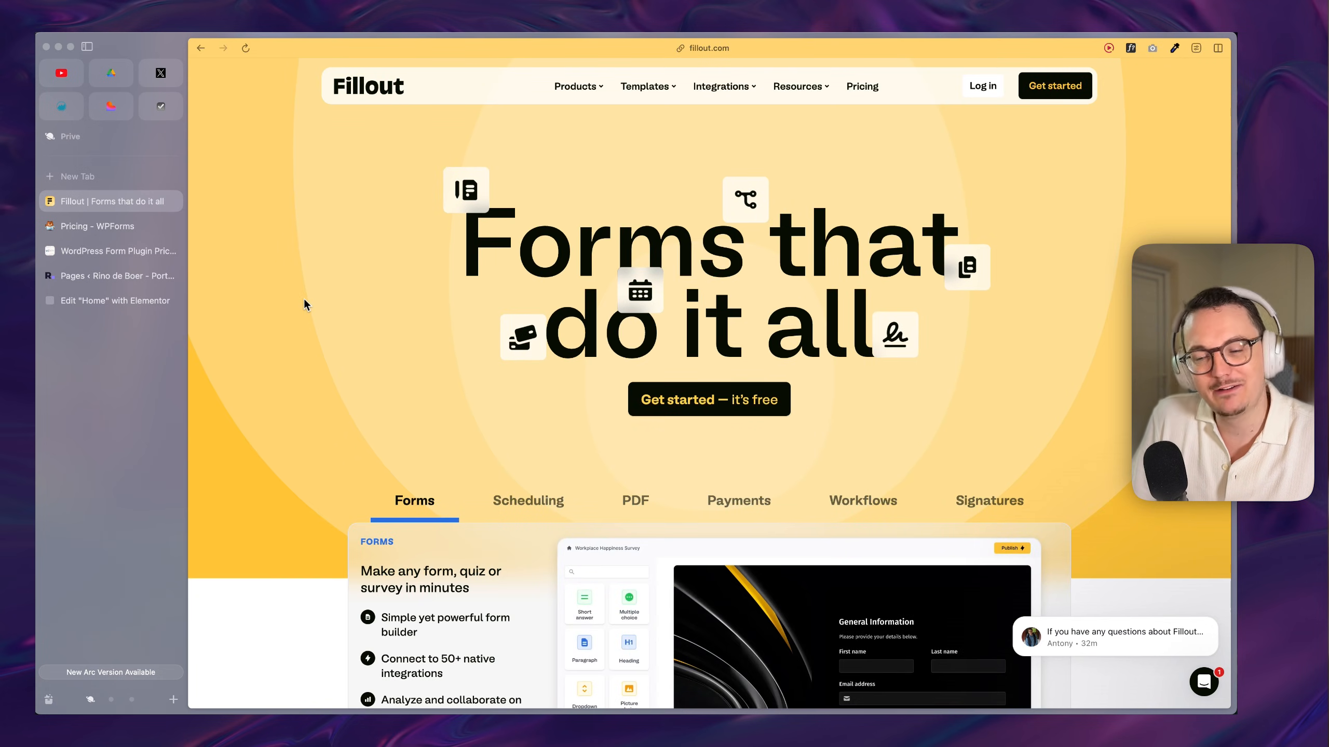
{"action": "left_click", "coordinate": [527, 501]}
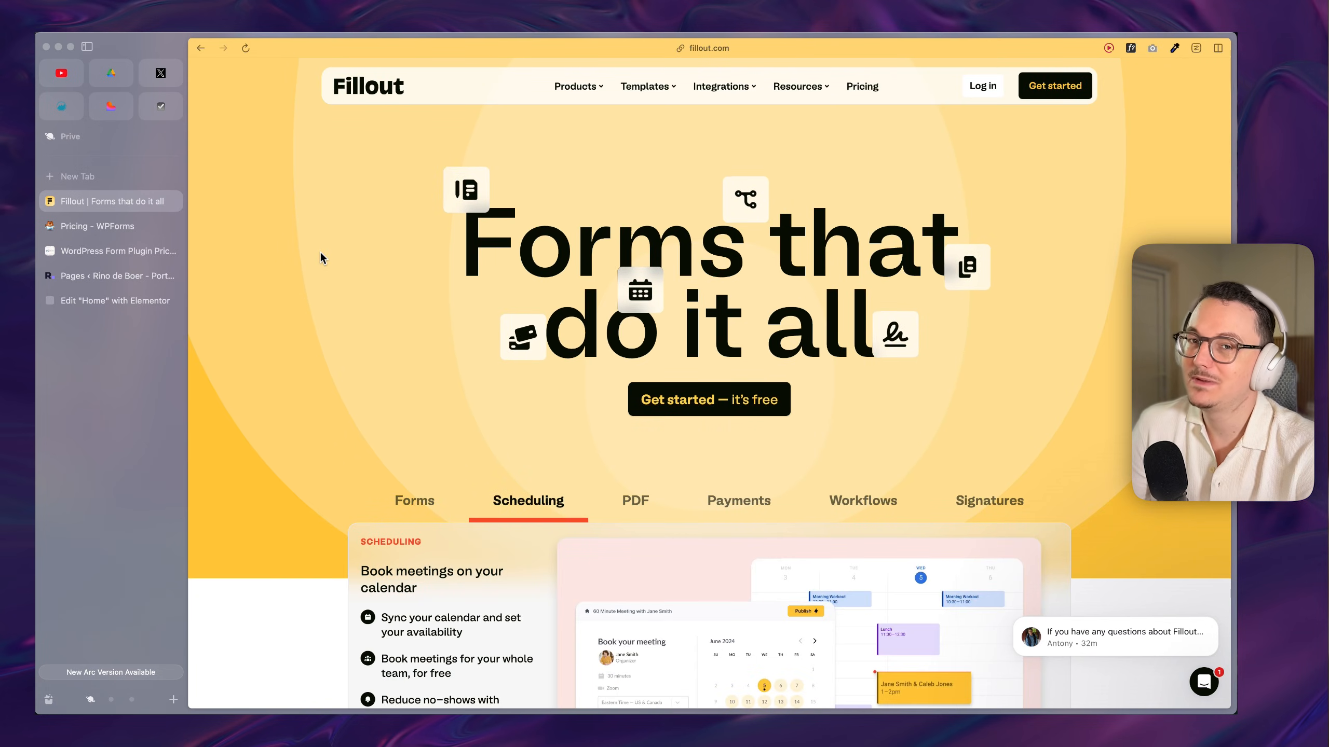